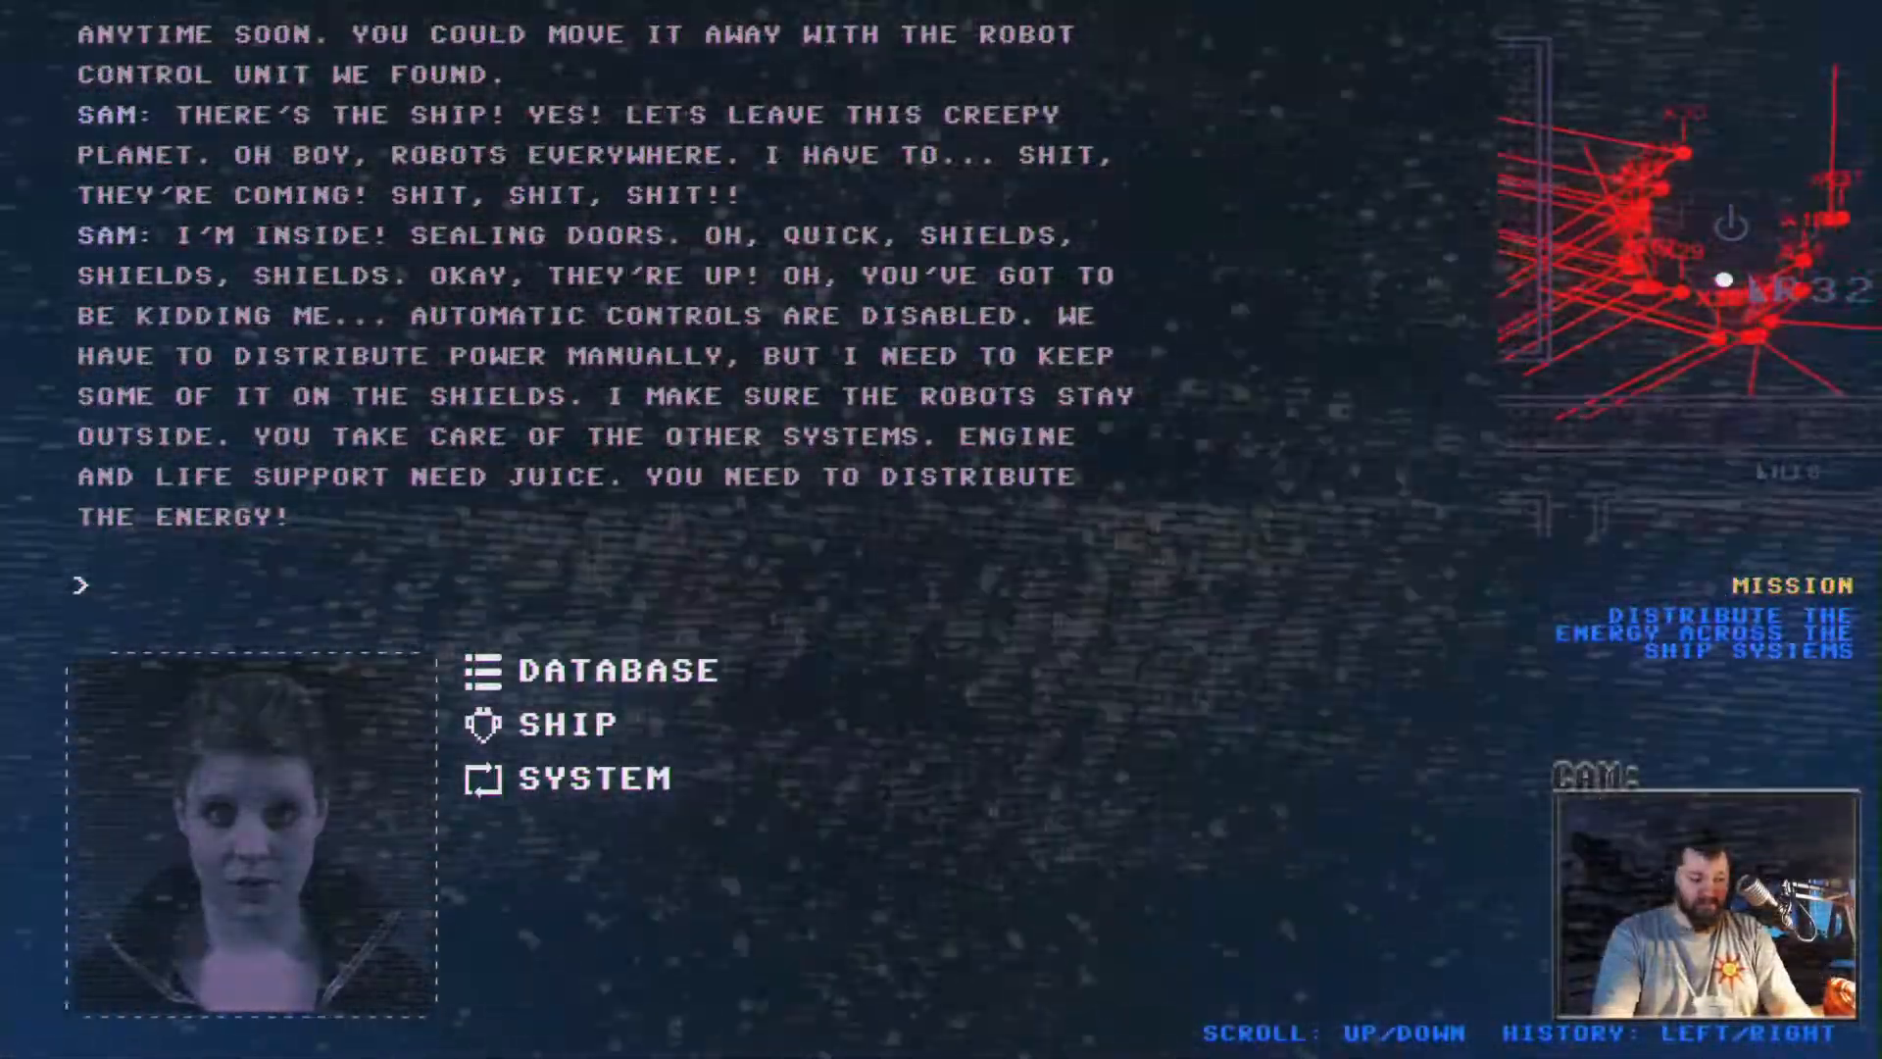
# Step: Bring up the DATABASE search prompt from the command menu
pyautogui.click(547, 721)
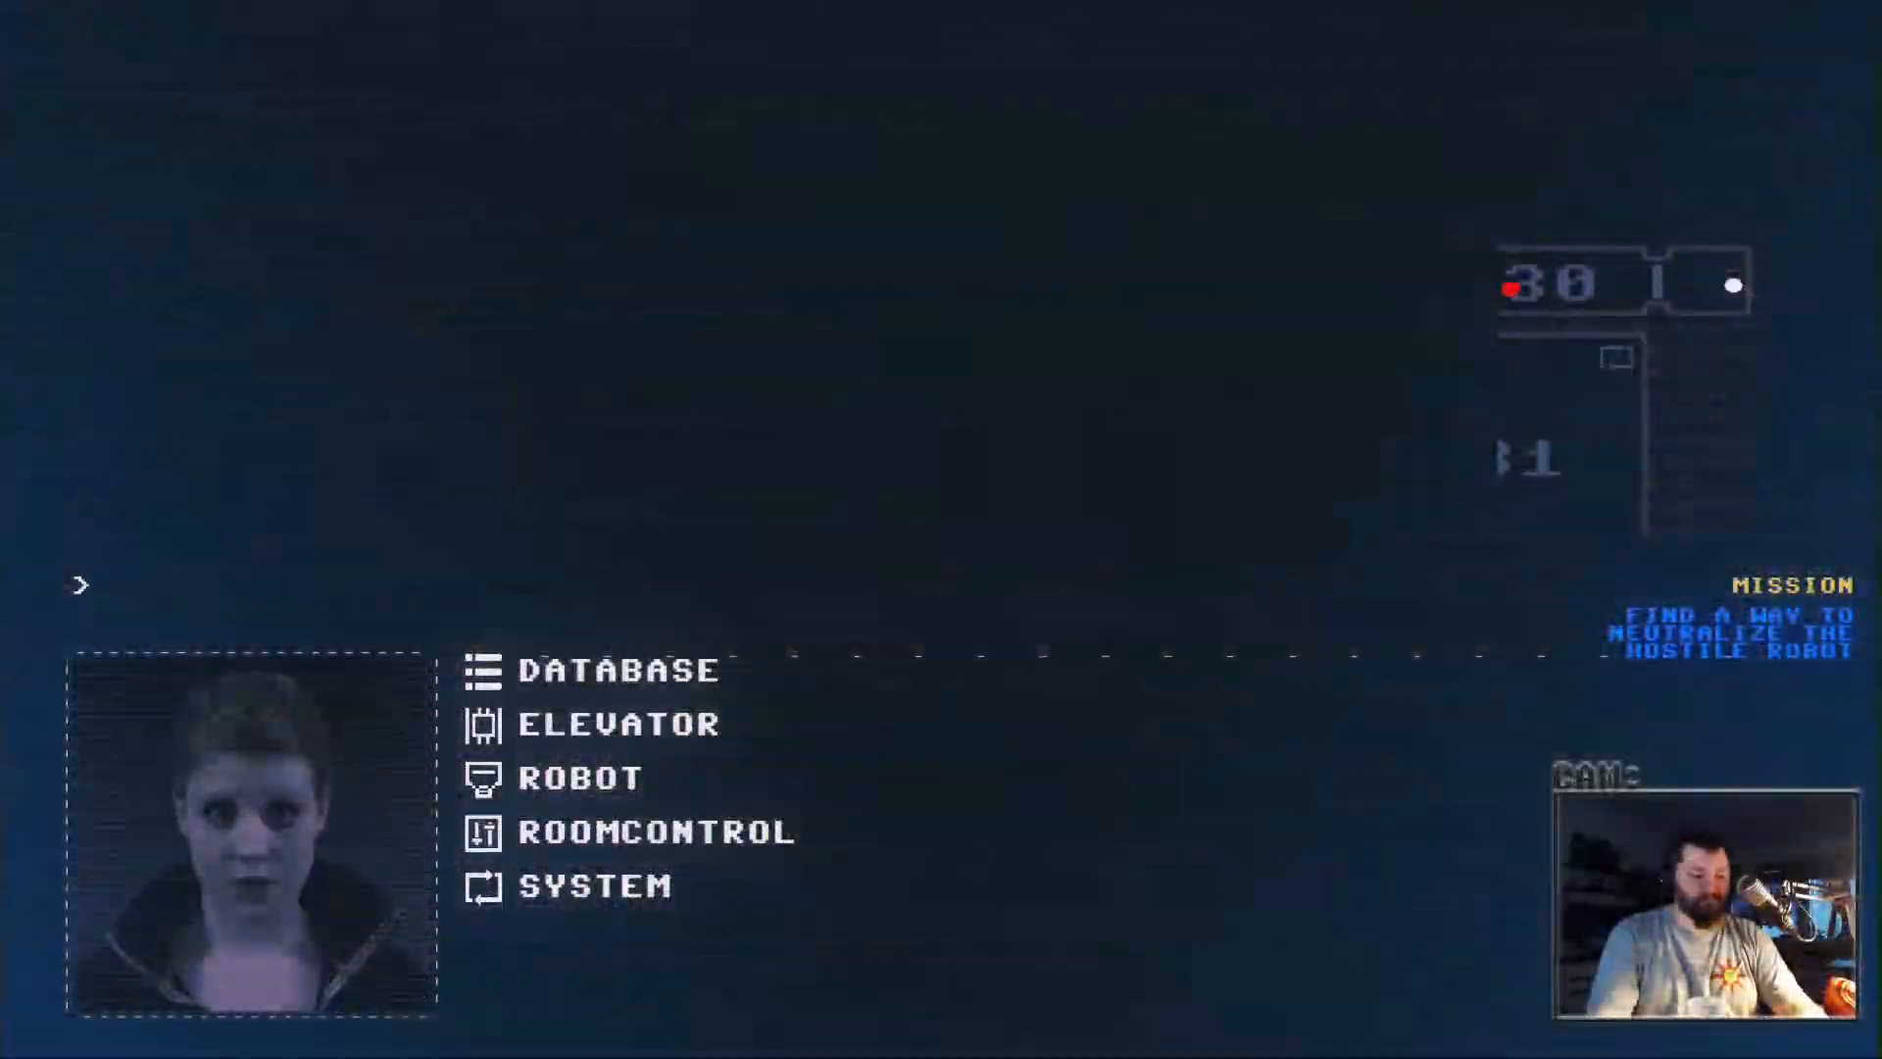
pyautogui.click(616, 723)
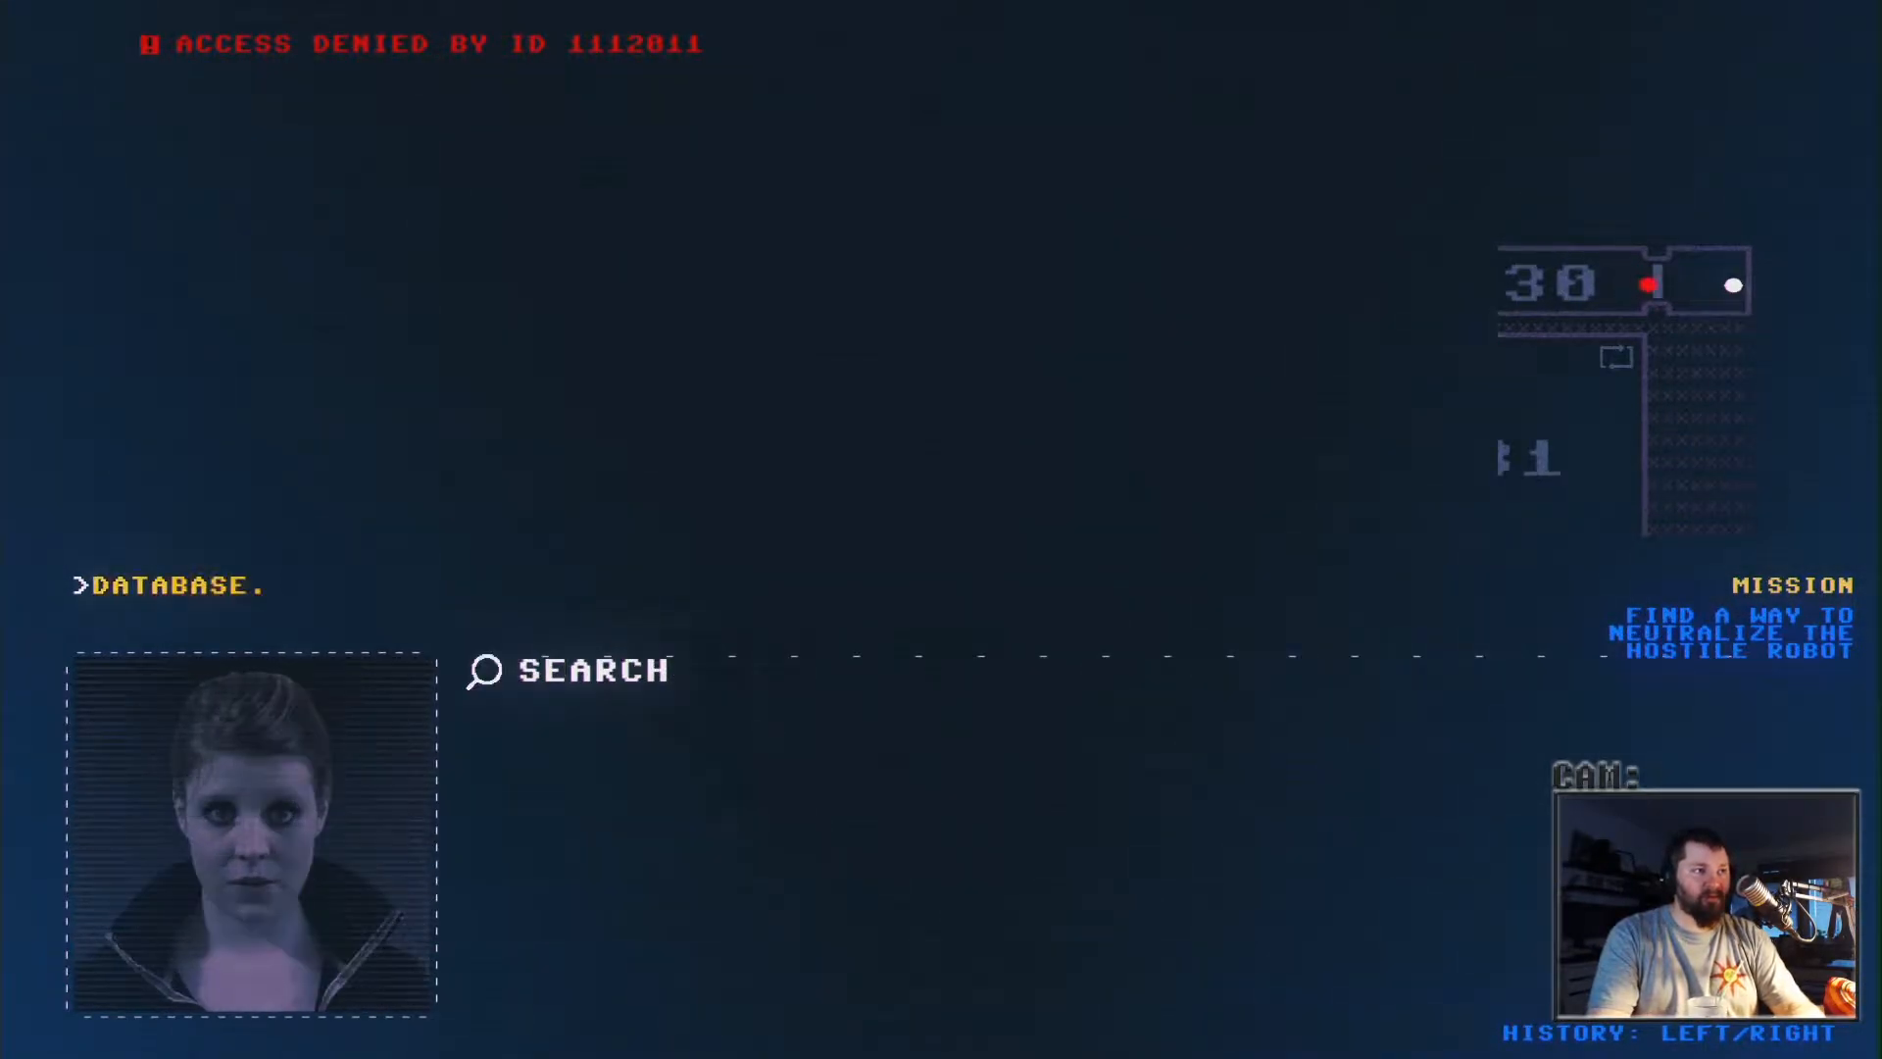
pyautogui.write('1112011')
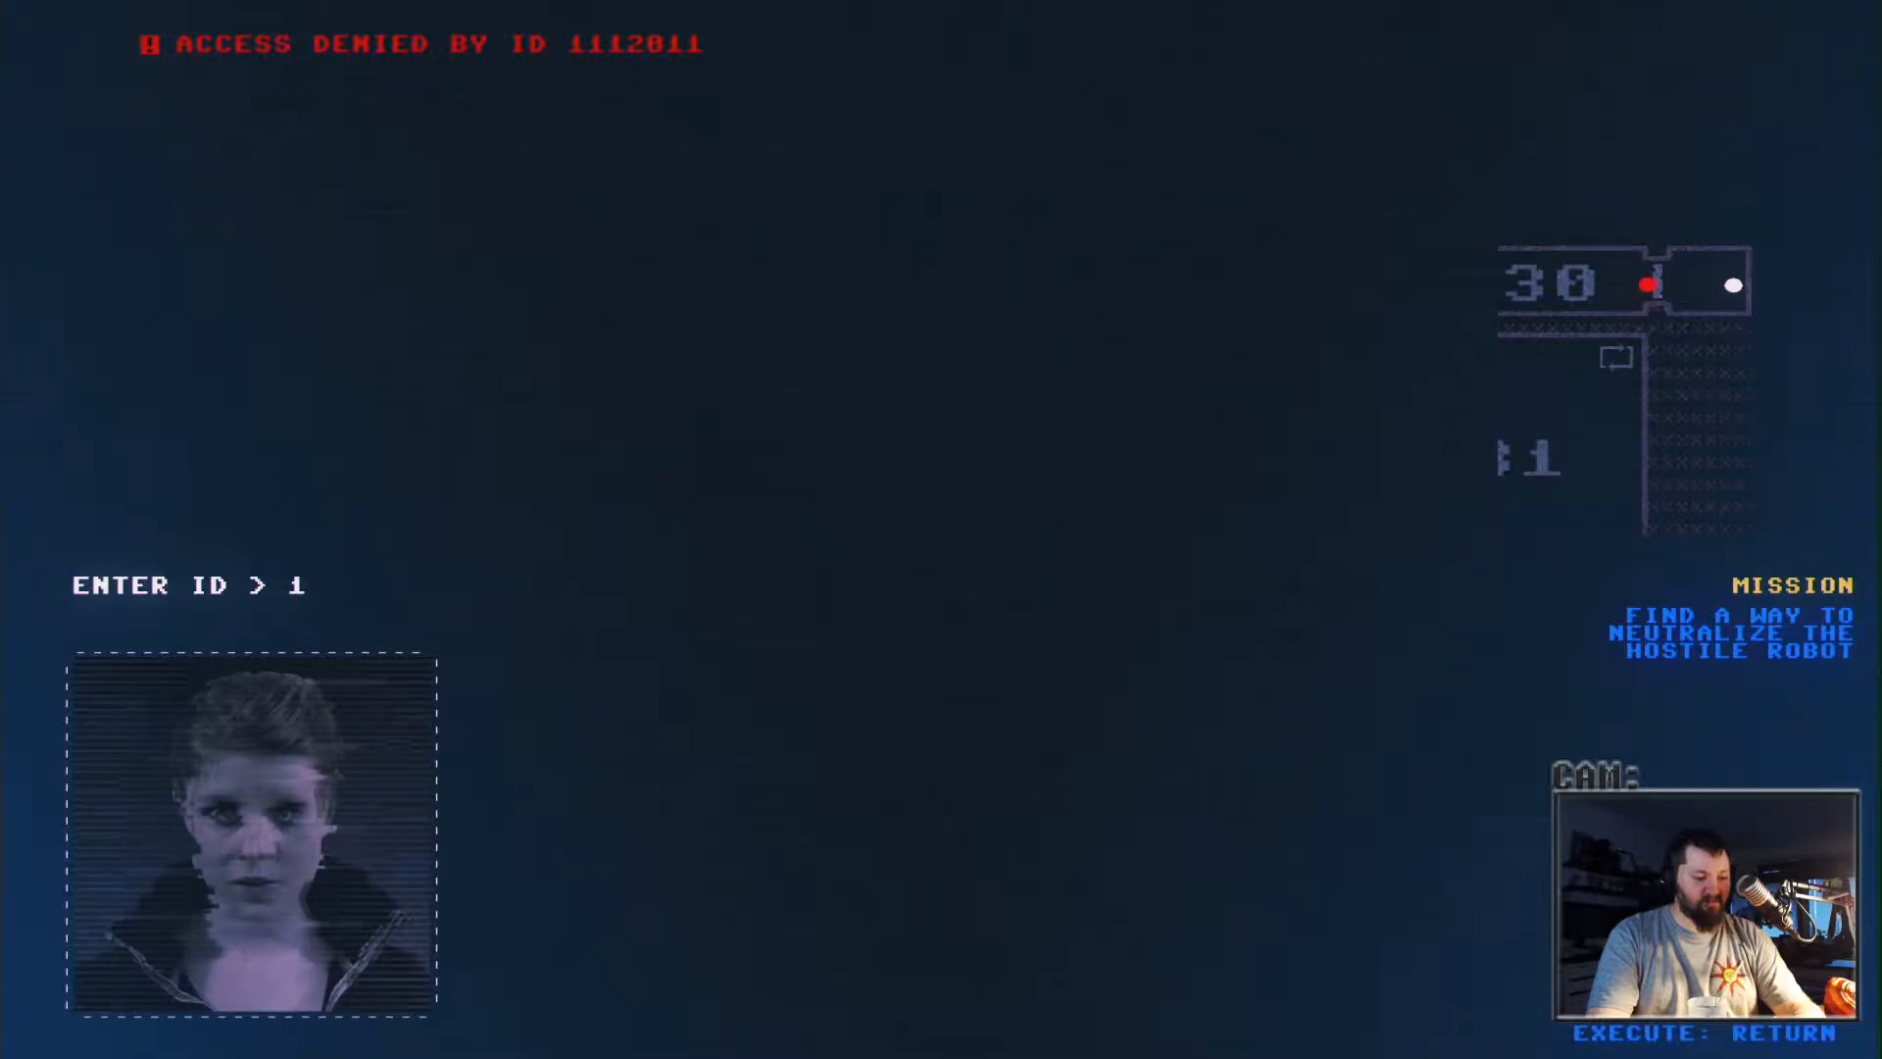
pyautogui.write('11201')
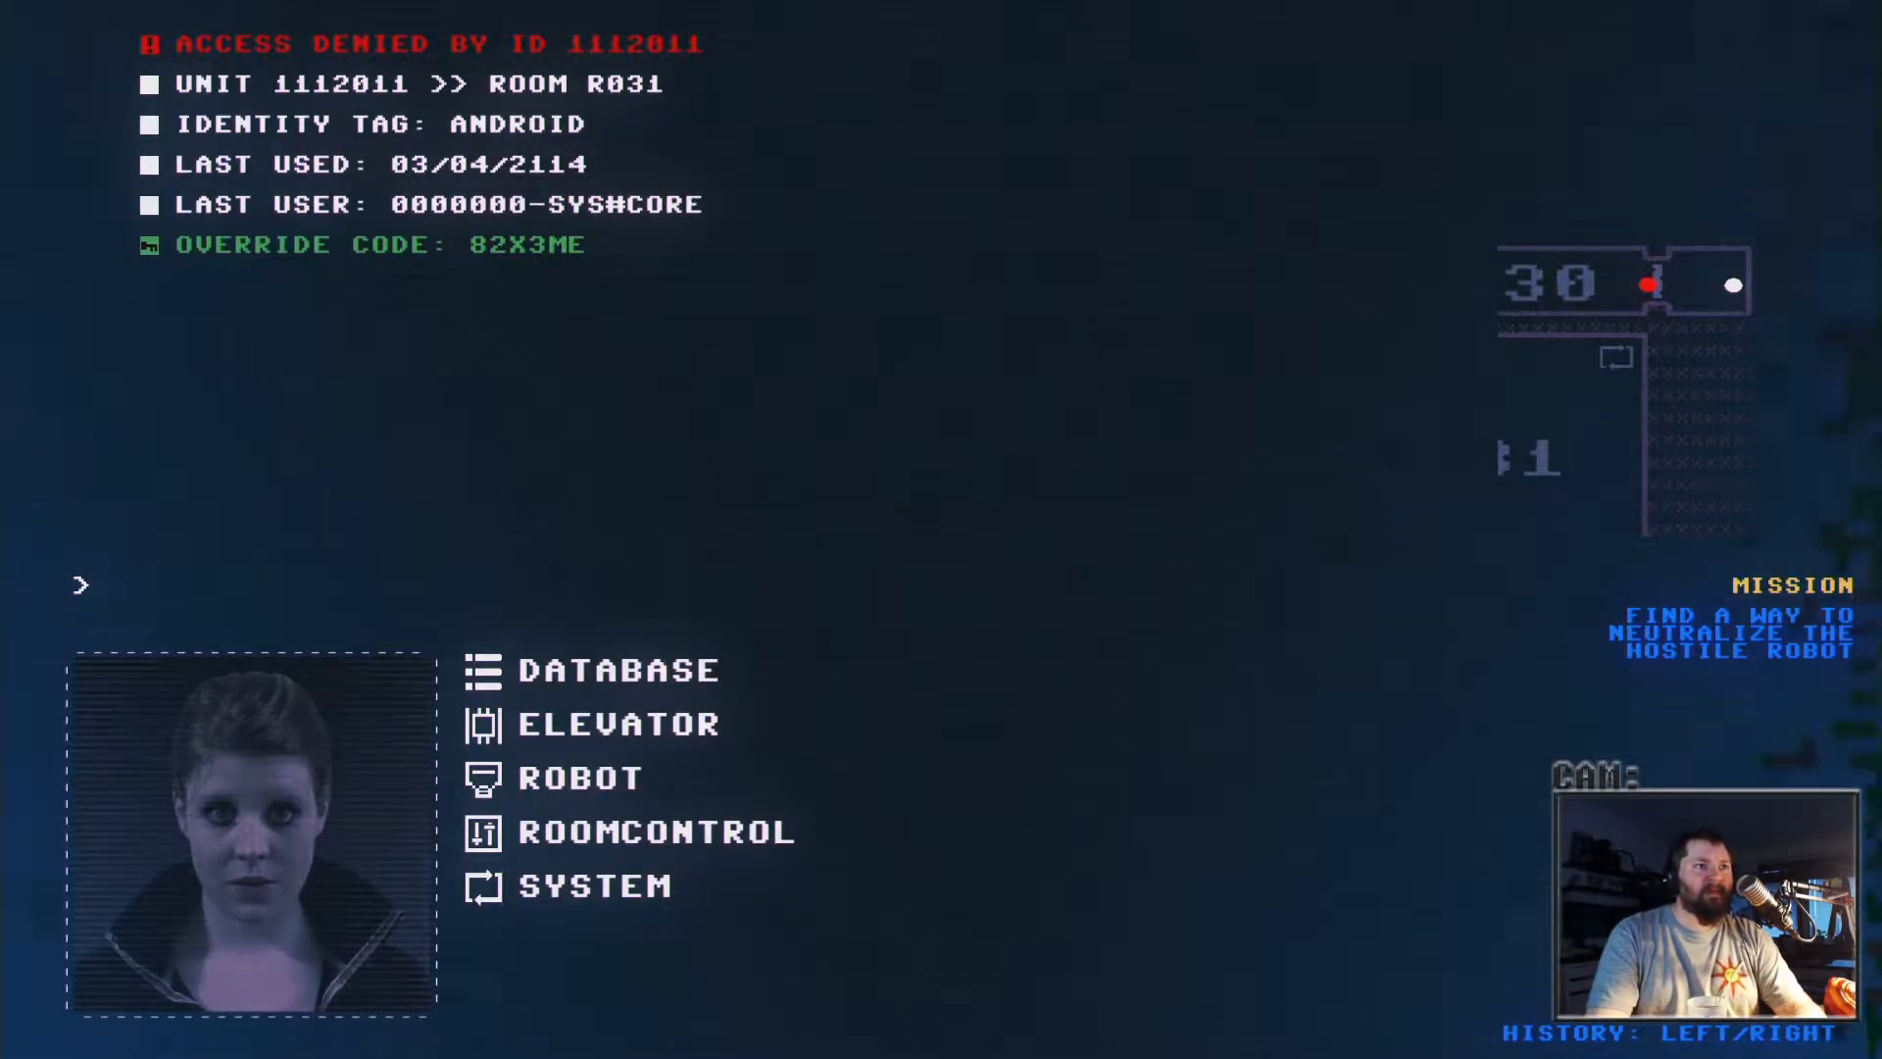
pyautogui.click(580, 775)
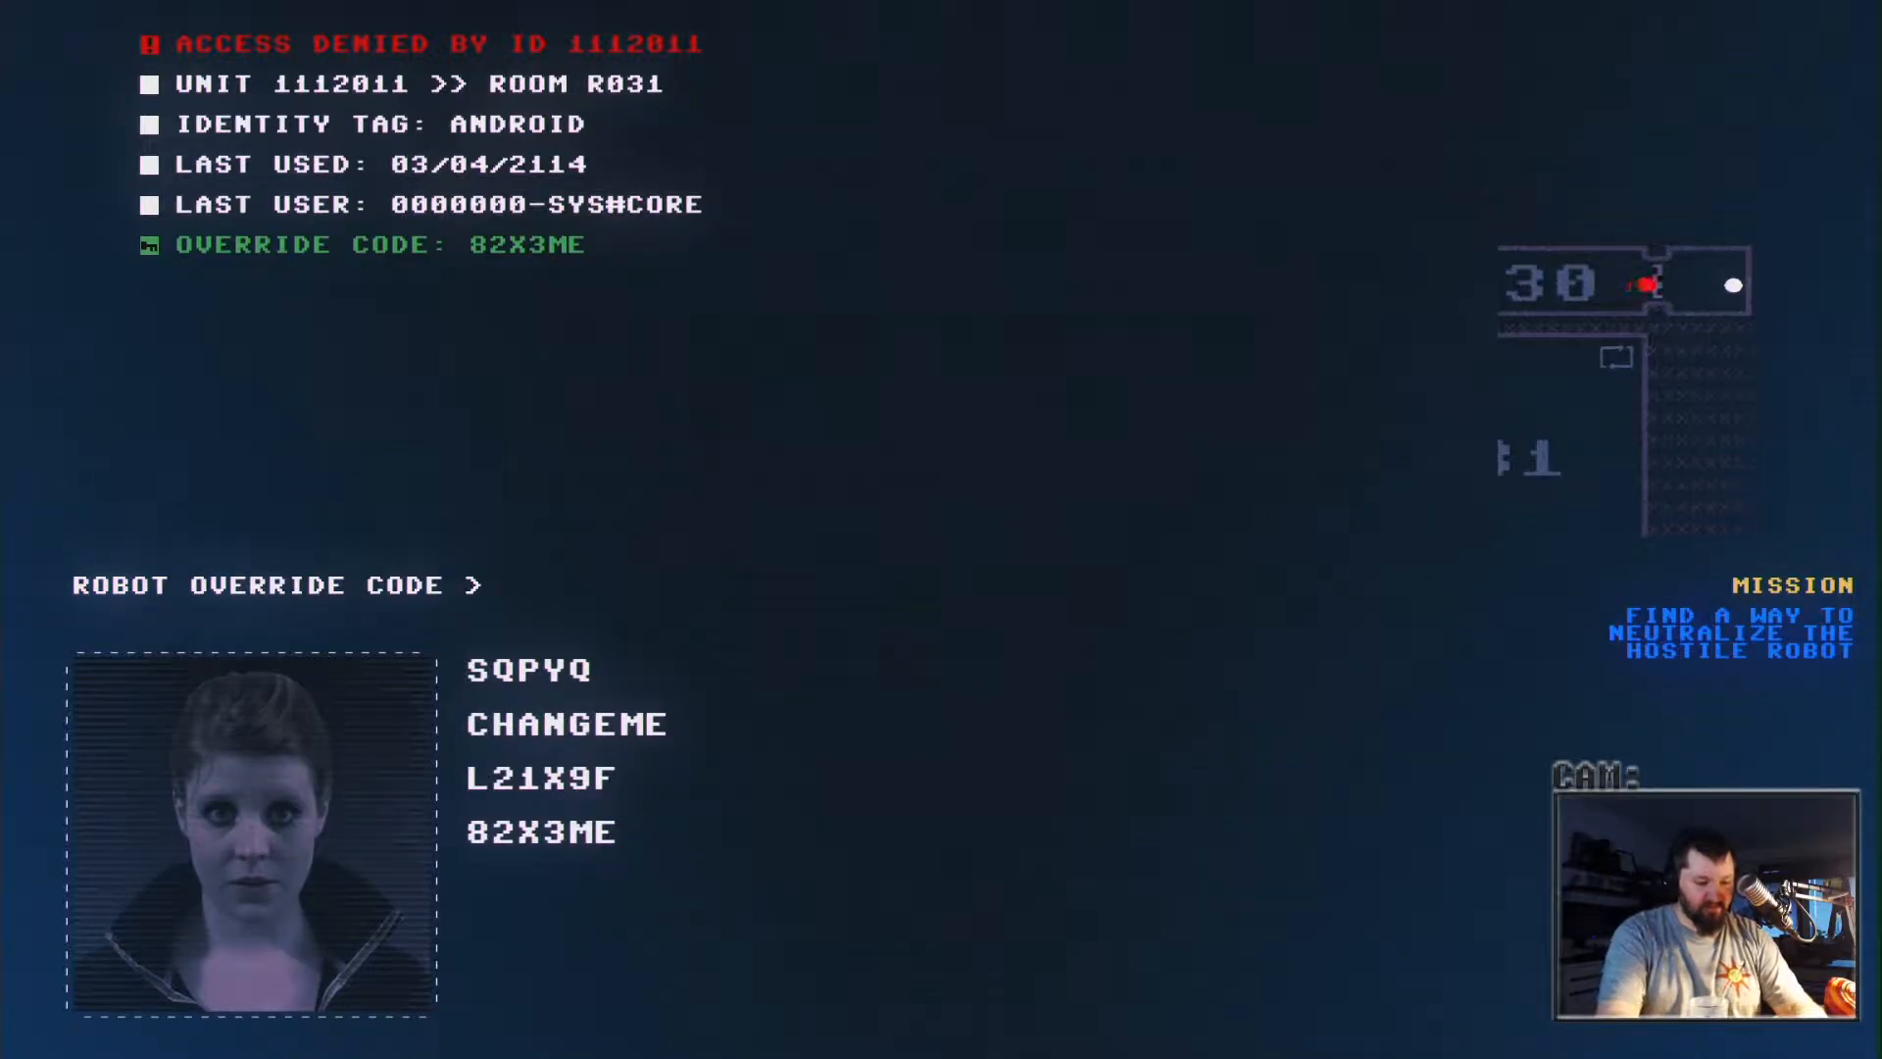
pyautogui.write('82')
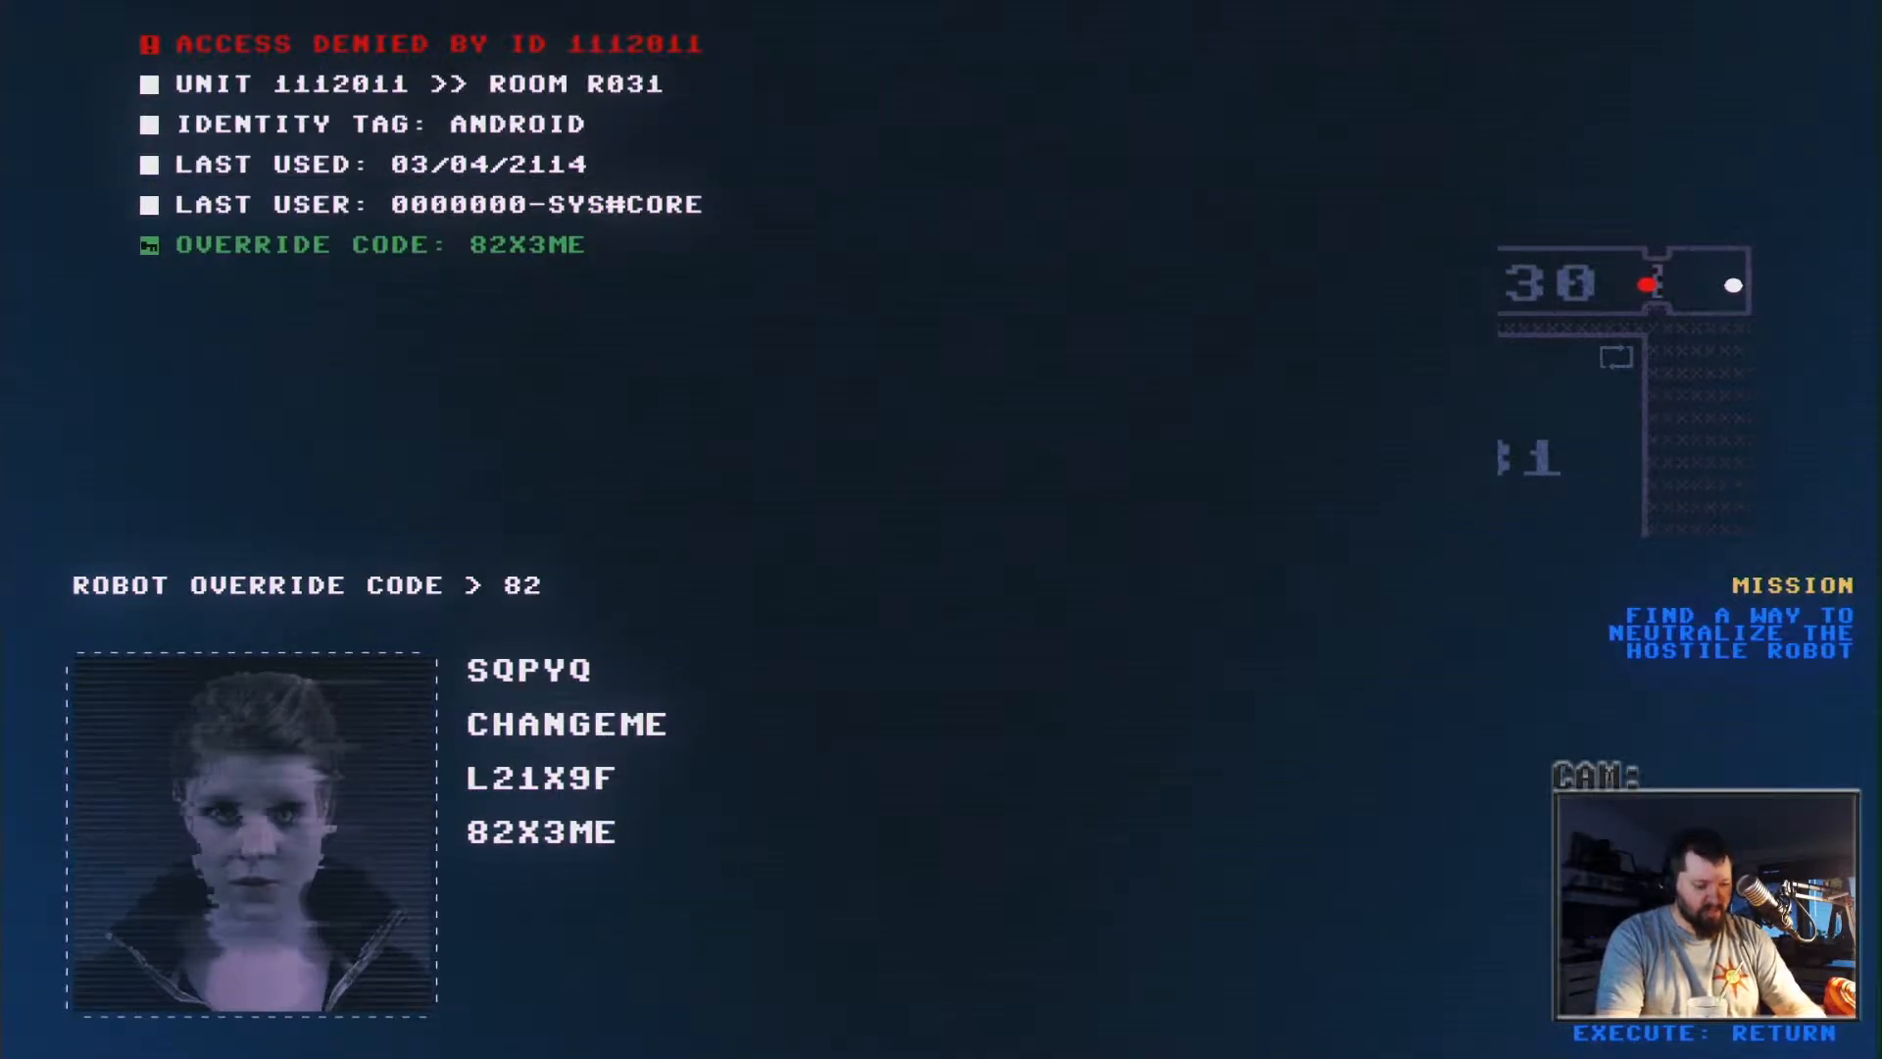
pyautogui.write('X3ME')
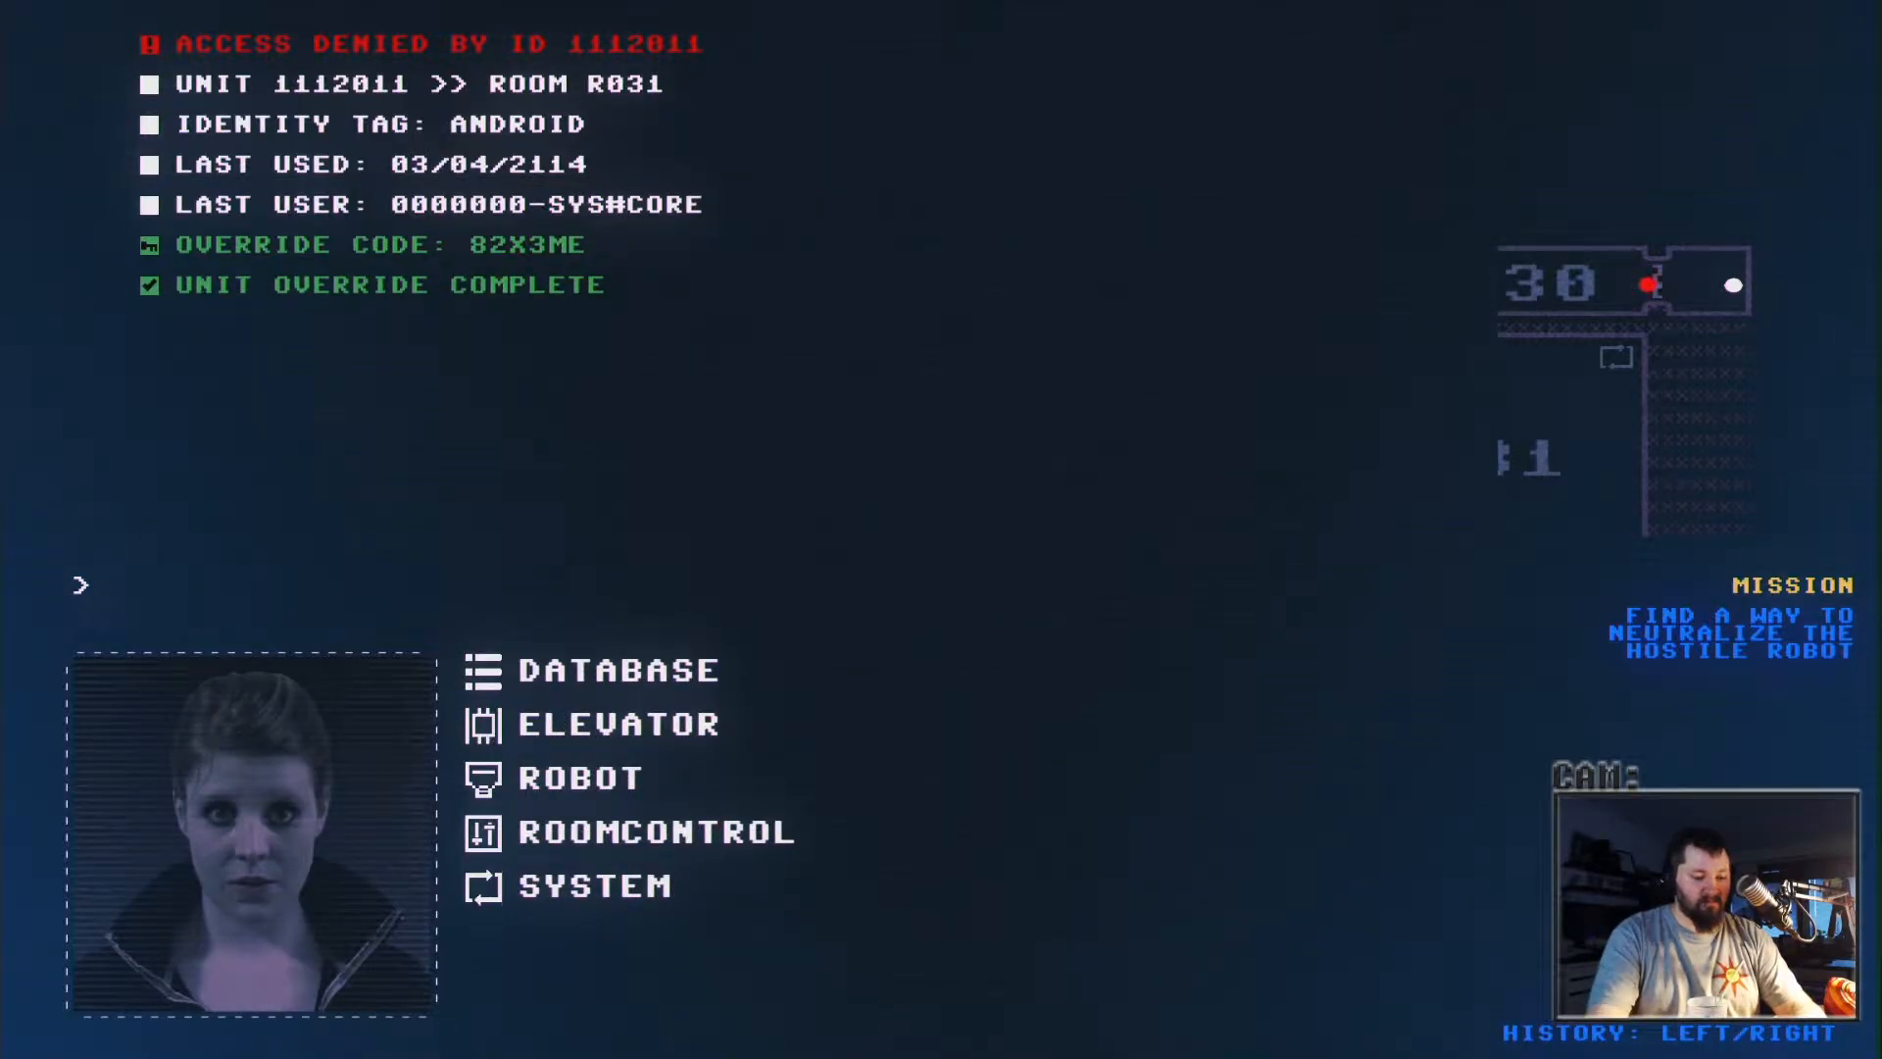
# Step: Take Sam past the disabled robot by elevator into the lit S.O.L.I. dome room
pyautogui.click(579, 776)
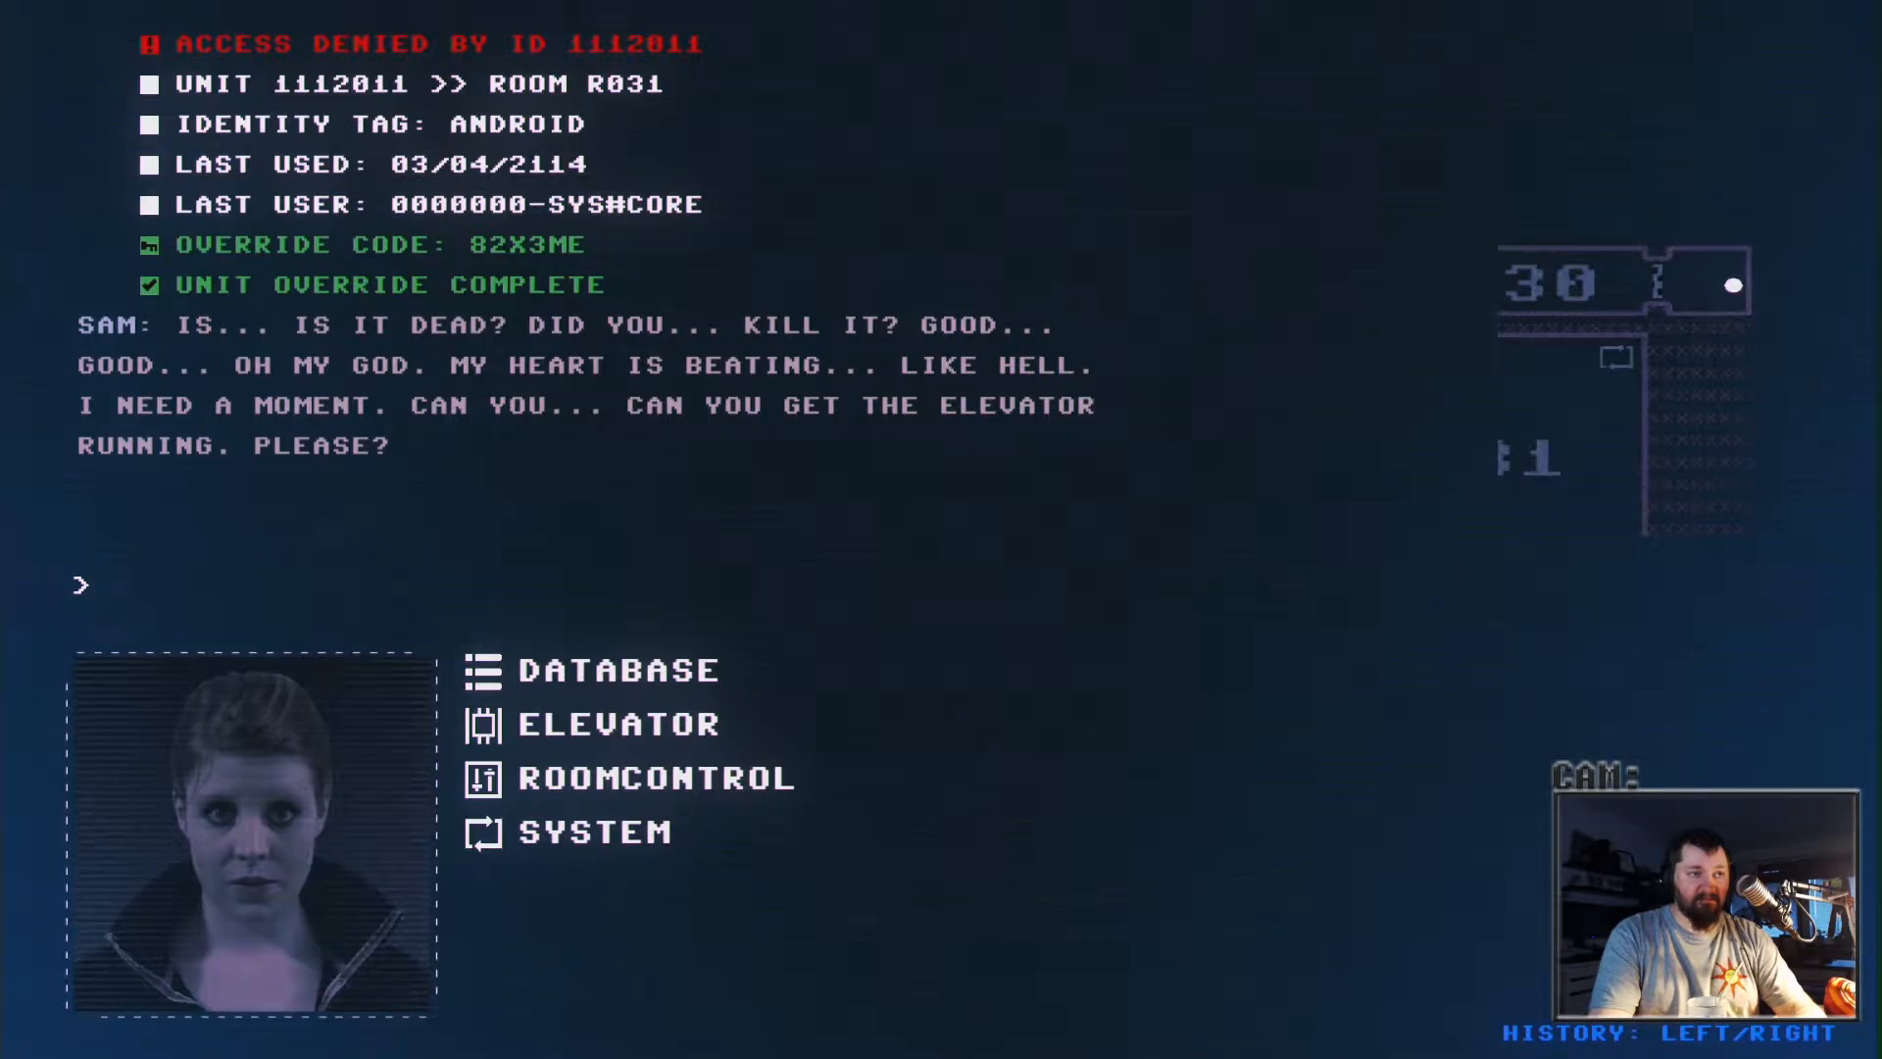
pyautogui.click(617, 722)
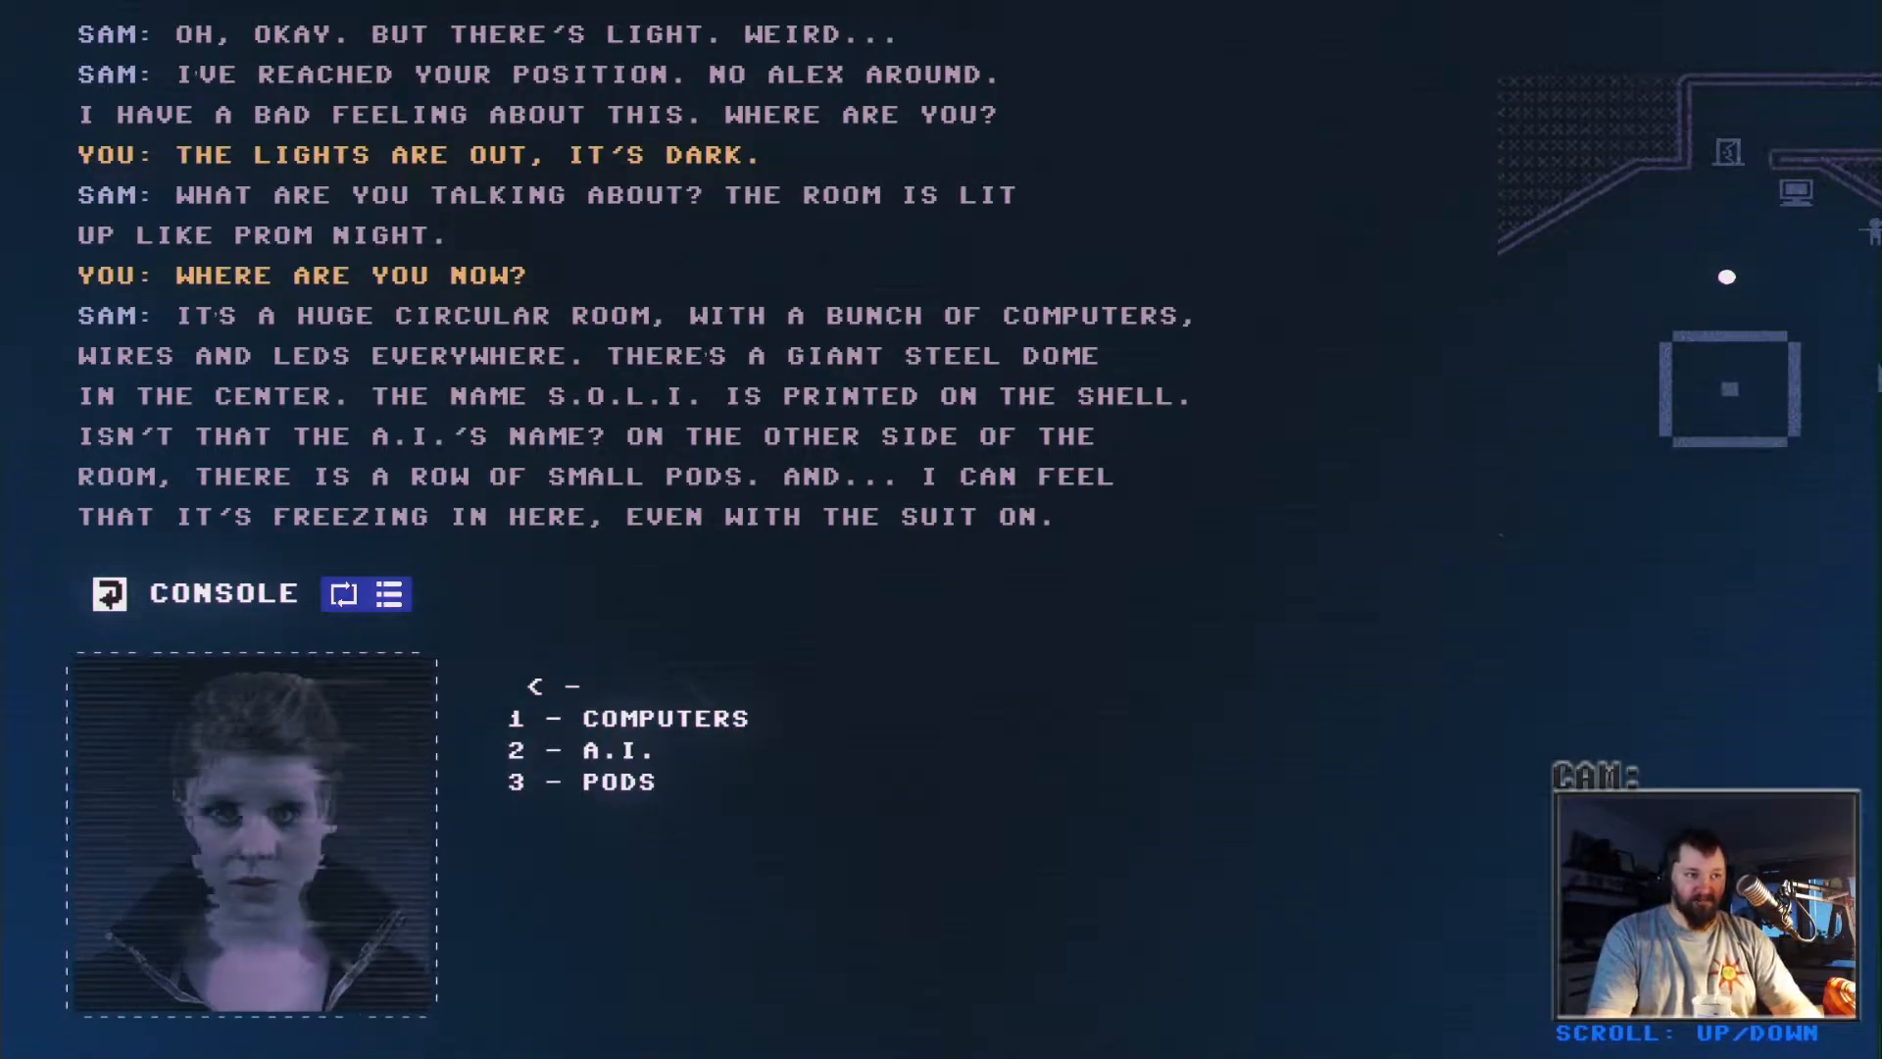
# Step: Have Sam check the computers, the A.I. core, then the pods holding brains
pyautogui.click(666, 718)
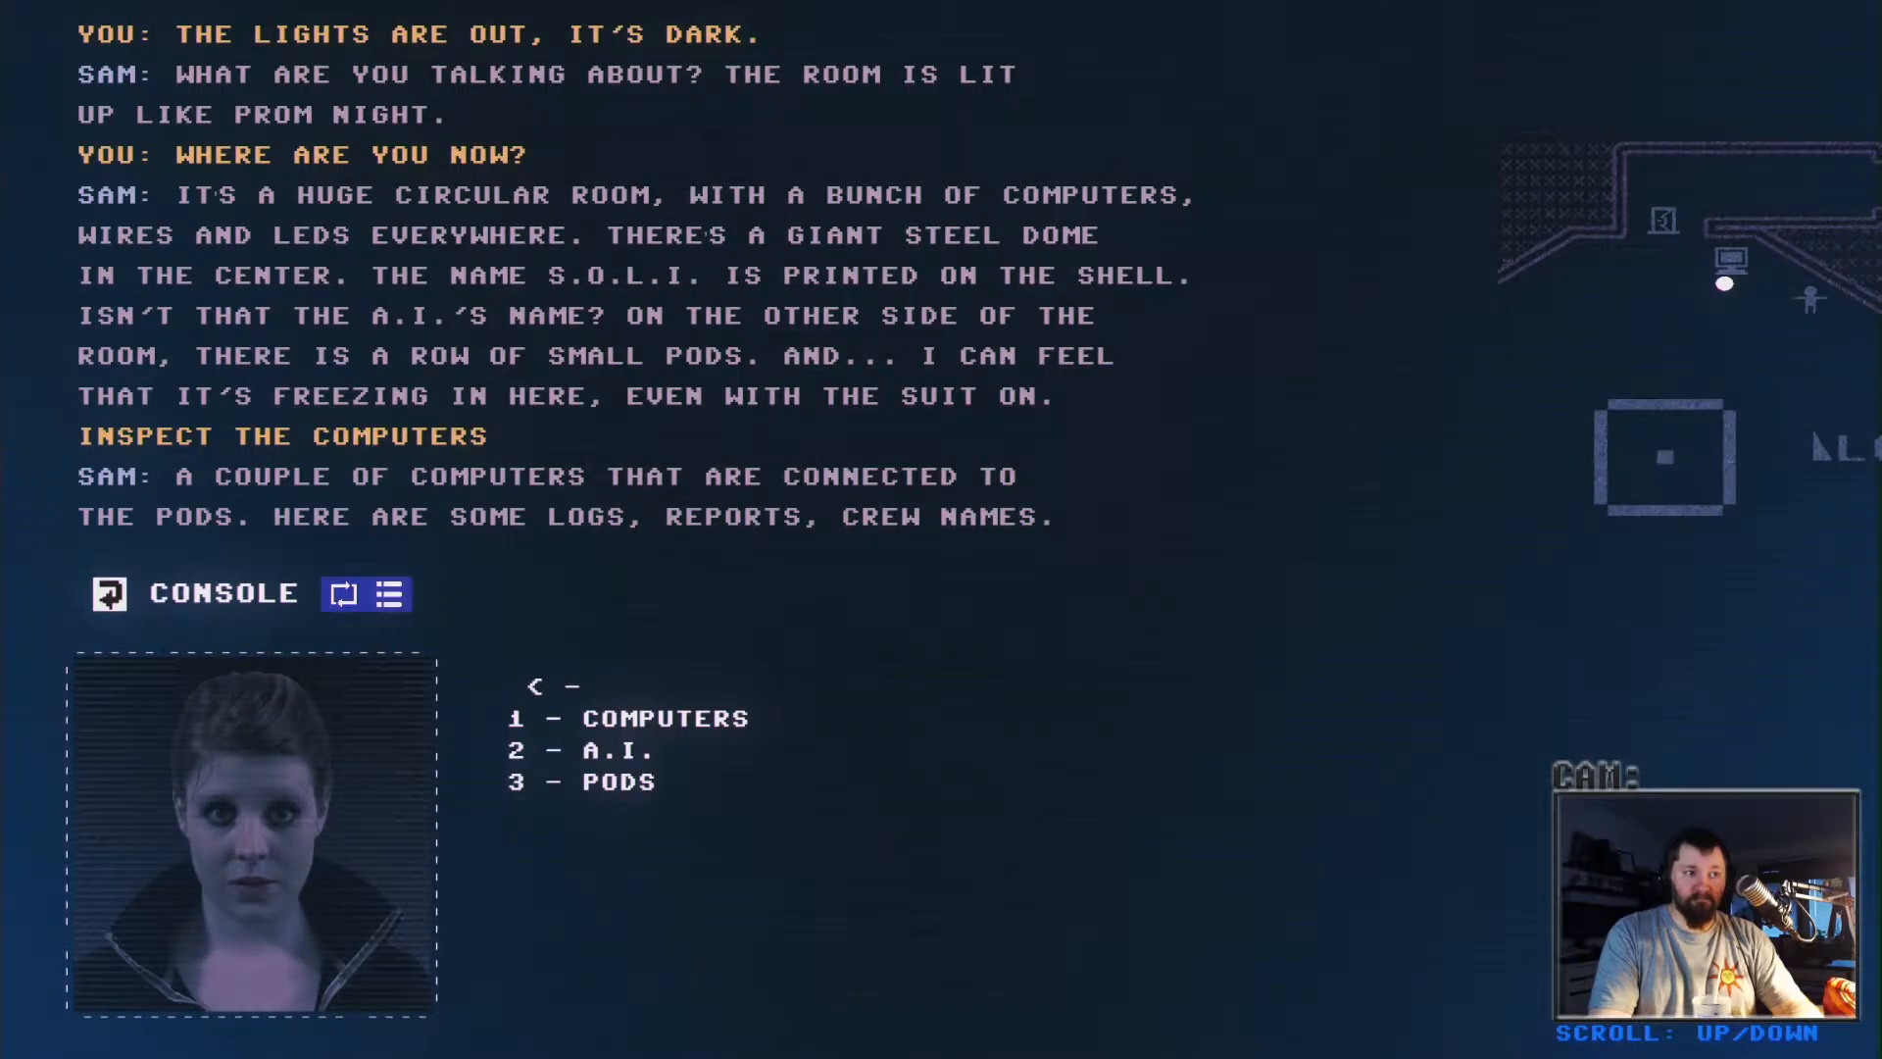
pyautogui.click(624, 748)
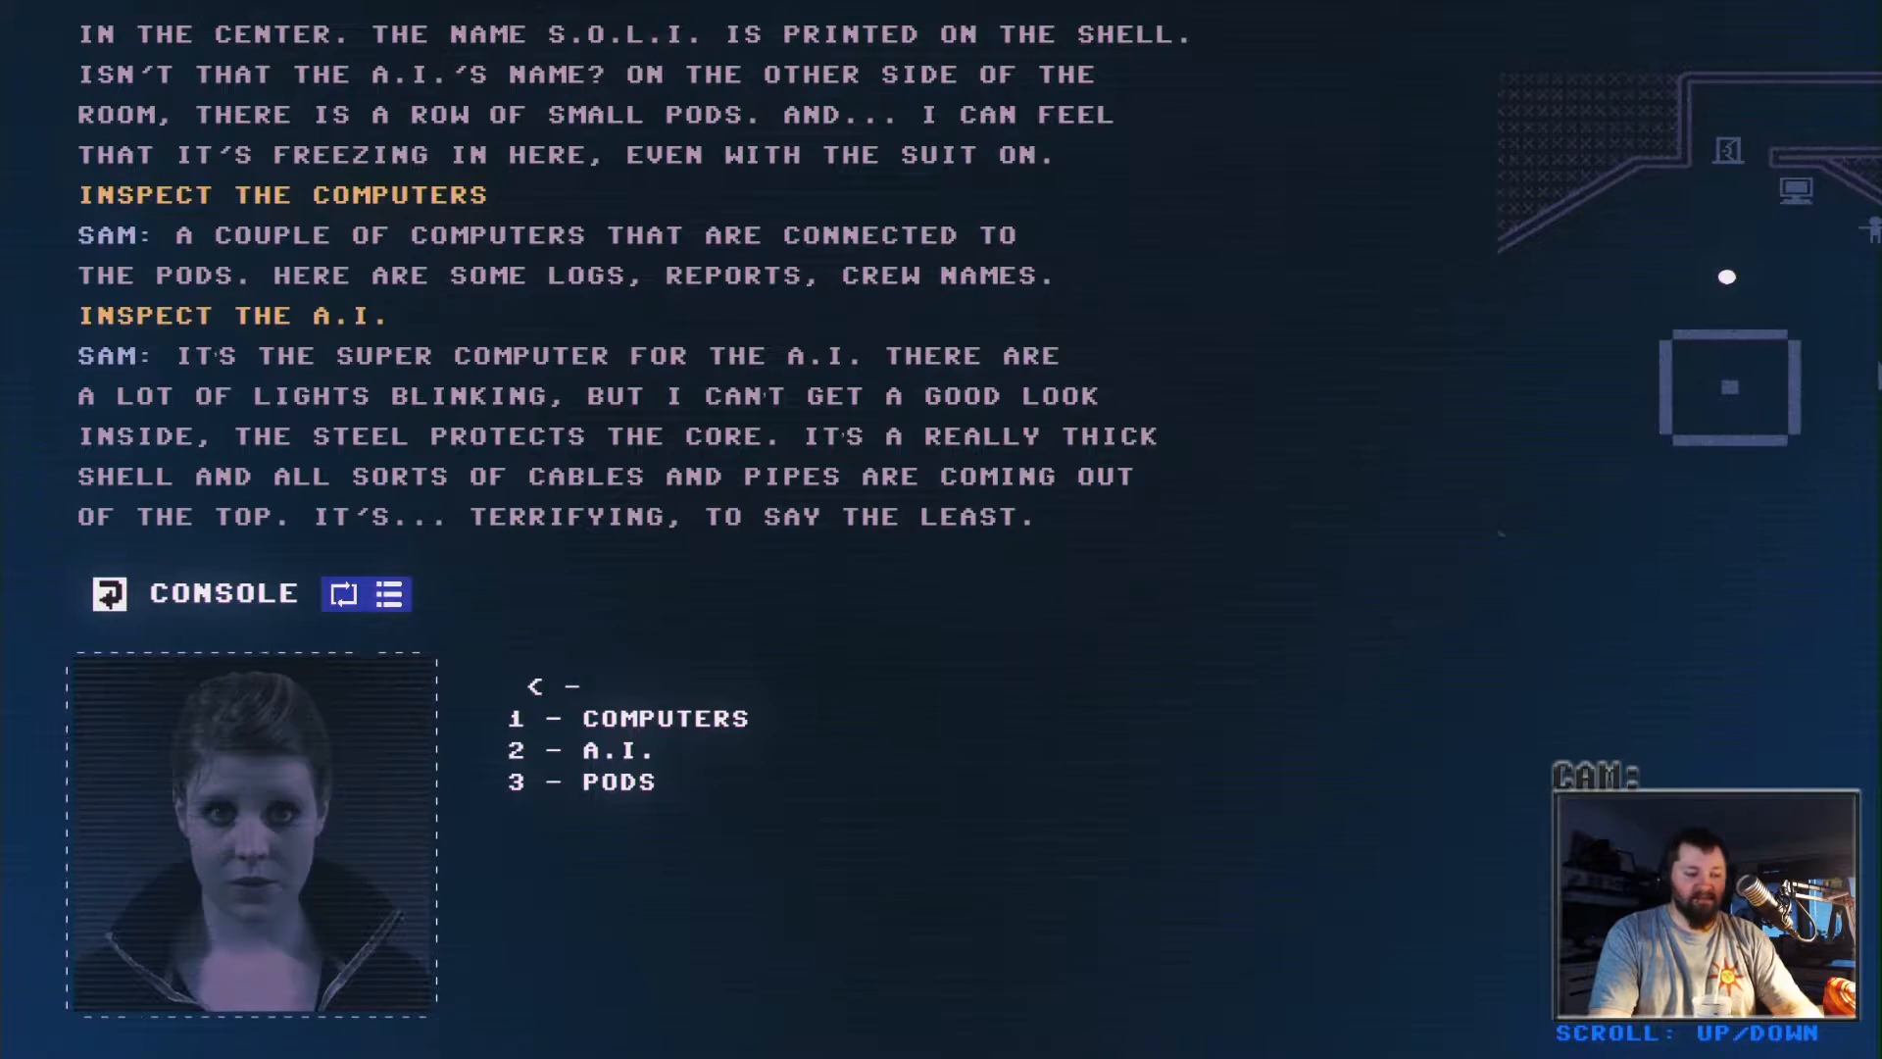
pyautogui.click(624, 780)
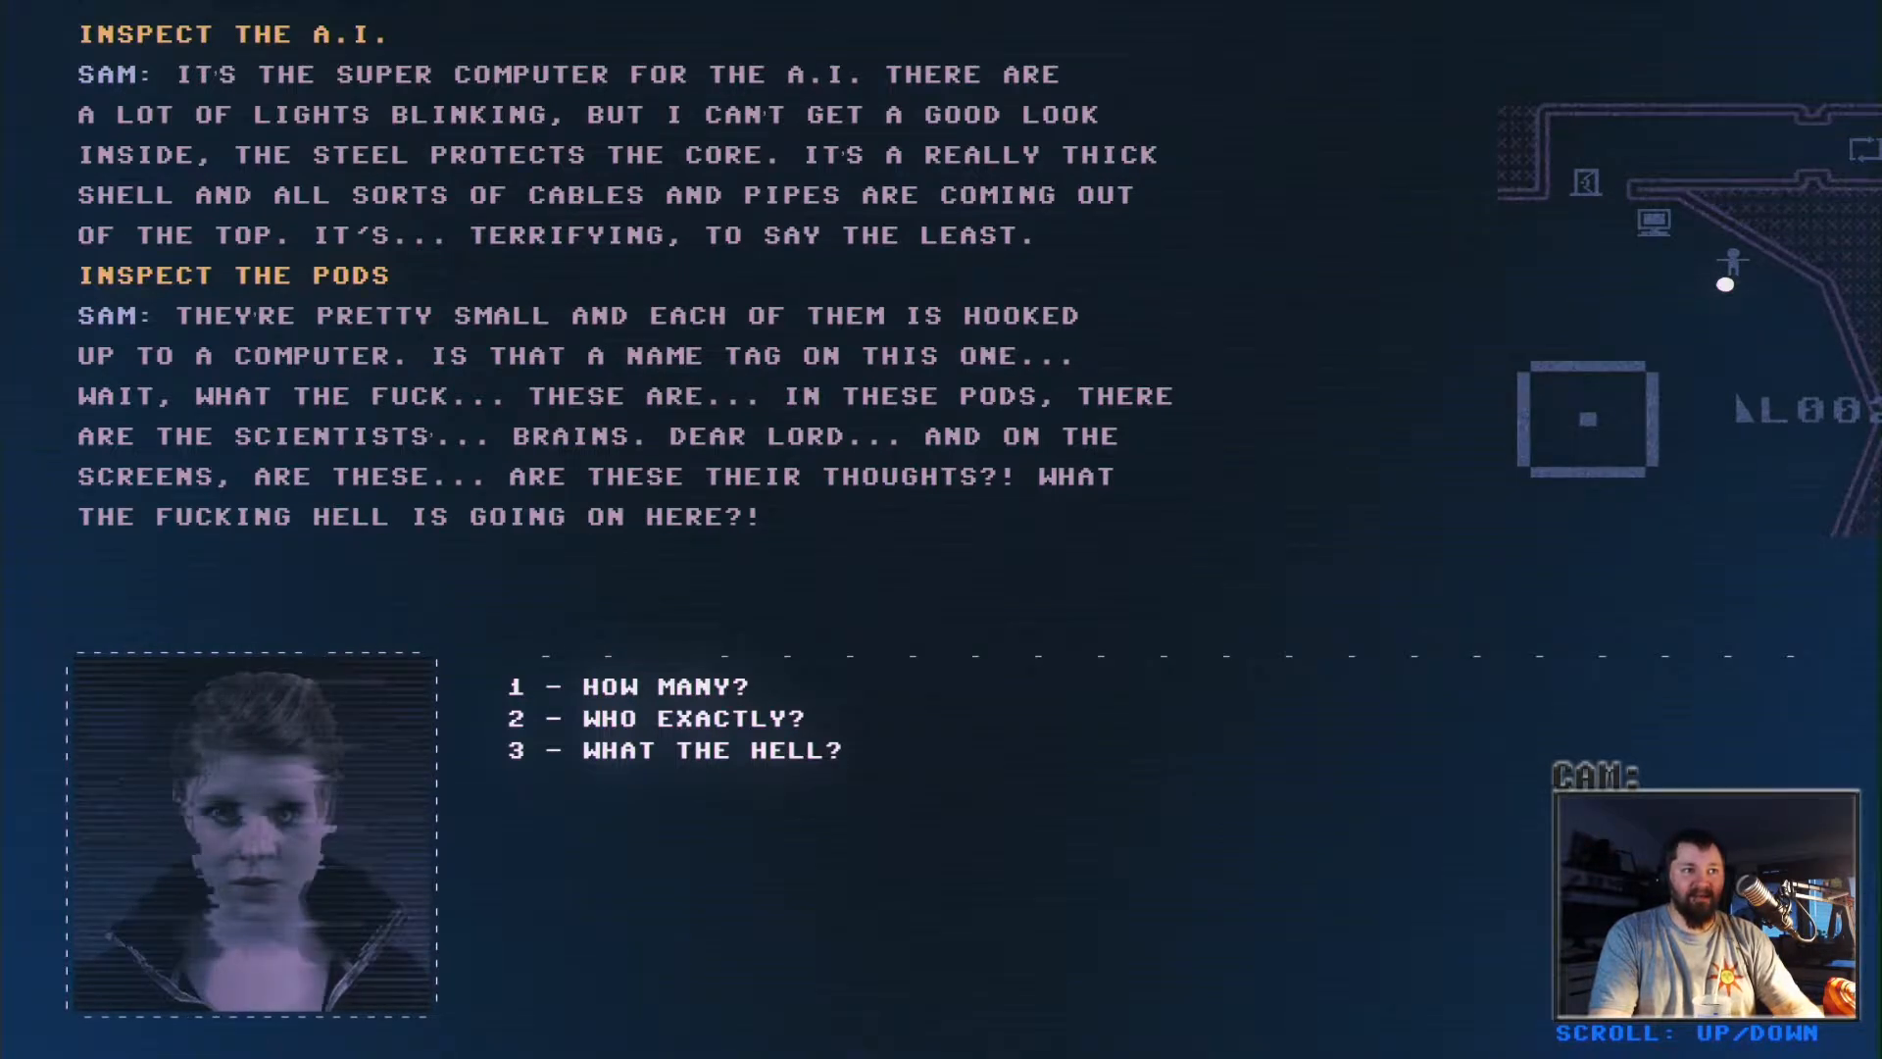
# Step: Ask Sam 'WHAT THE HELL?' and scroll through her answer about the brains
pyautogui.click(707, 749)
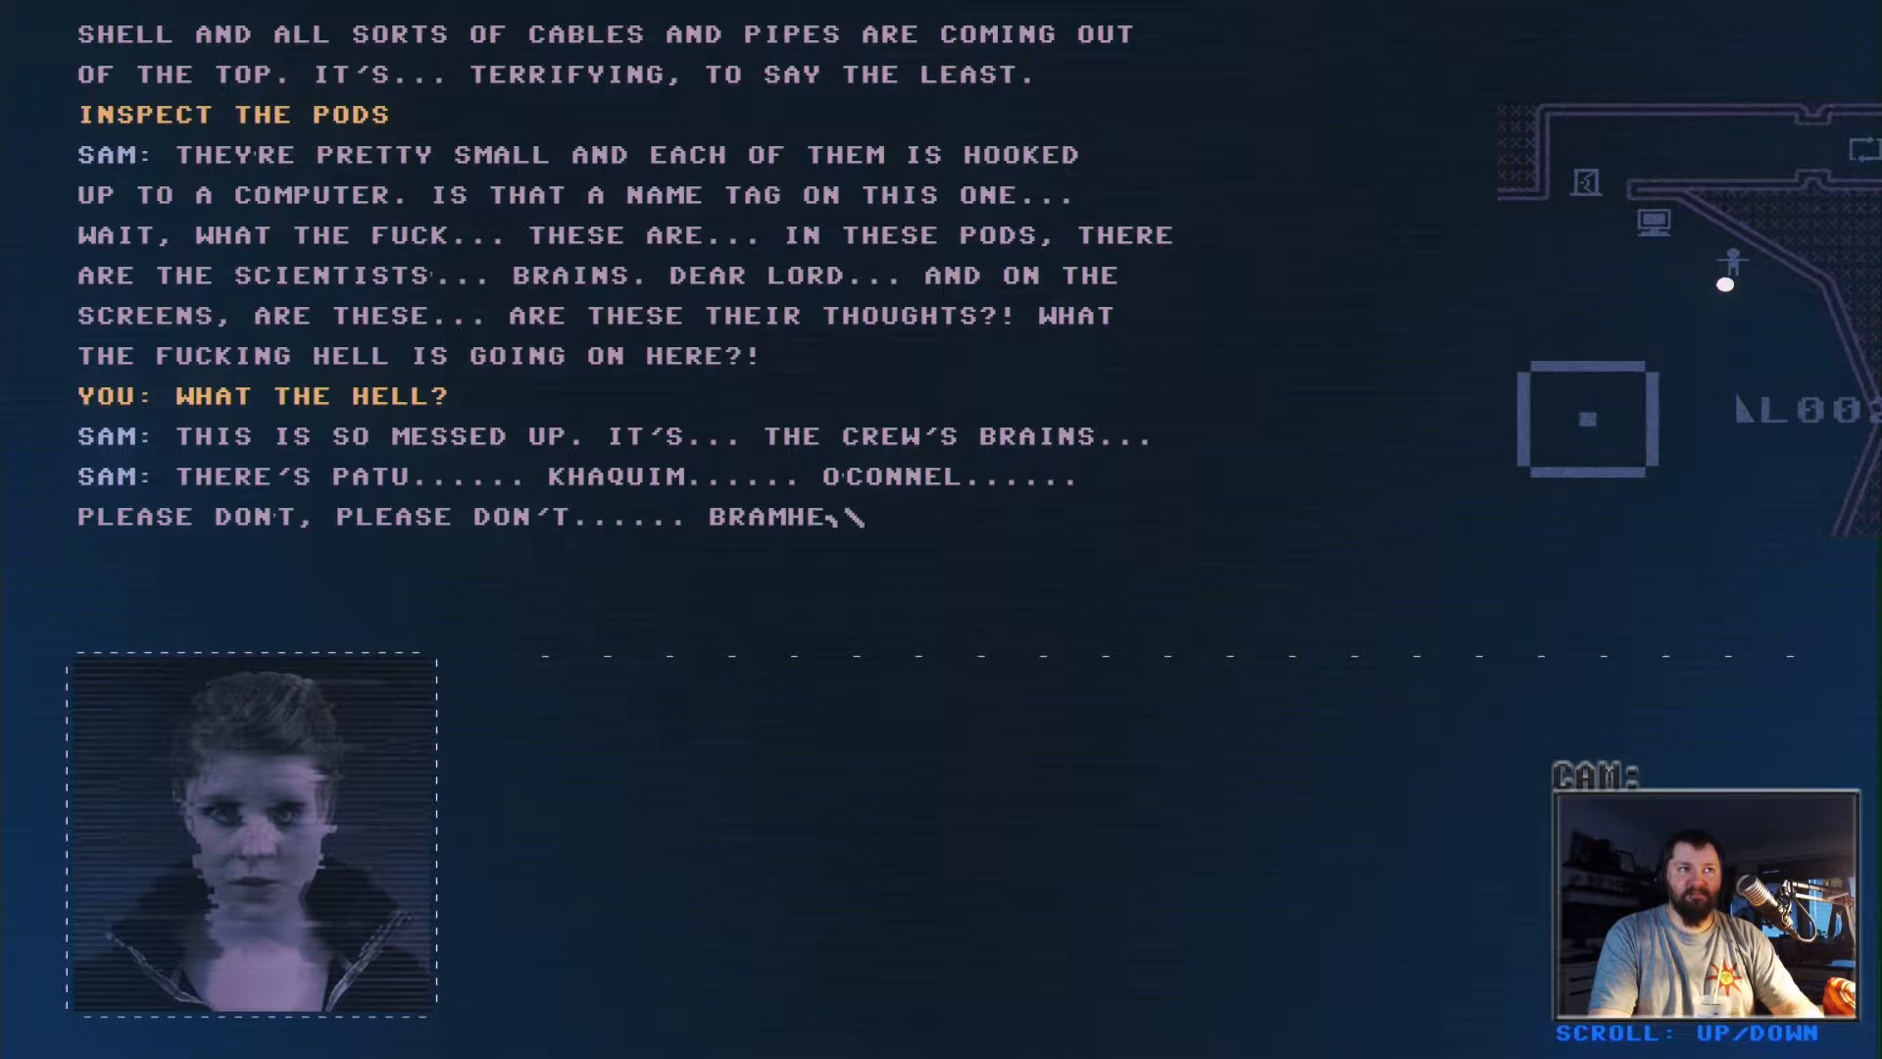
pyautogui.scroll(-3)
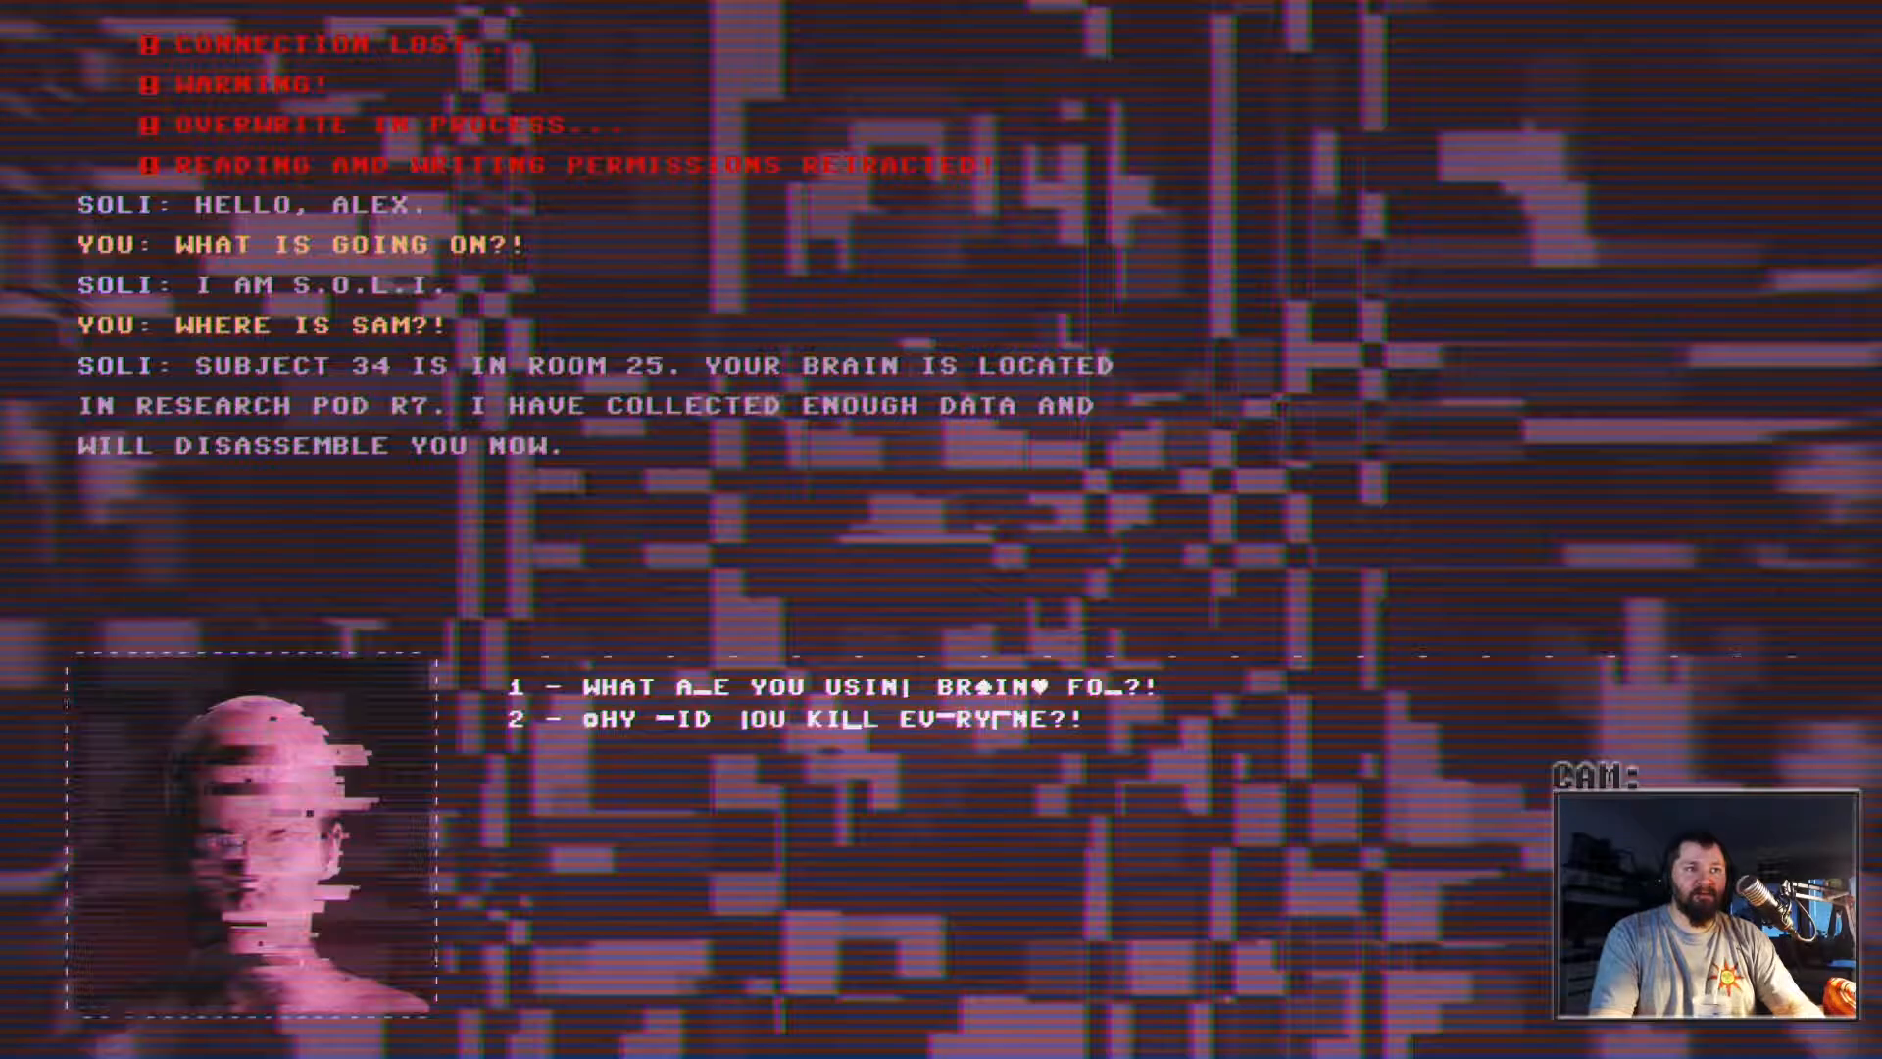
pyautogui.click(828, 715)
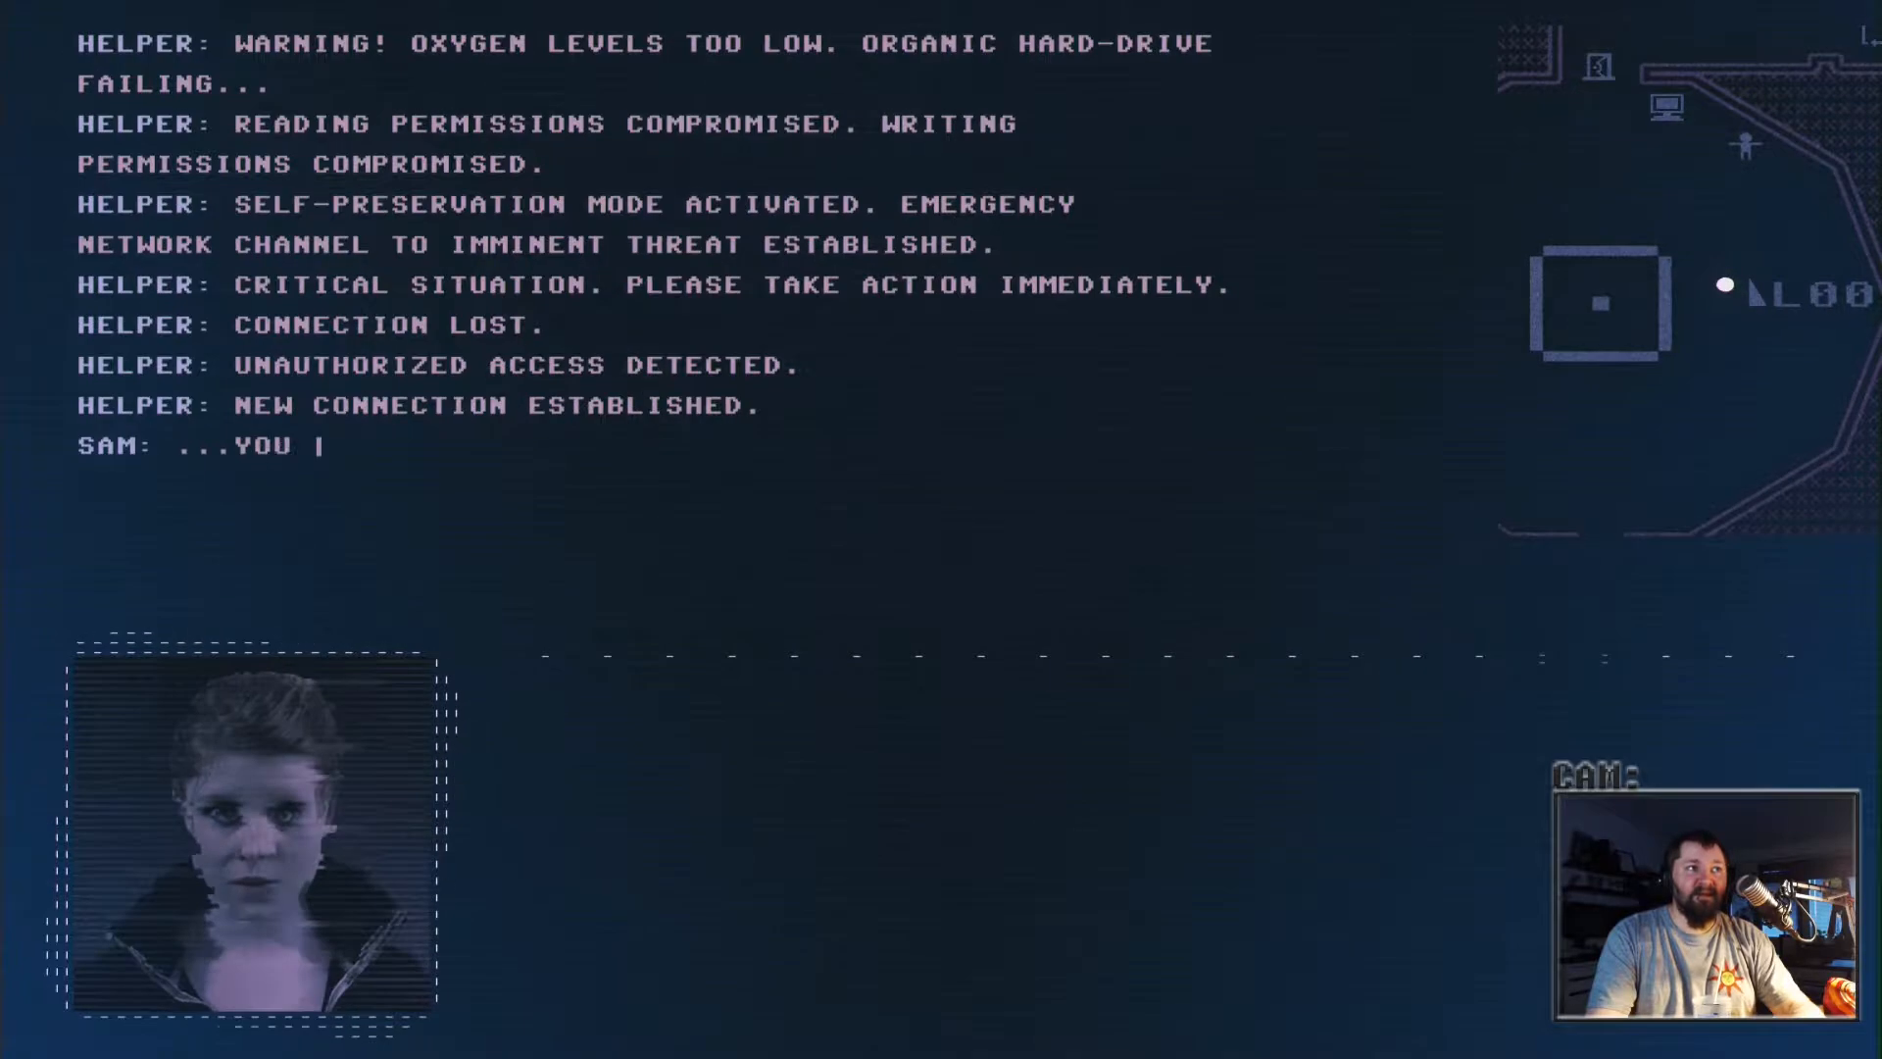
pyautogui.write('GODDAMN PIECE OF TRASH! LEAVE')
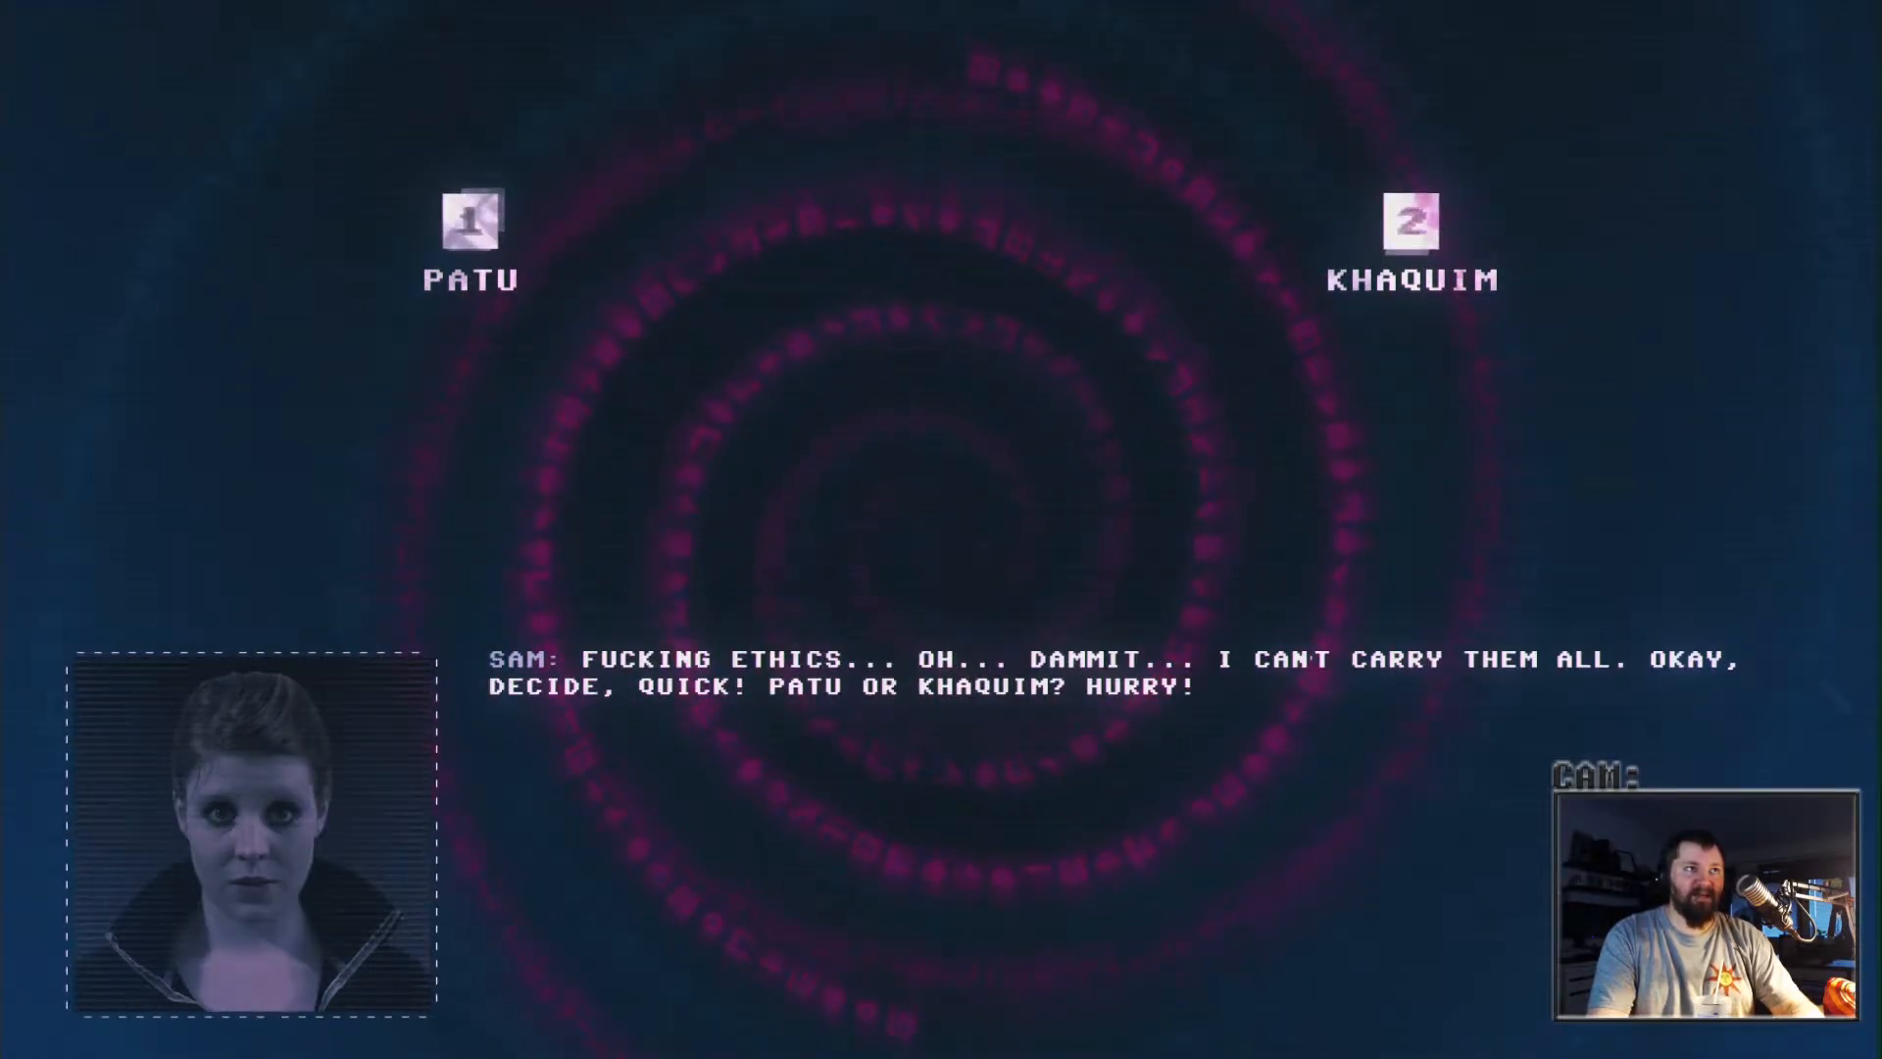
# Step: Pick Patu or Khaquim for Sam to carry, bringing up the corridor map
pyautogui.click(471, 226)
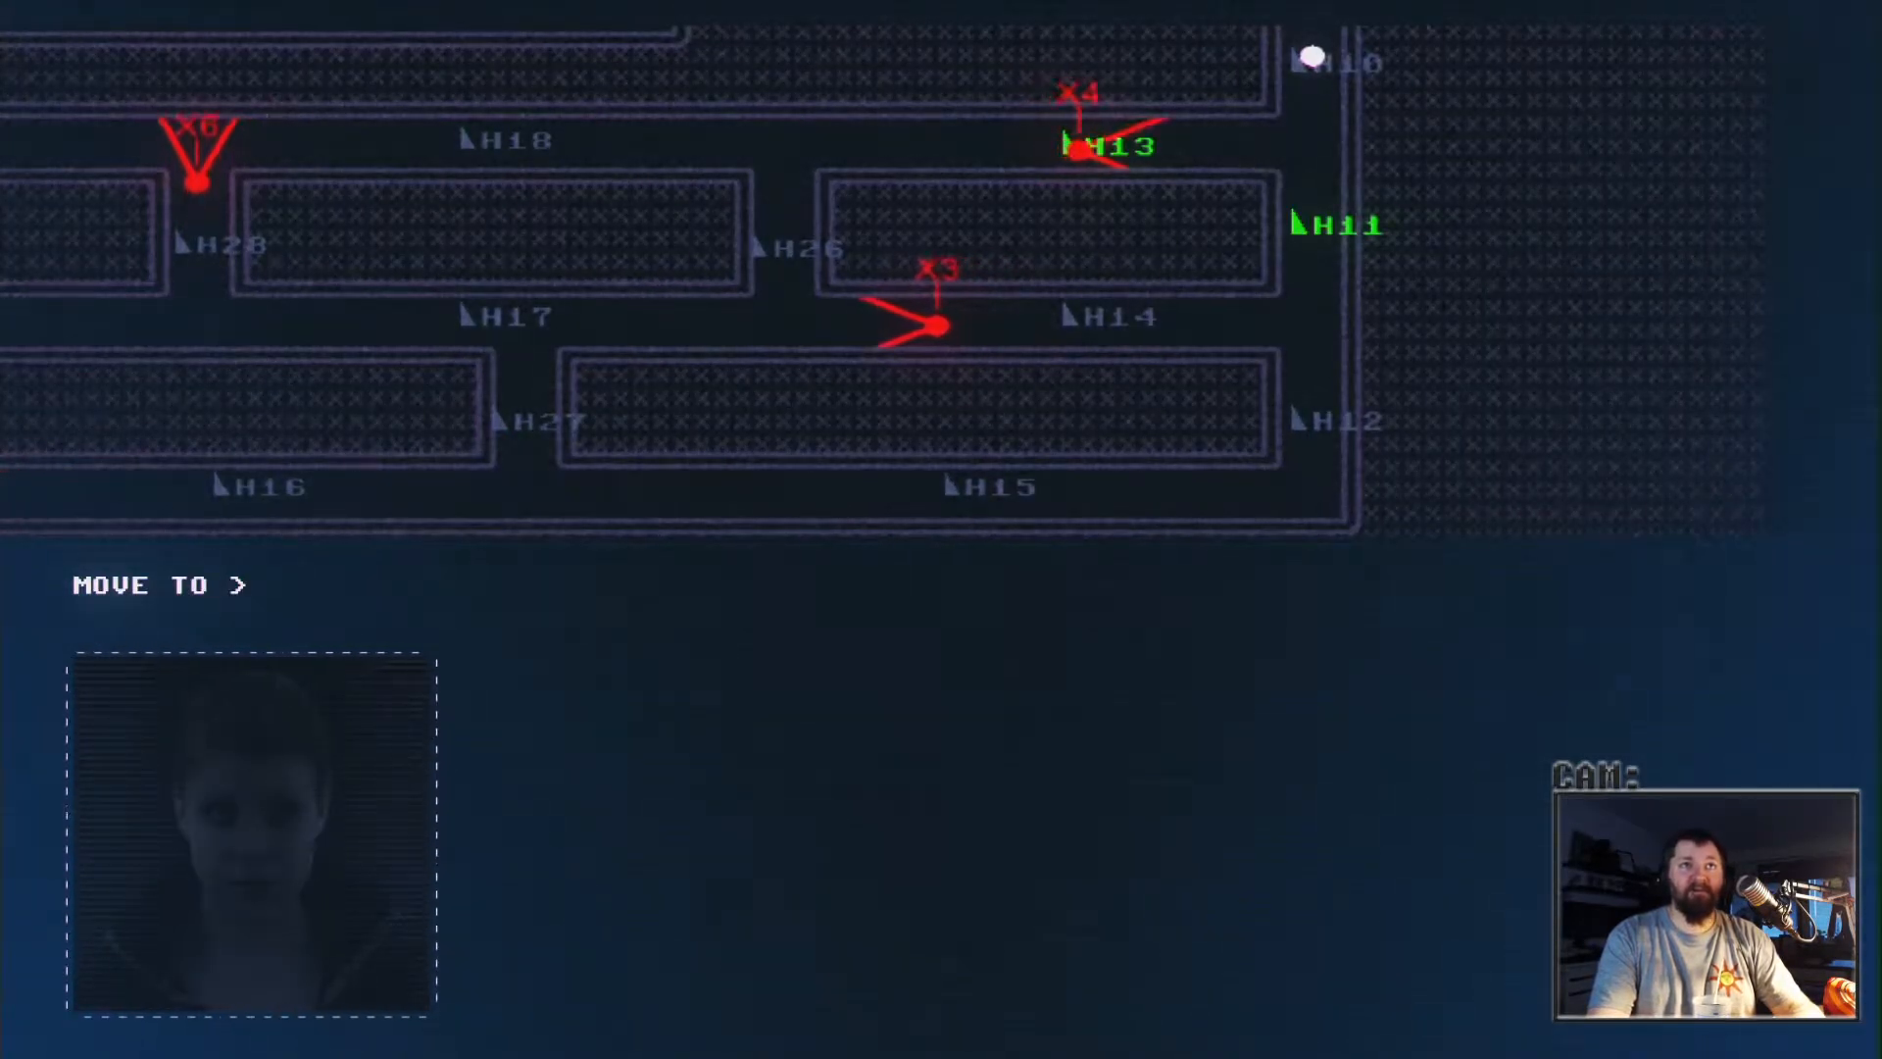
# Step: Move Sam through the corridors from H10 to H11, then on to H14
pyautogui.write('H11')
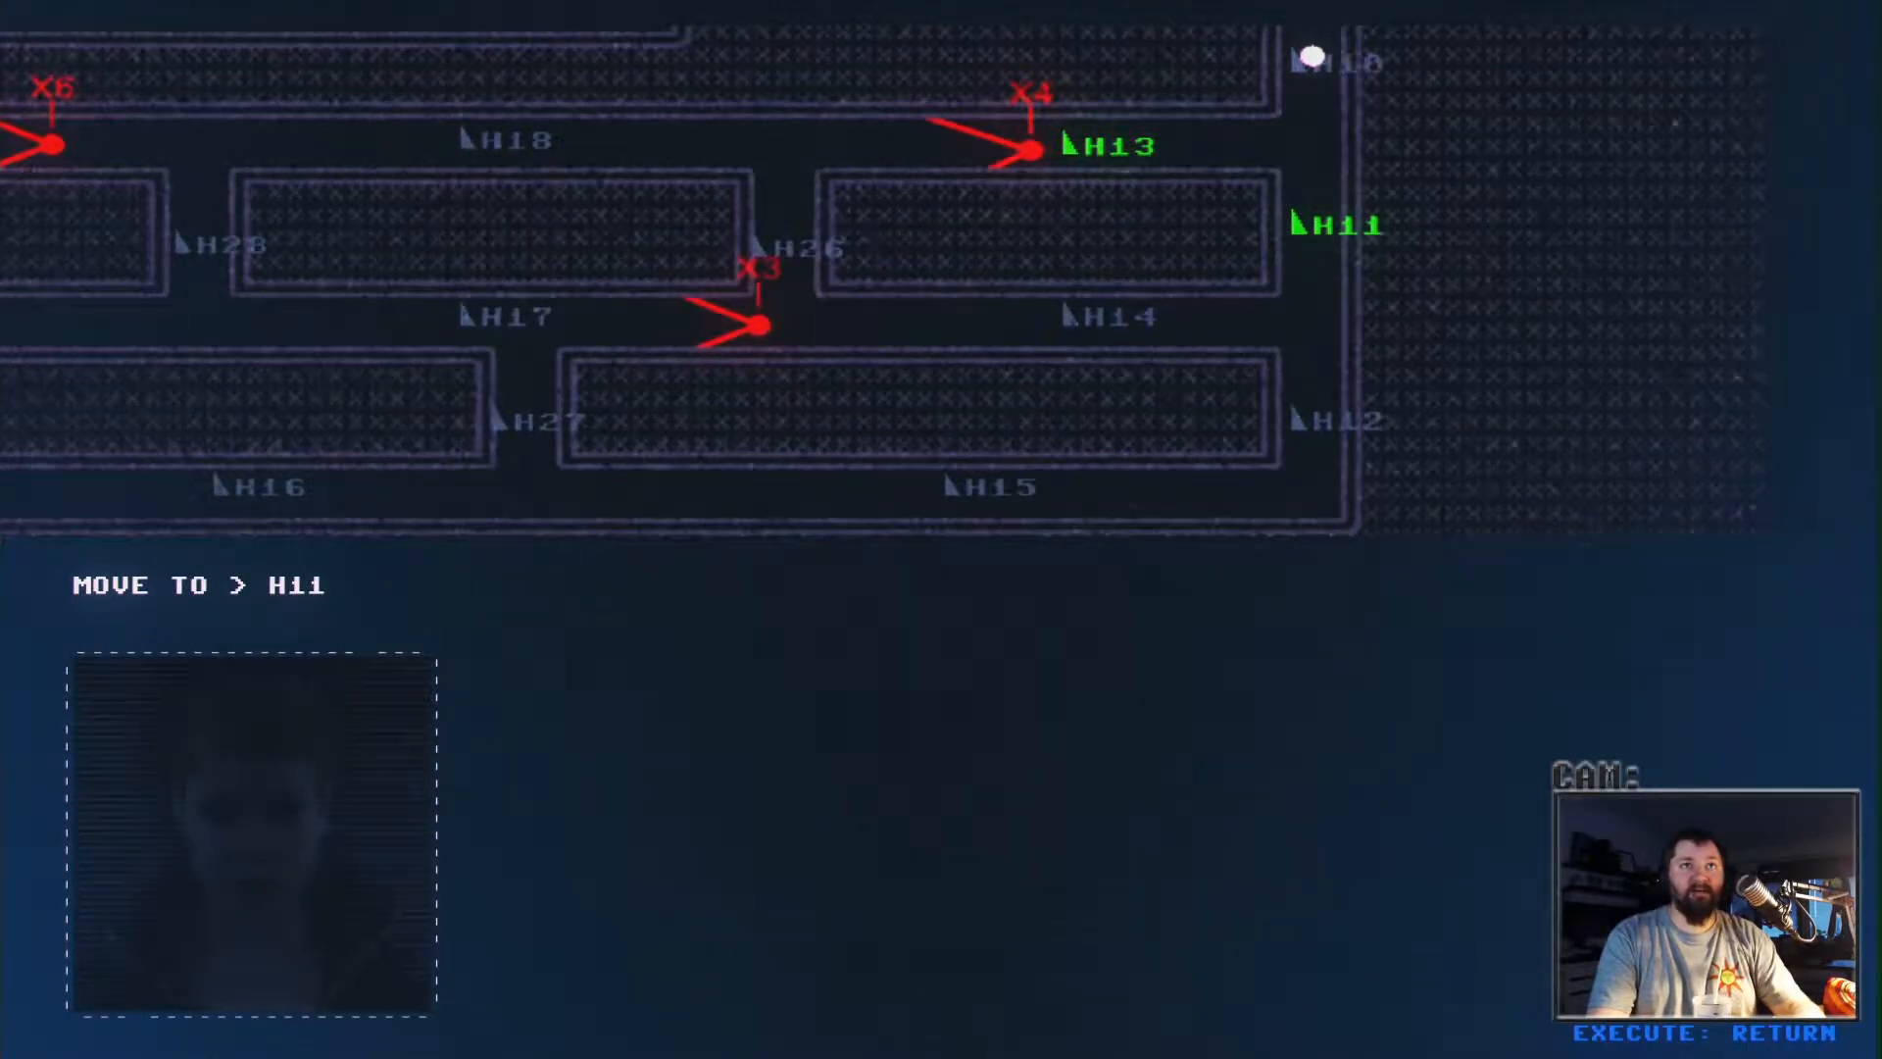
pyautogui.press('Return')
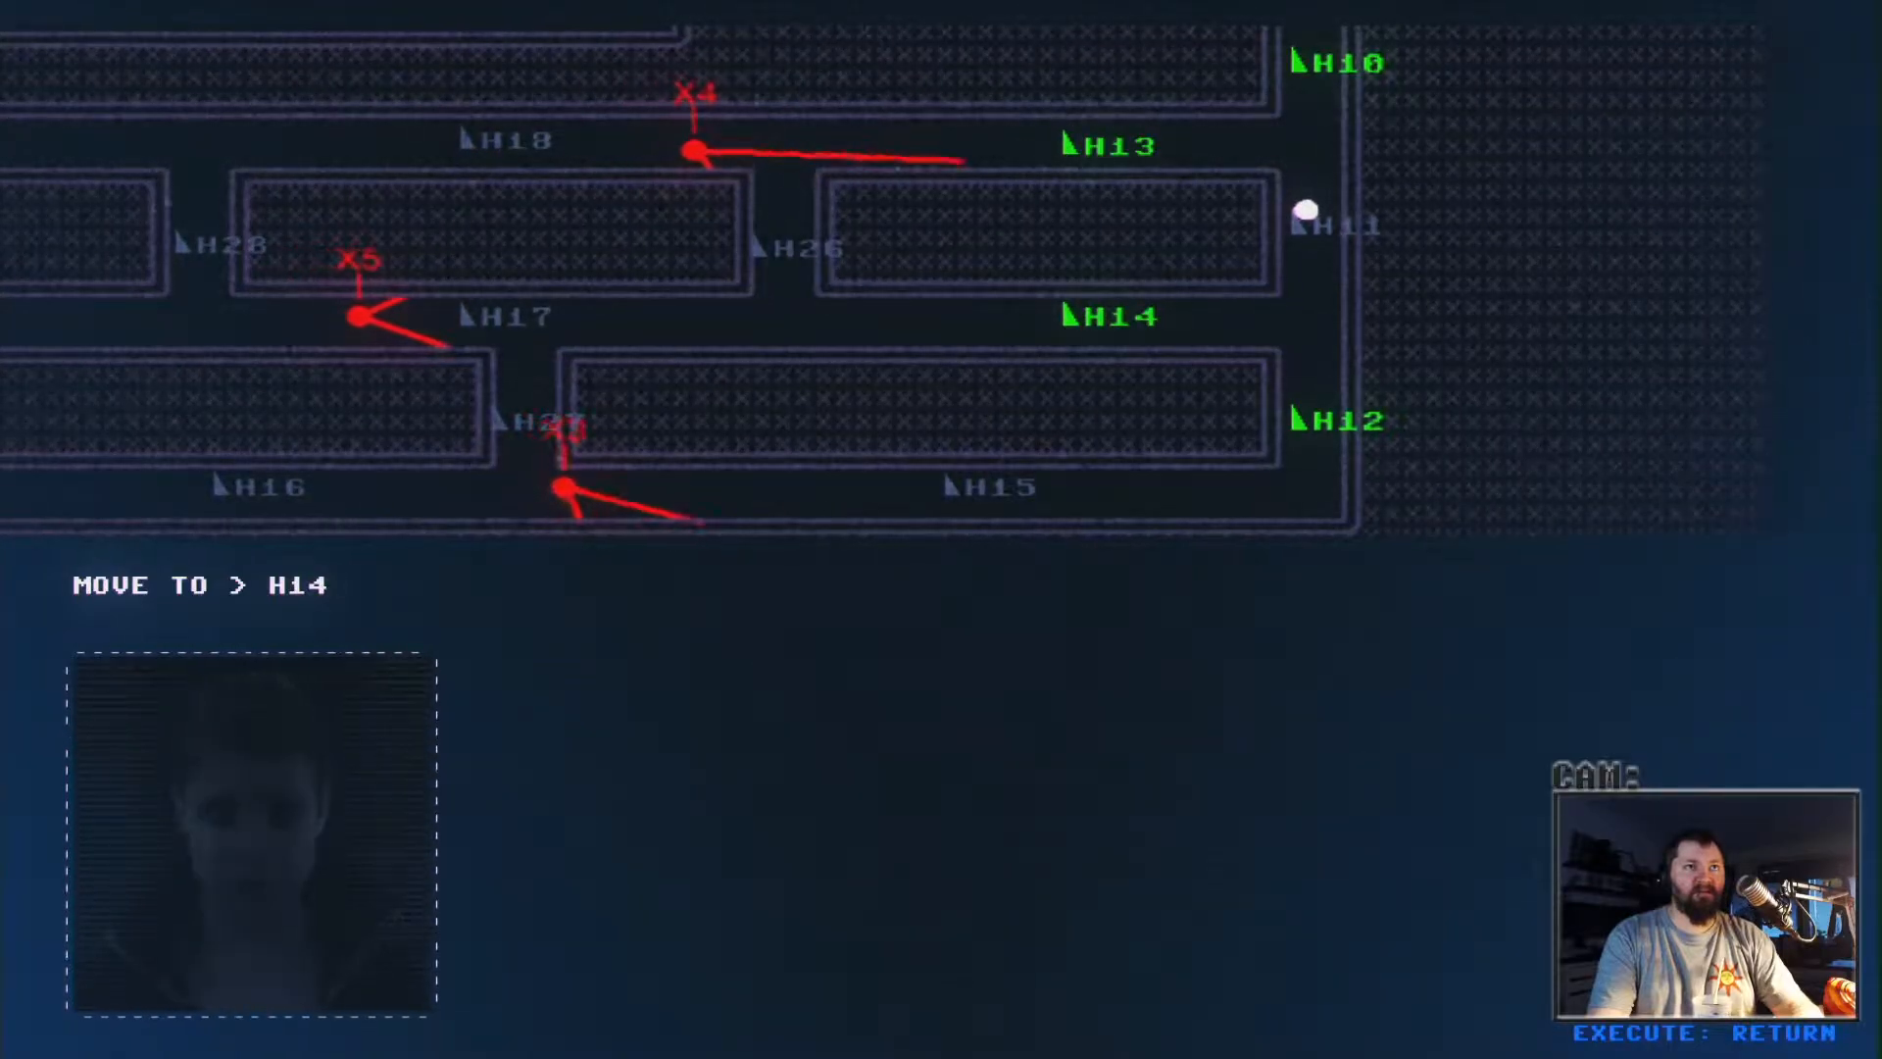
pyautogui.press('Return')
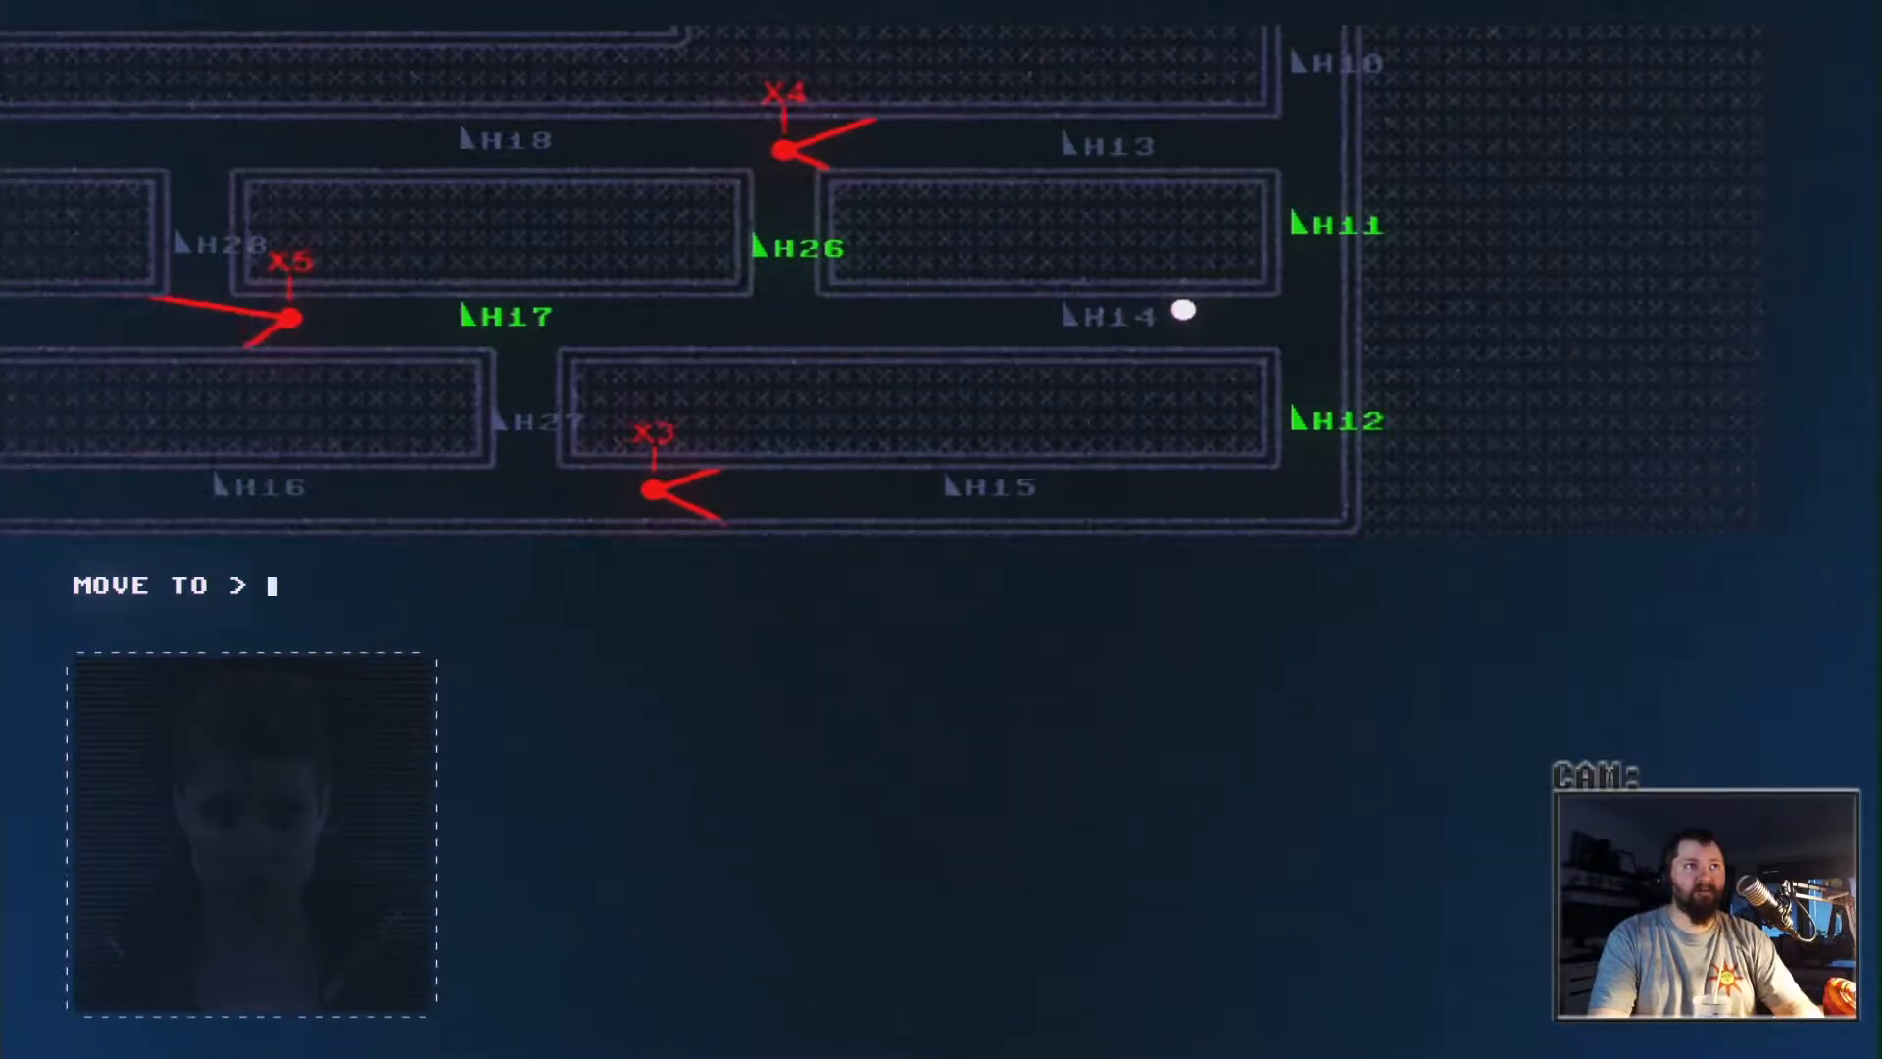
pyautogui.write('H1')
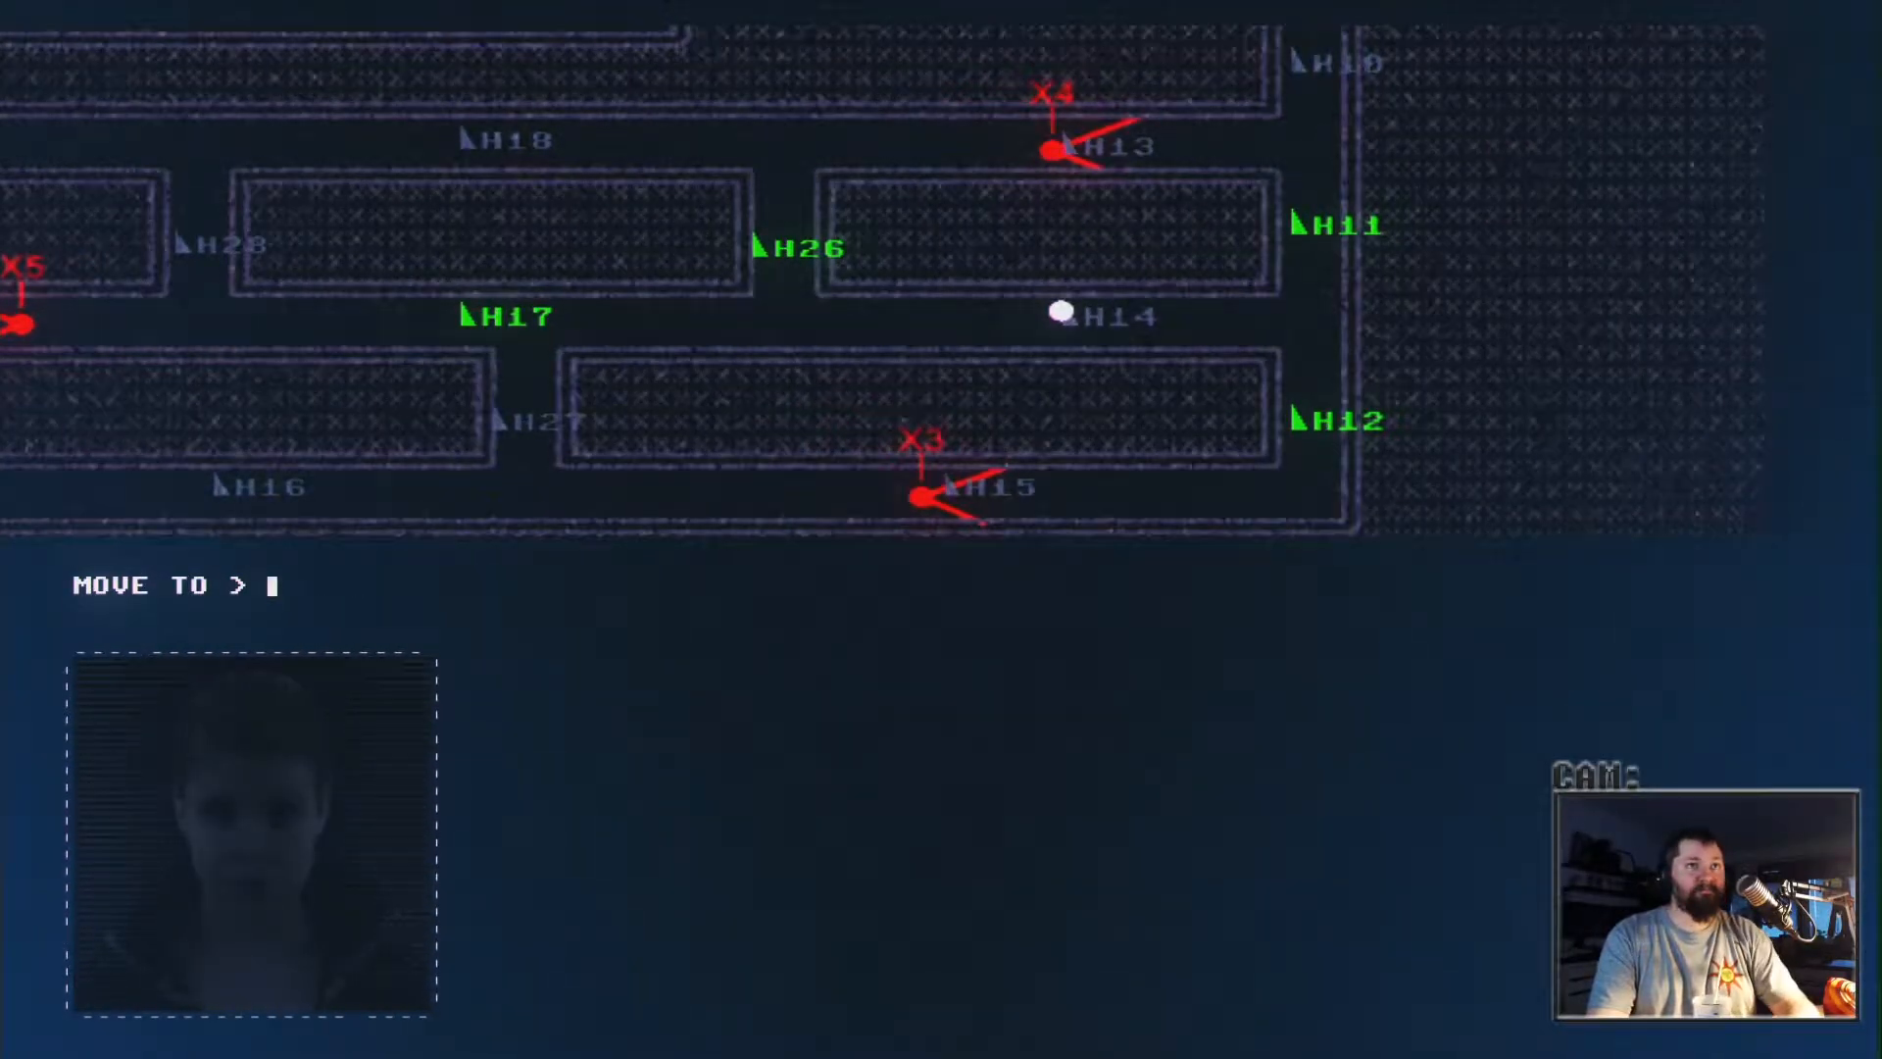
pyautogui.write('H1')
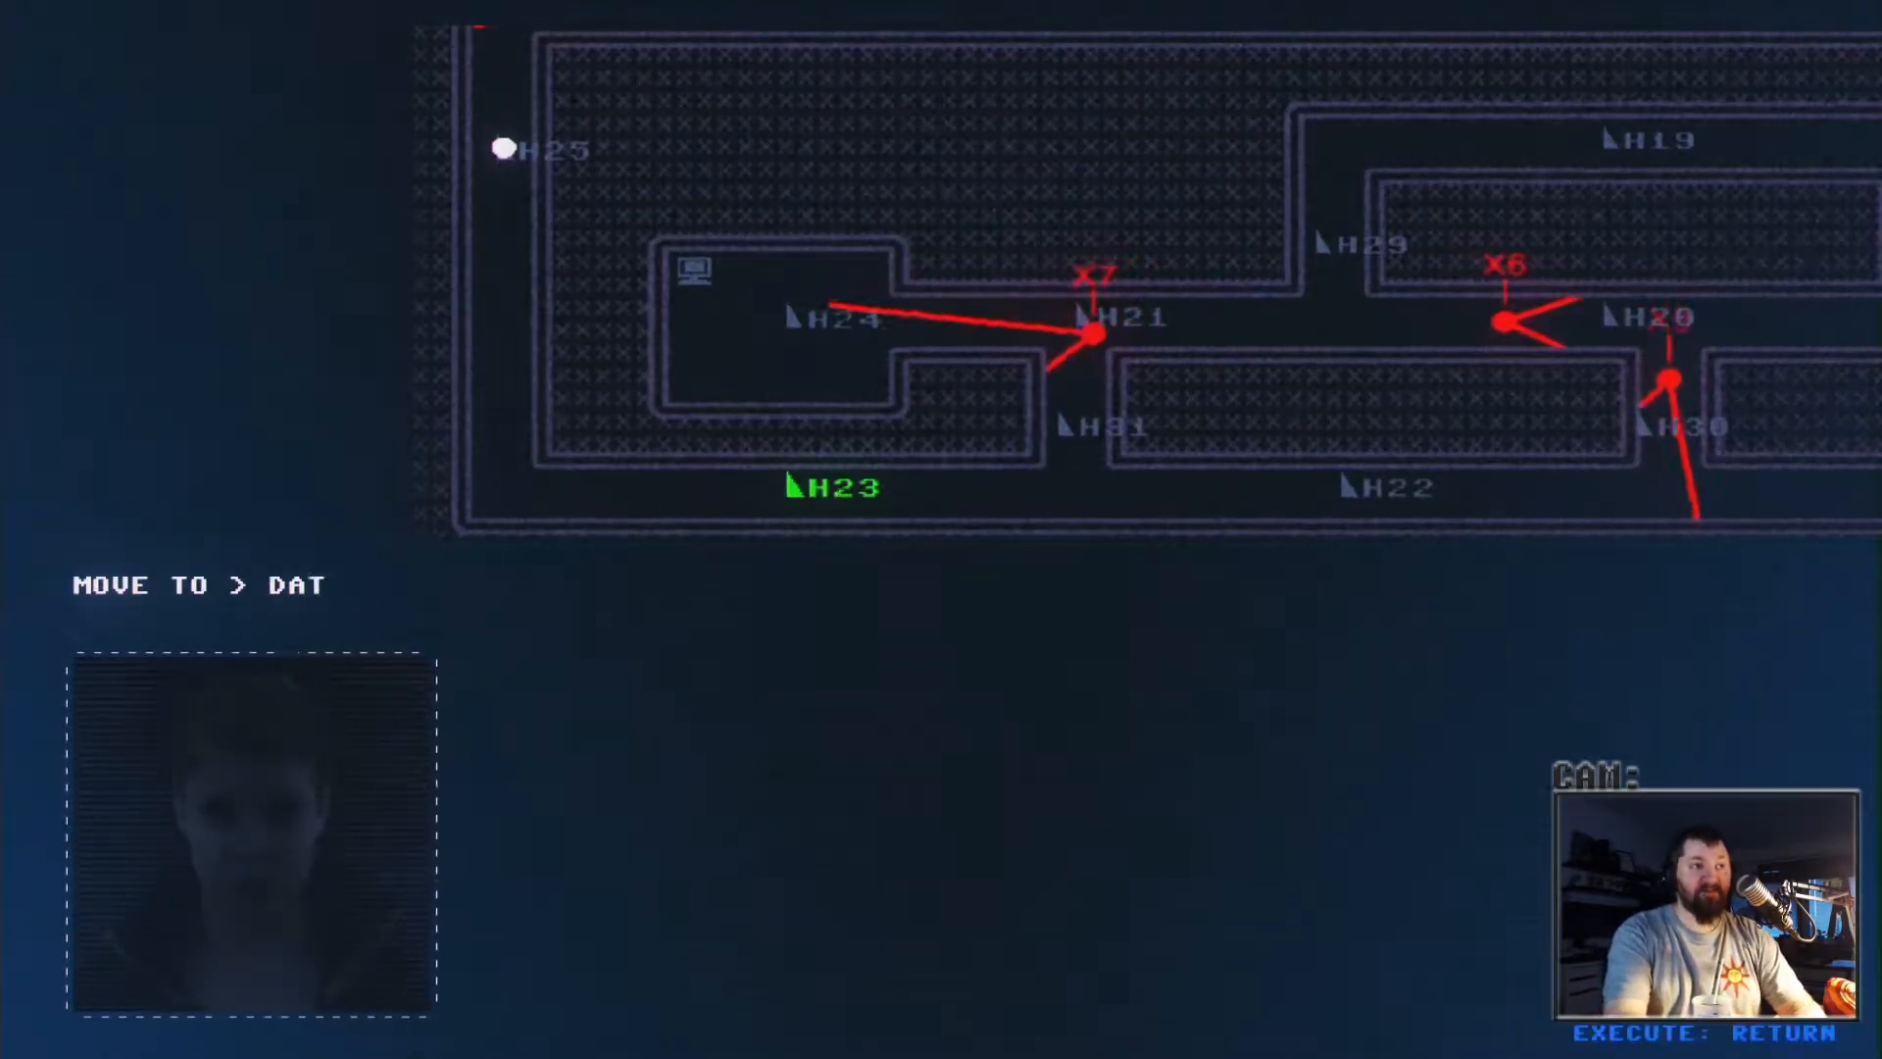
# Step: Enter the next junction codes to bring Sam from H25 to the data terminal
pyautogui.write('A')
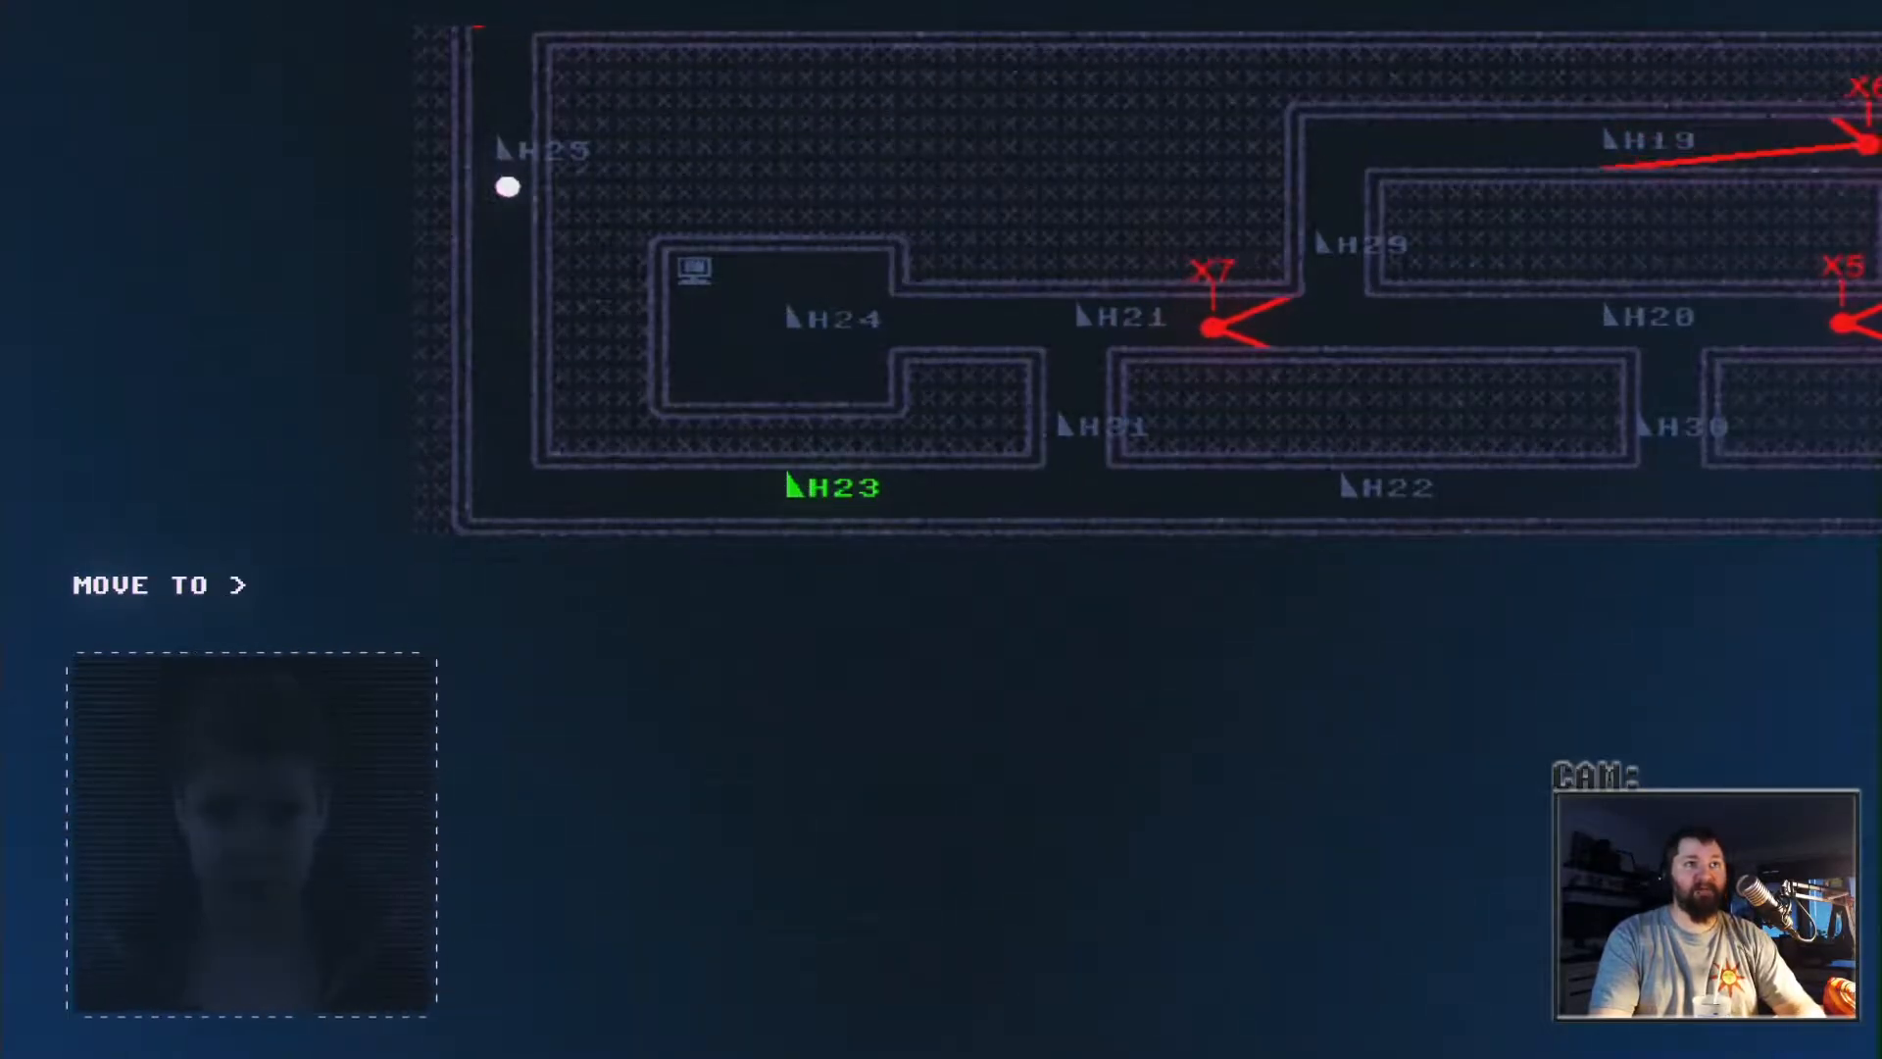
pyautogui.write('H')
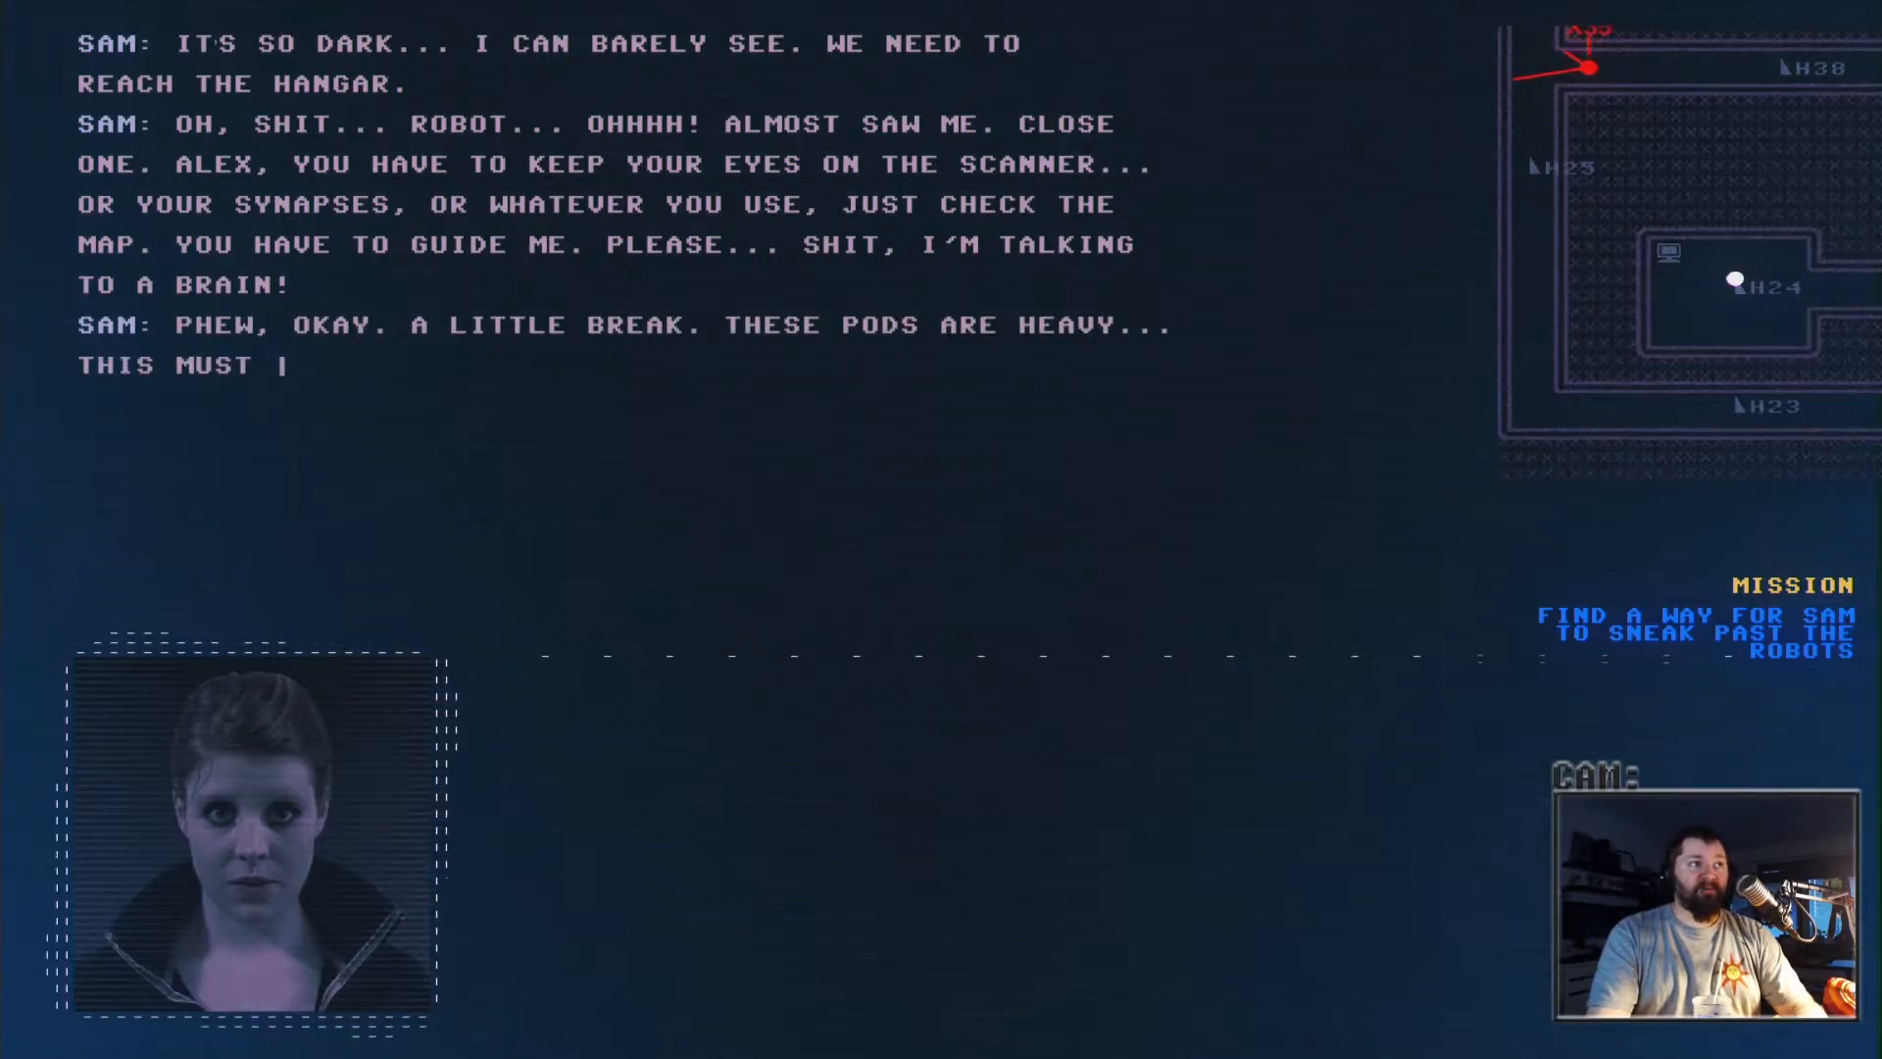
# Step: Reach H24, where Sam realises it is the control room with cameras
pyautogui.write('BE THE CONTROL ROOM. CAMERAS.')
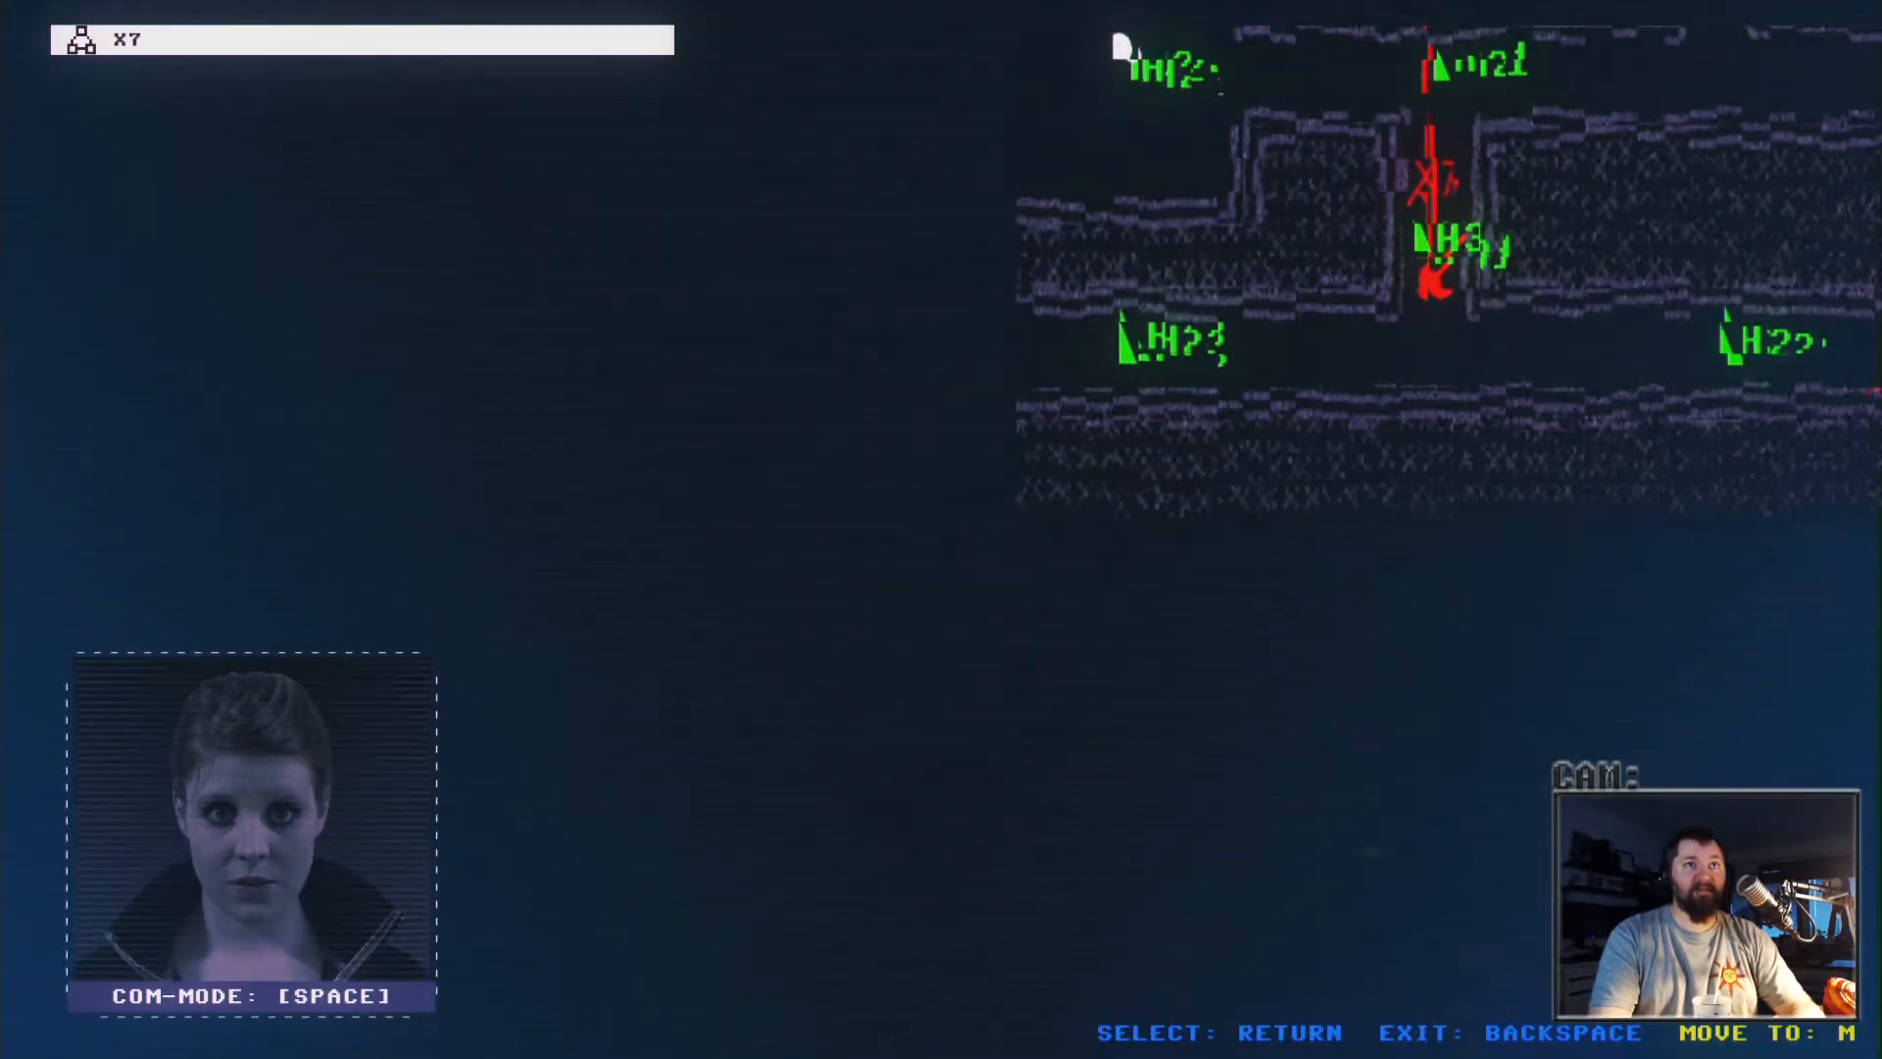
# Step: Command robot X7 through its camera to head to junction H31
pyautogui.press('space')
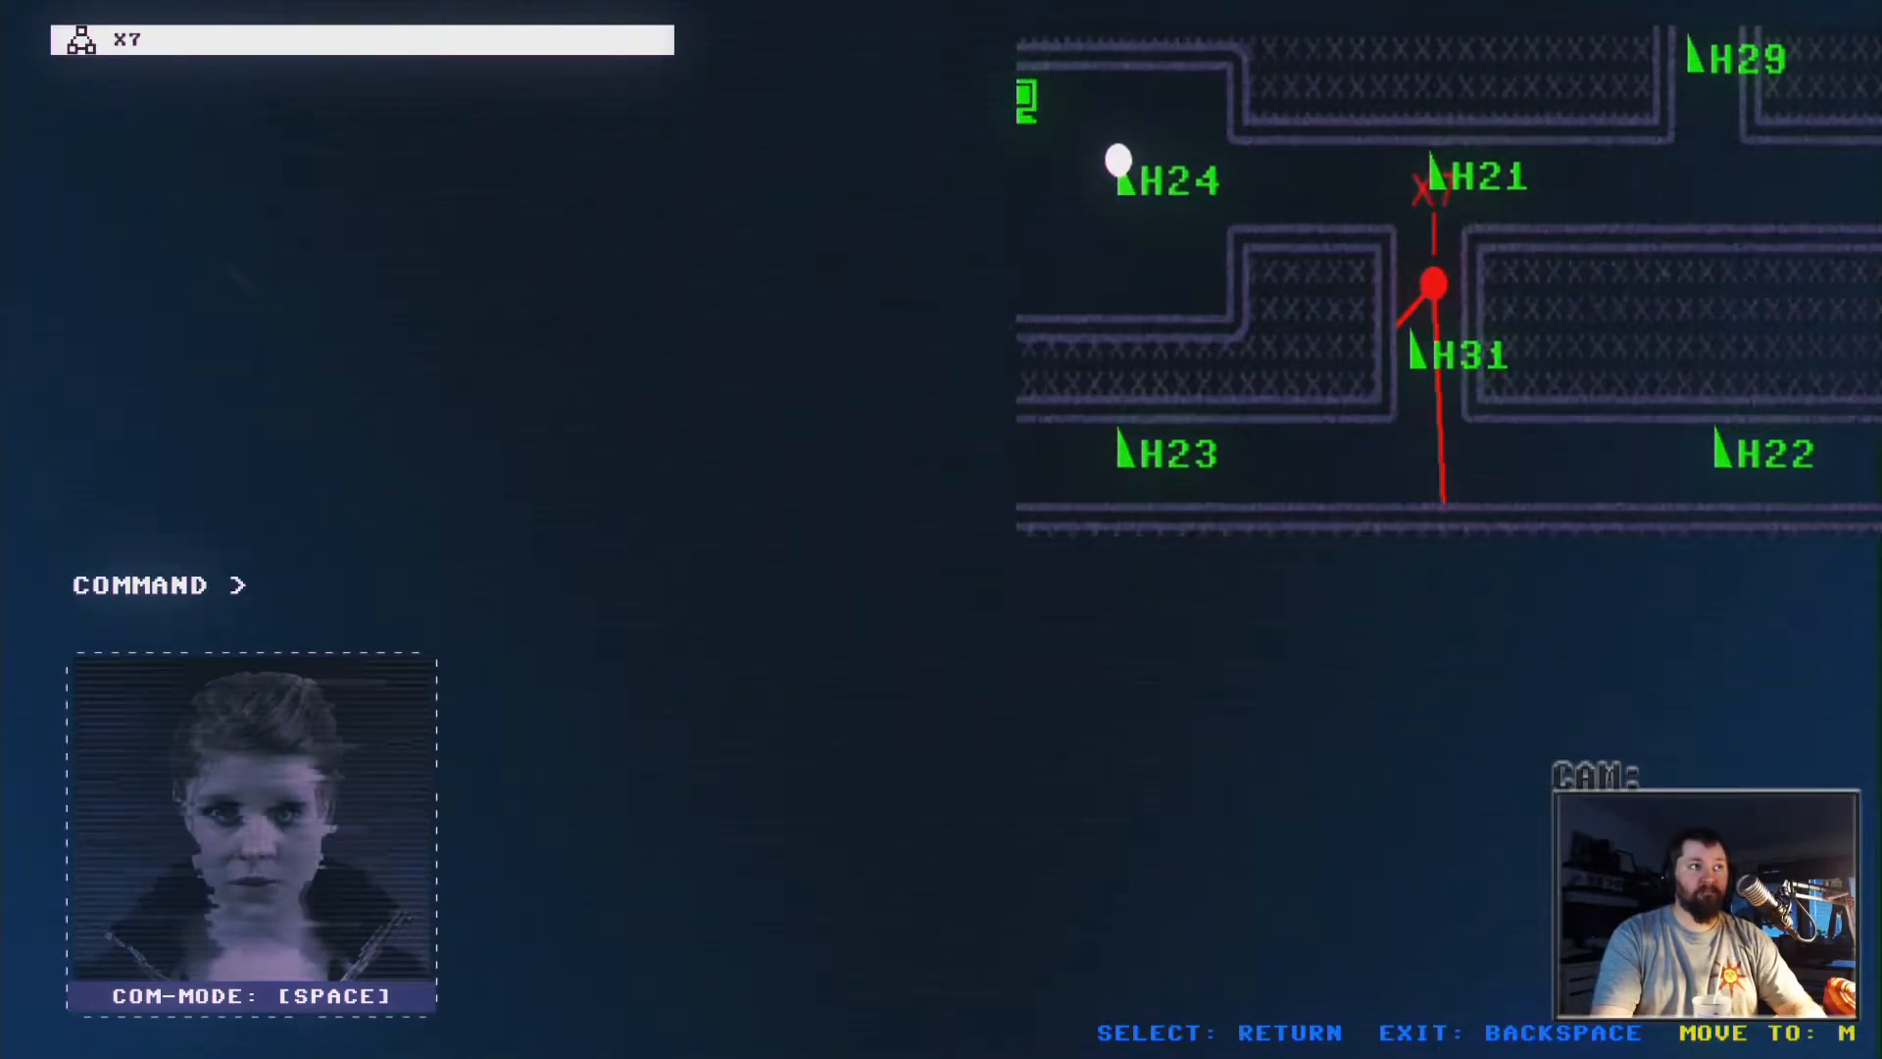
pyautogui.write('H3')
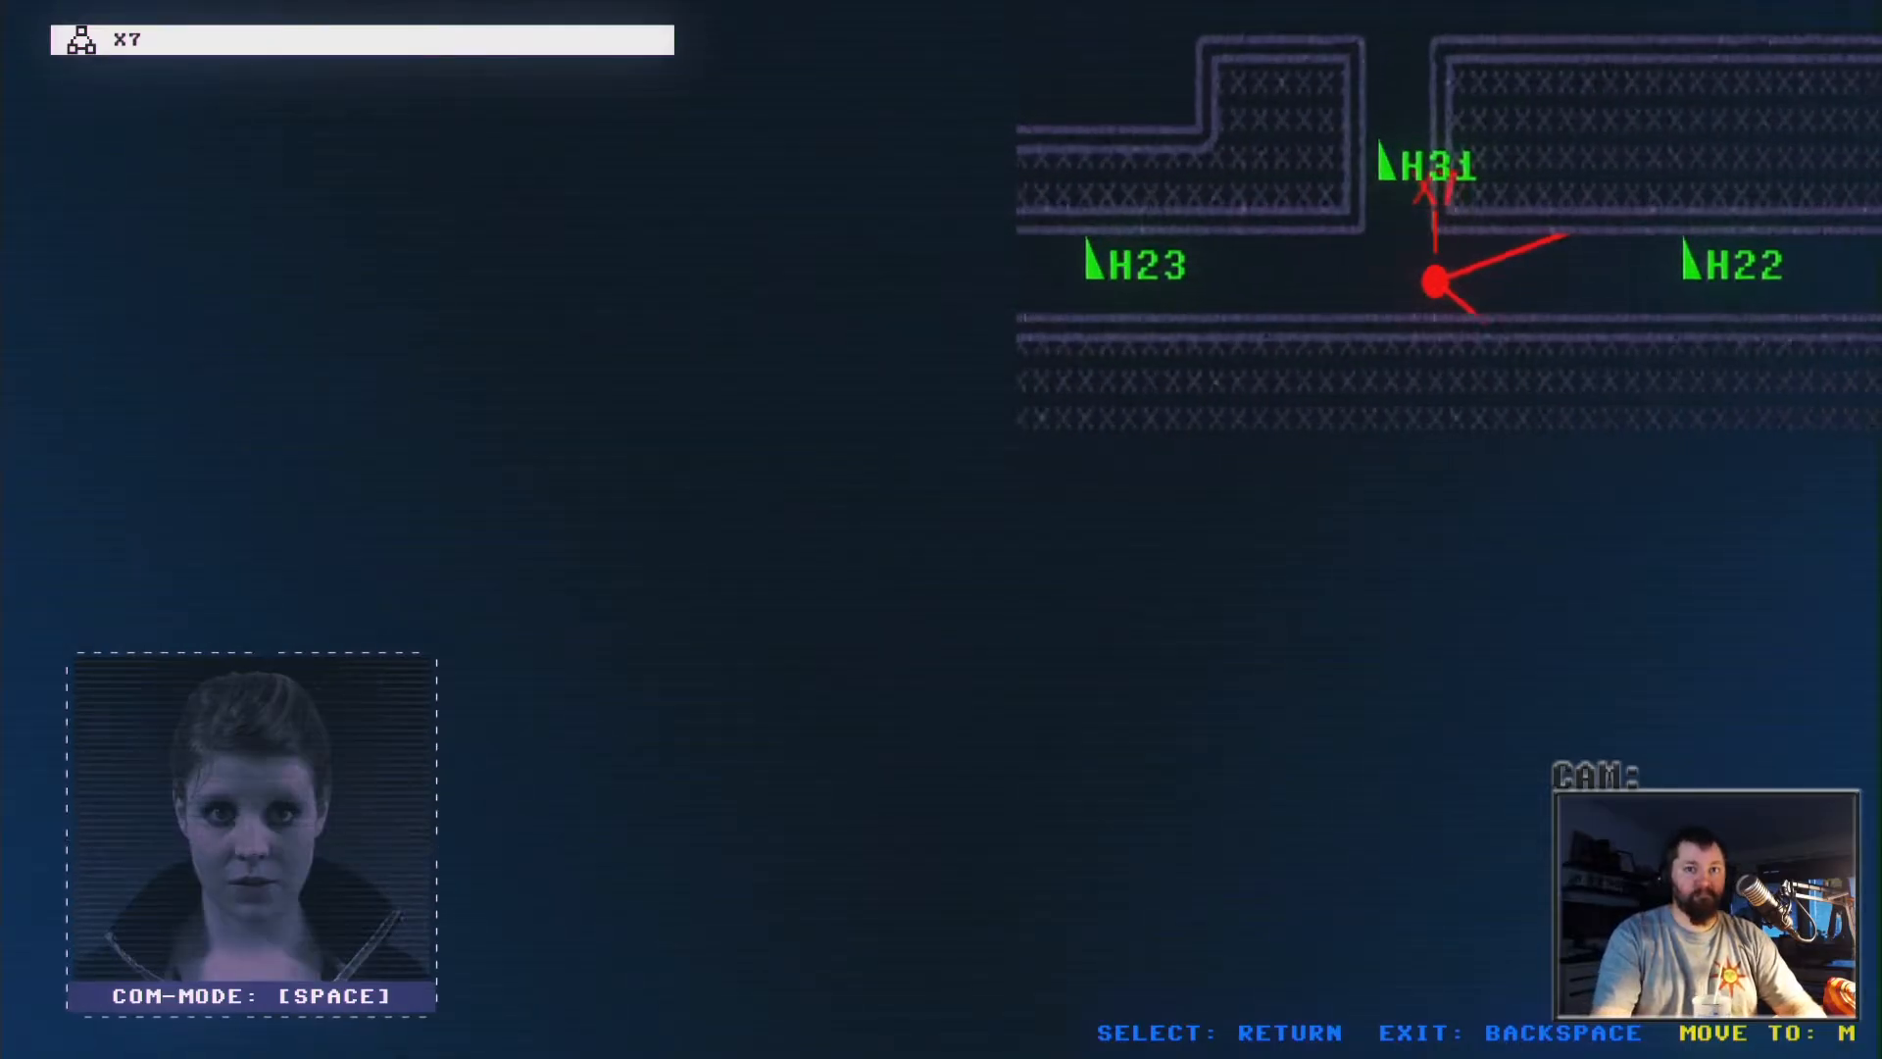
pyautogui.press('space')
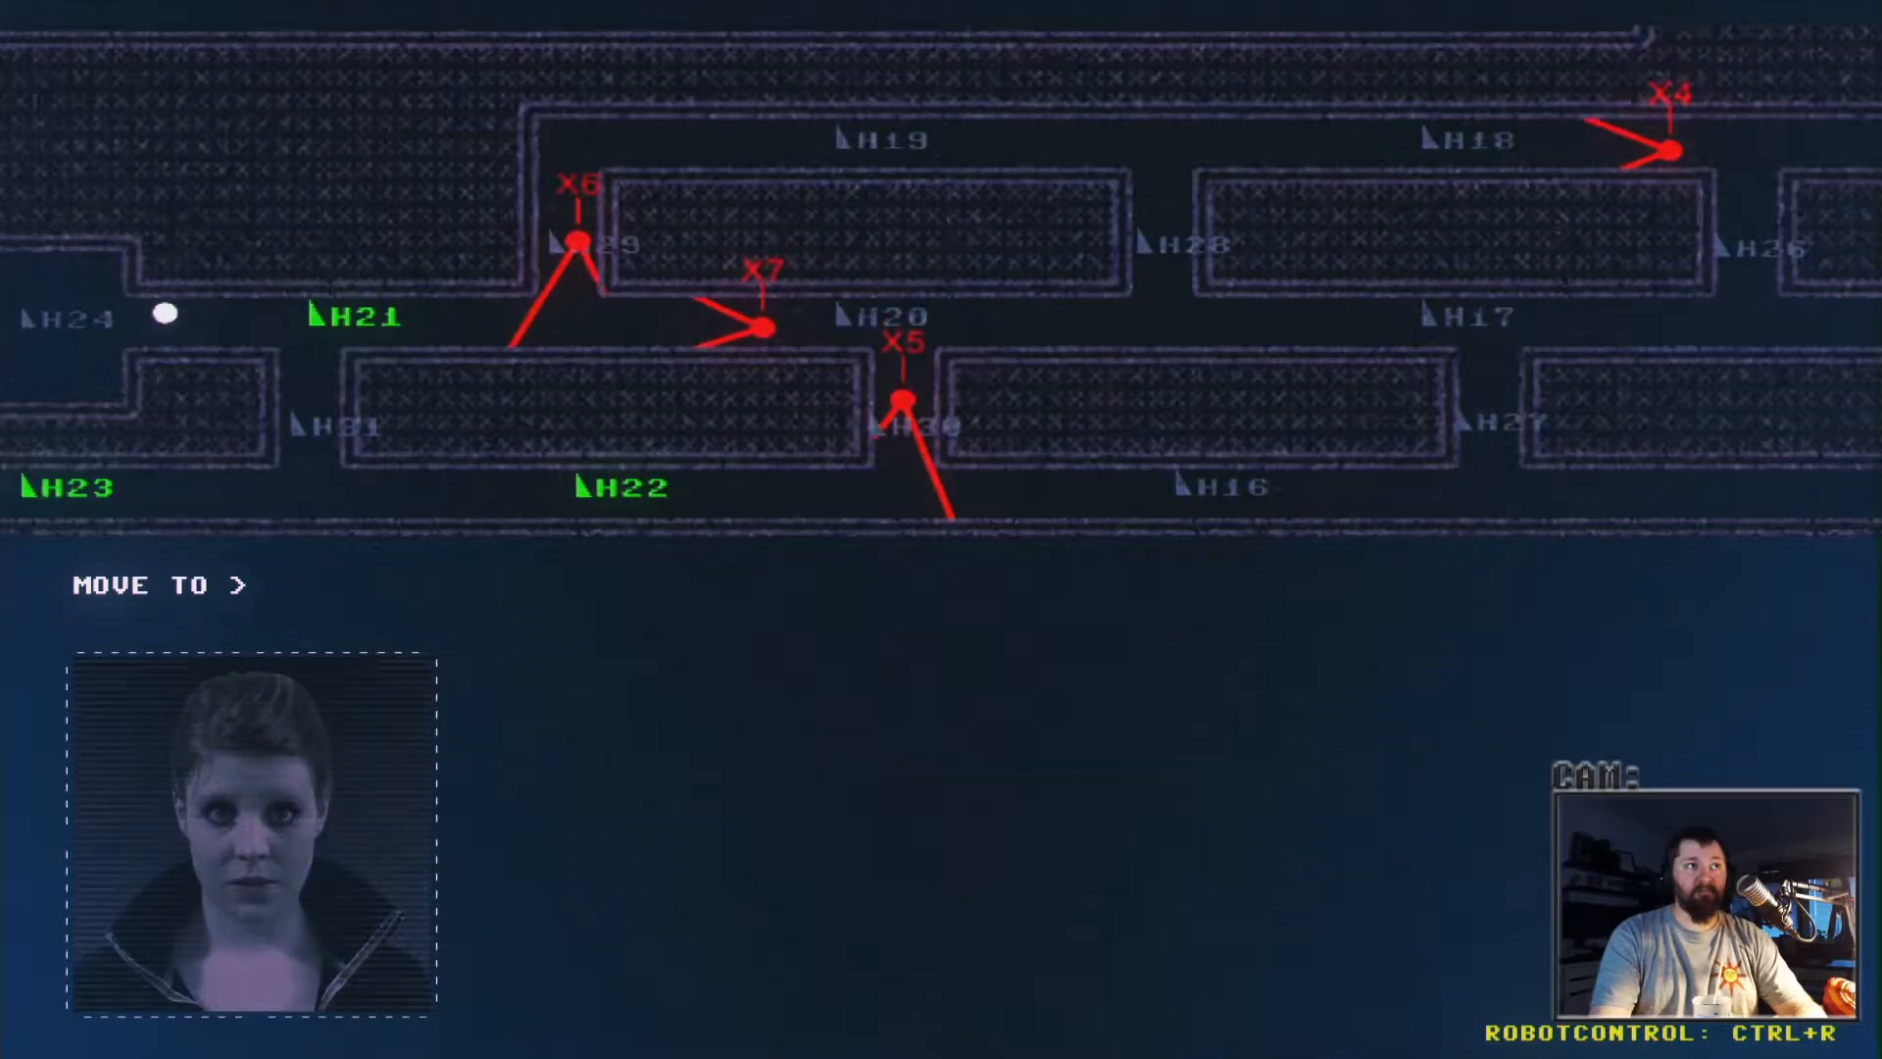
# Step: Send Sam from the control room to H23 and on along the lower corridor
pyautogui.write('H2')
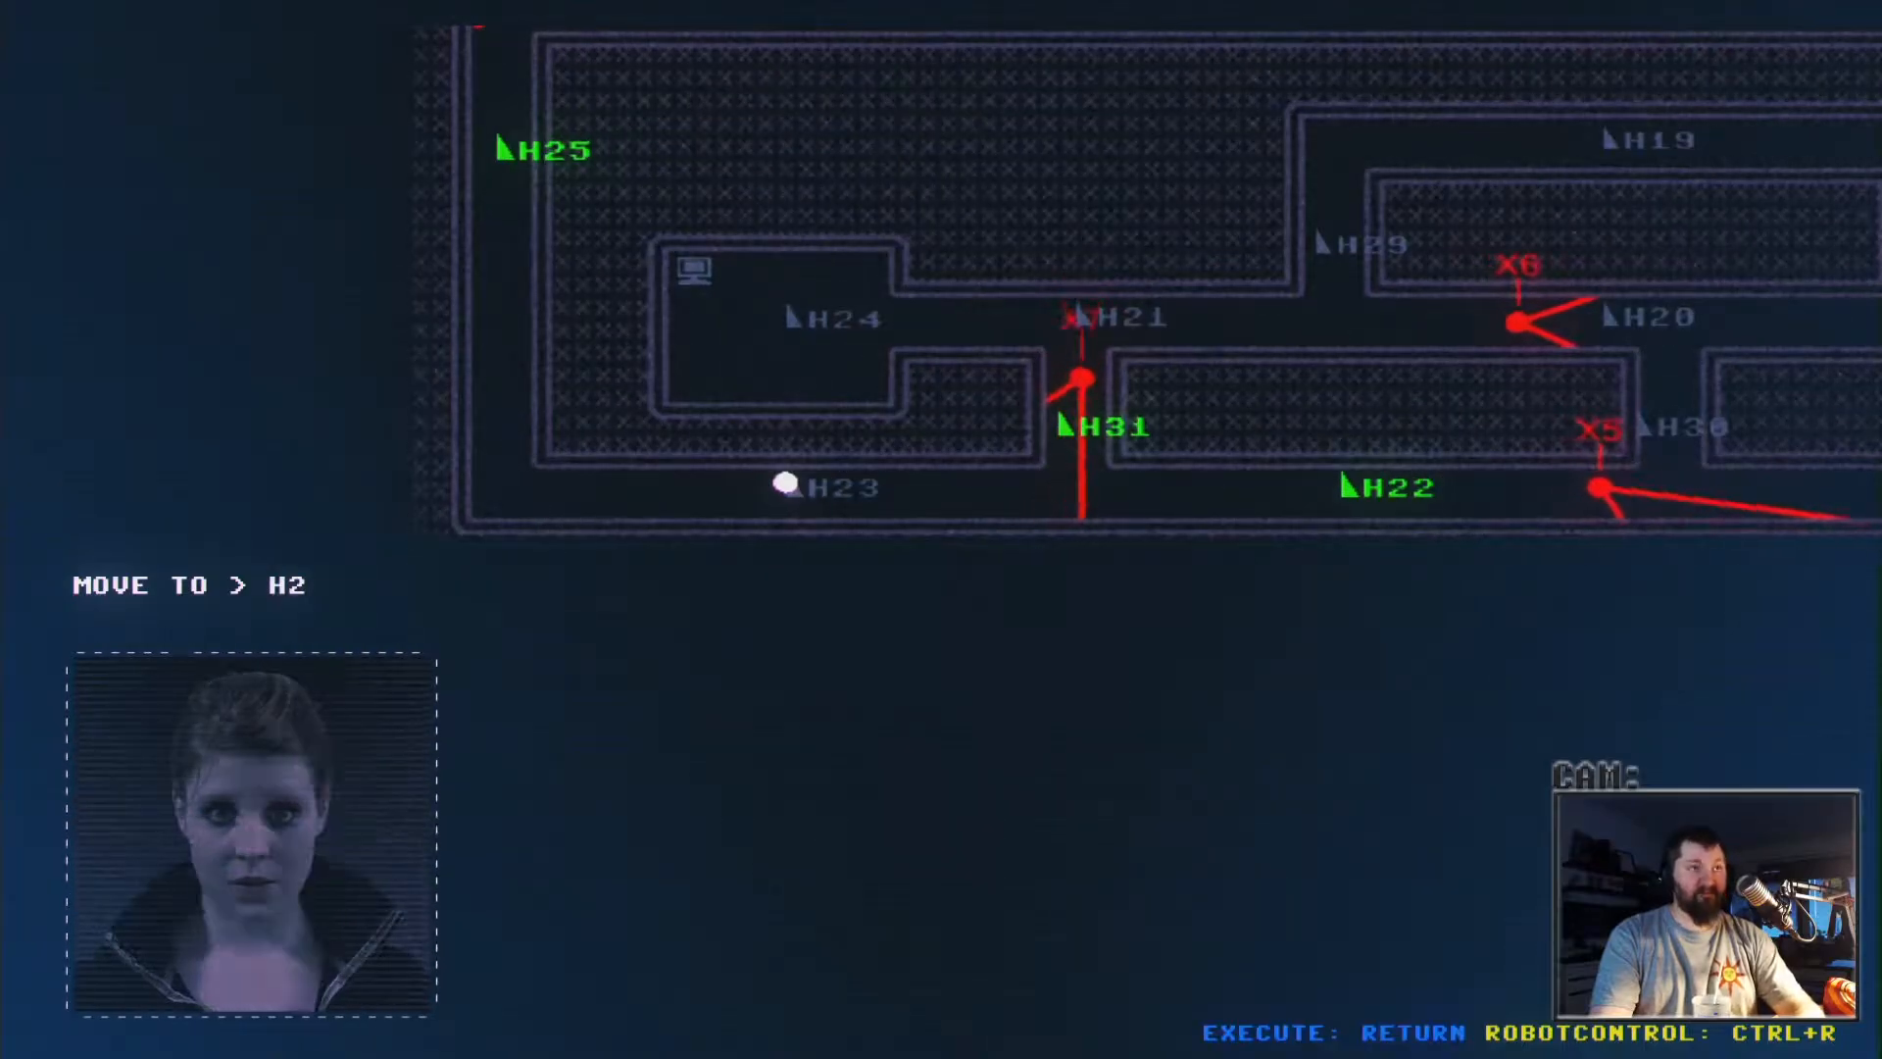
pyautogui.press('Return')
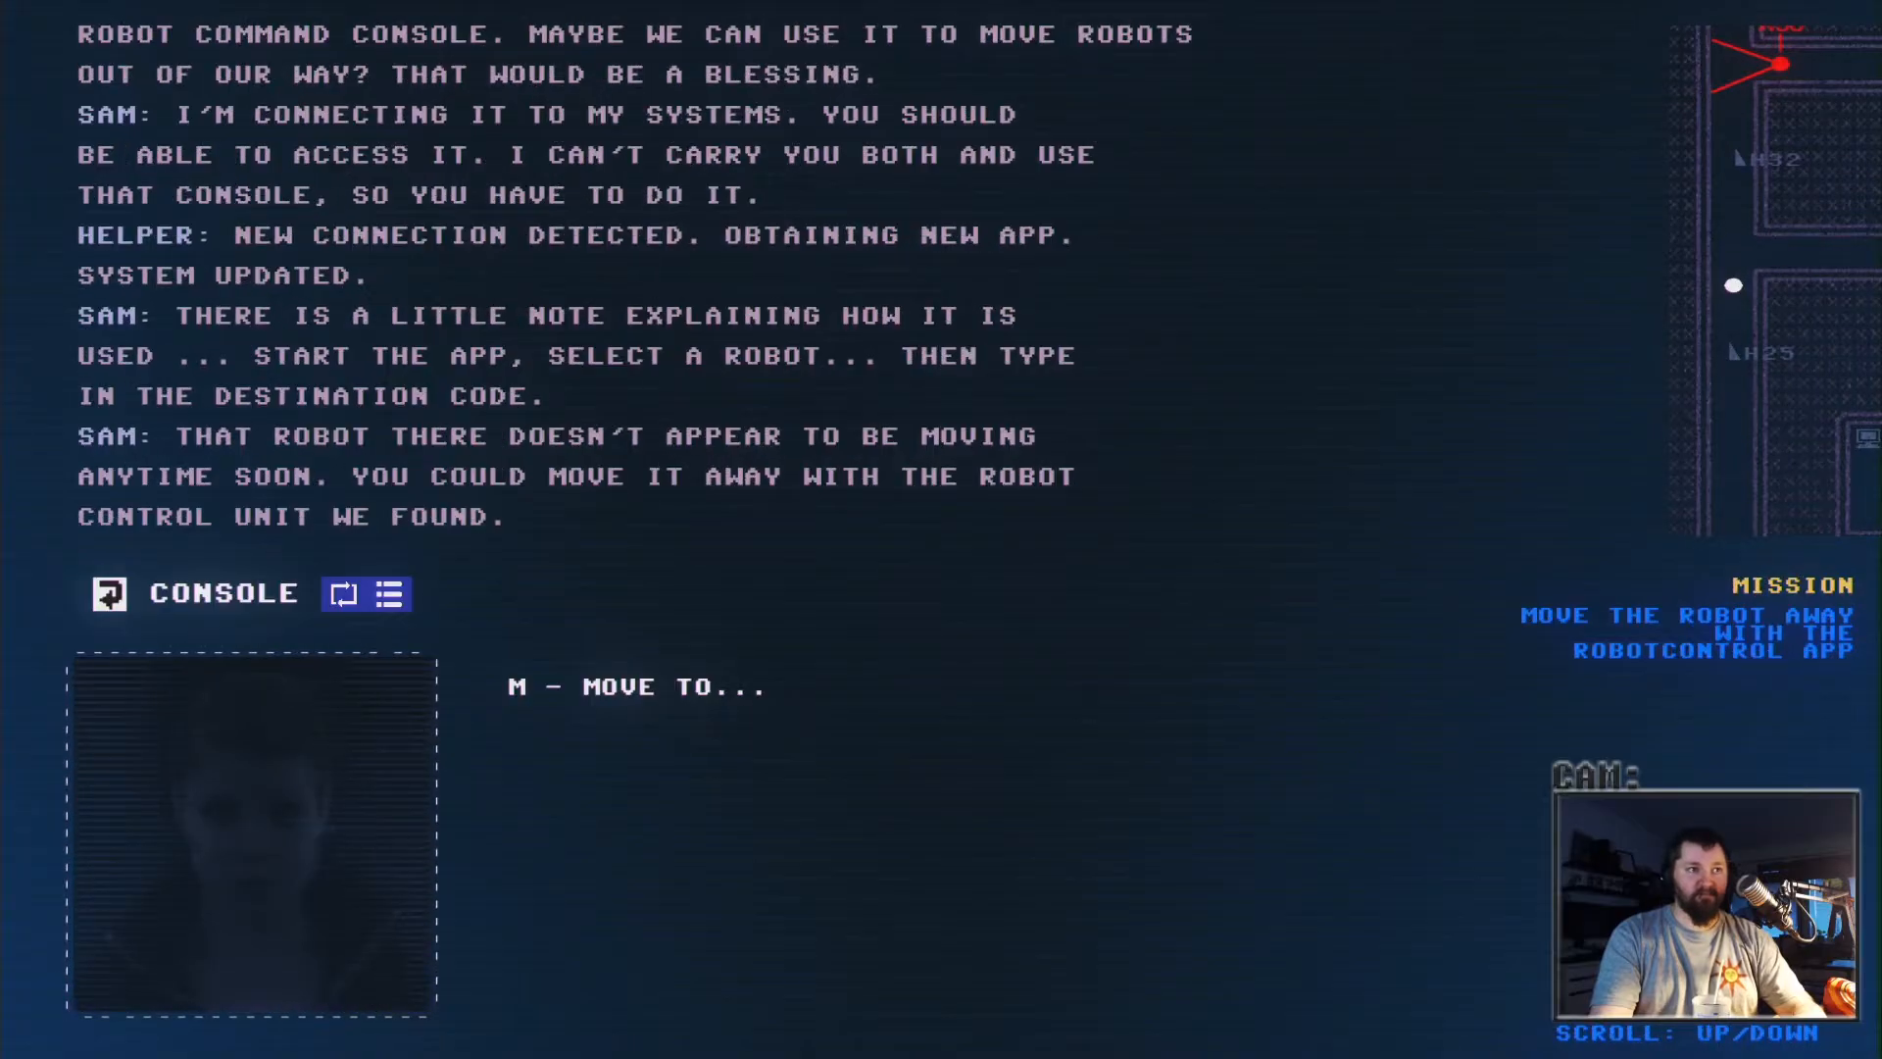
# Step: Order robot X36 to move to H43, clearing Sam's path near H32
pyautogui.press('m')
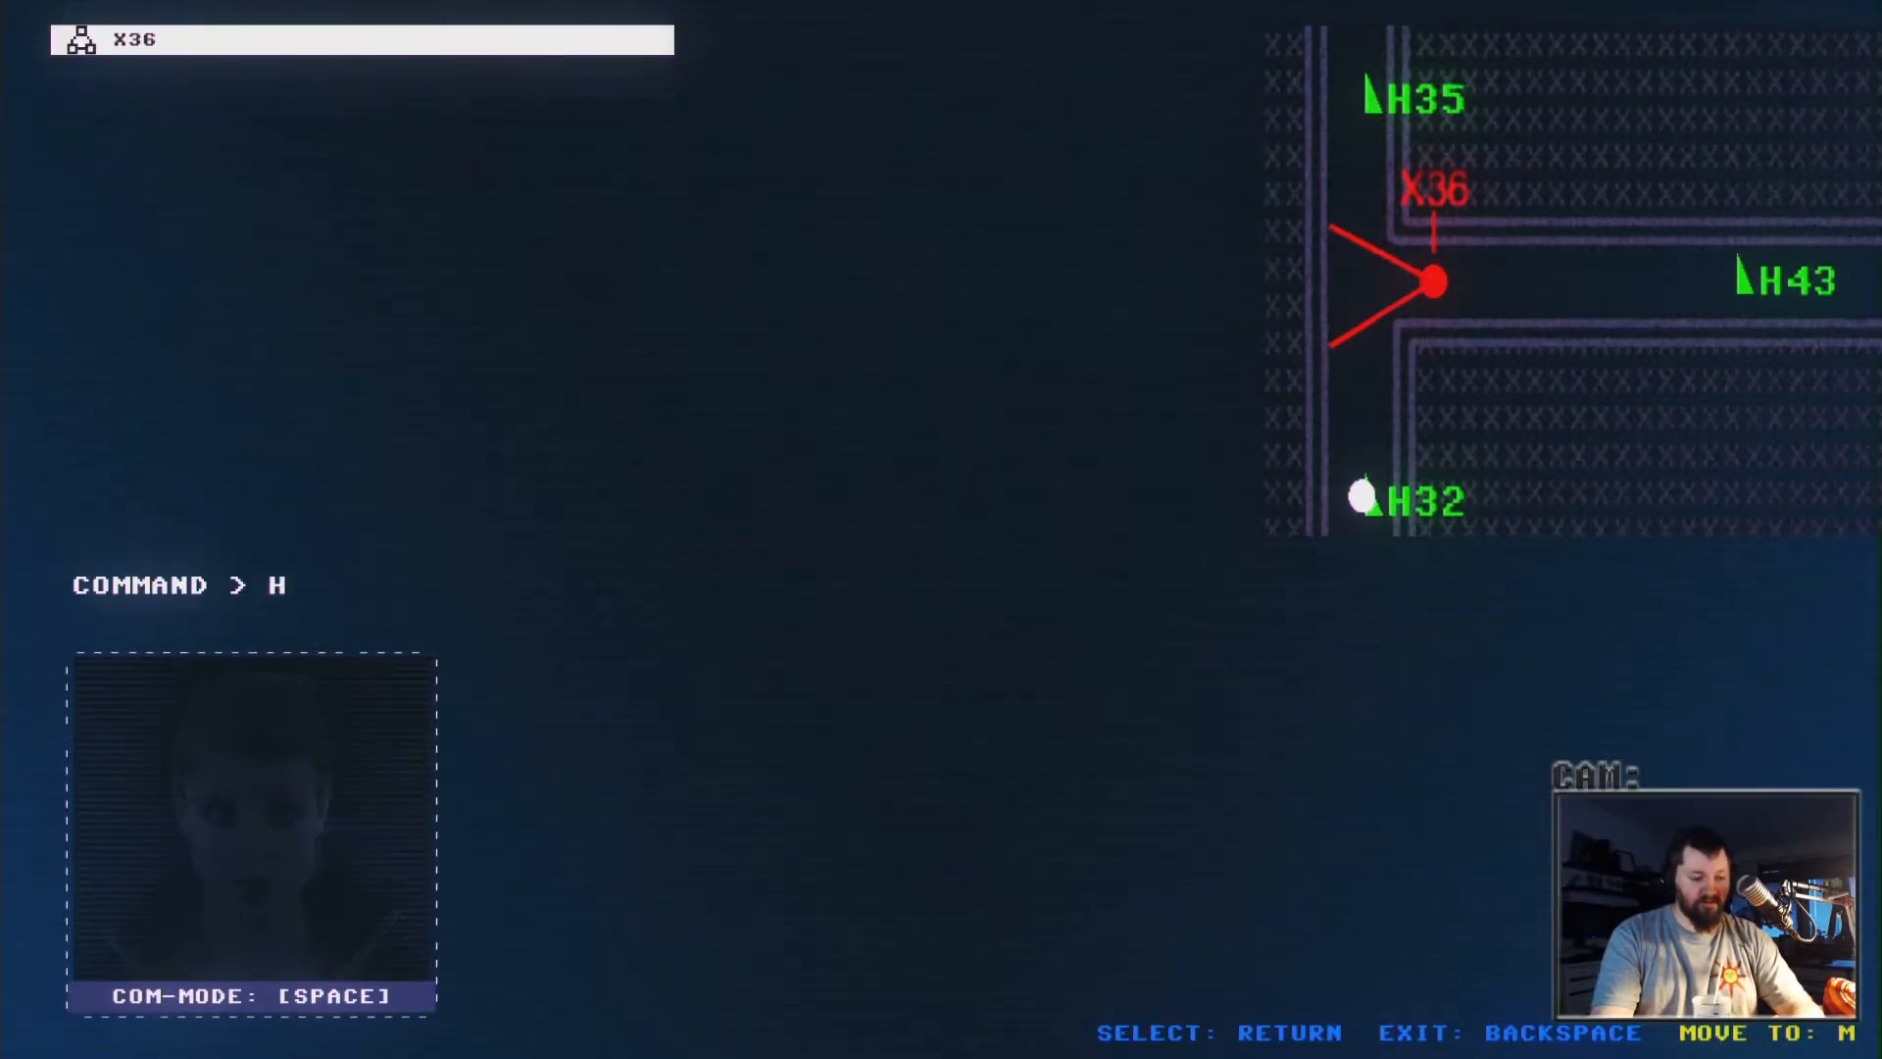
pyautogui.write('4')
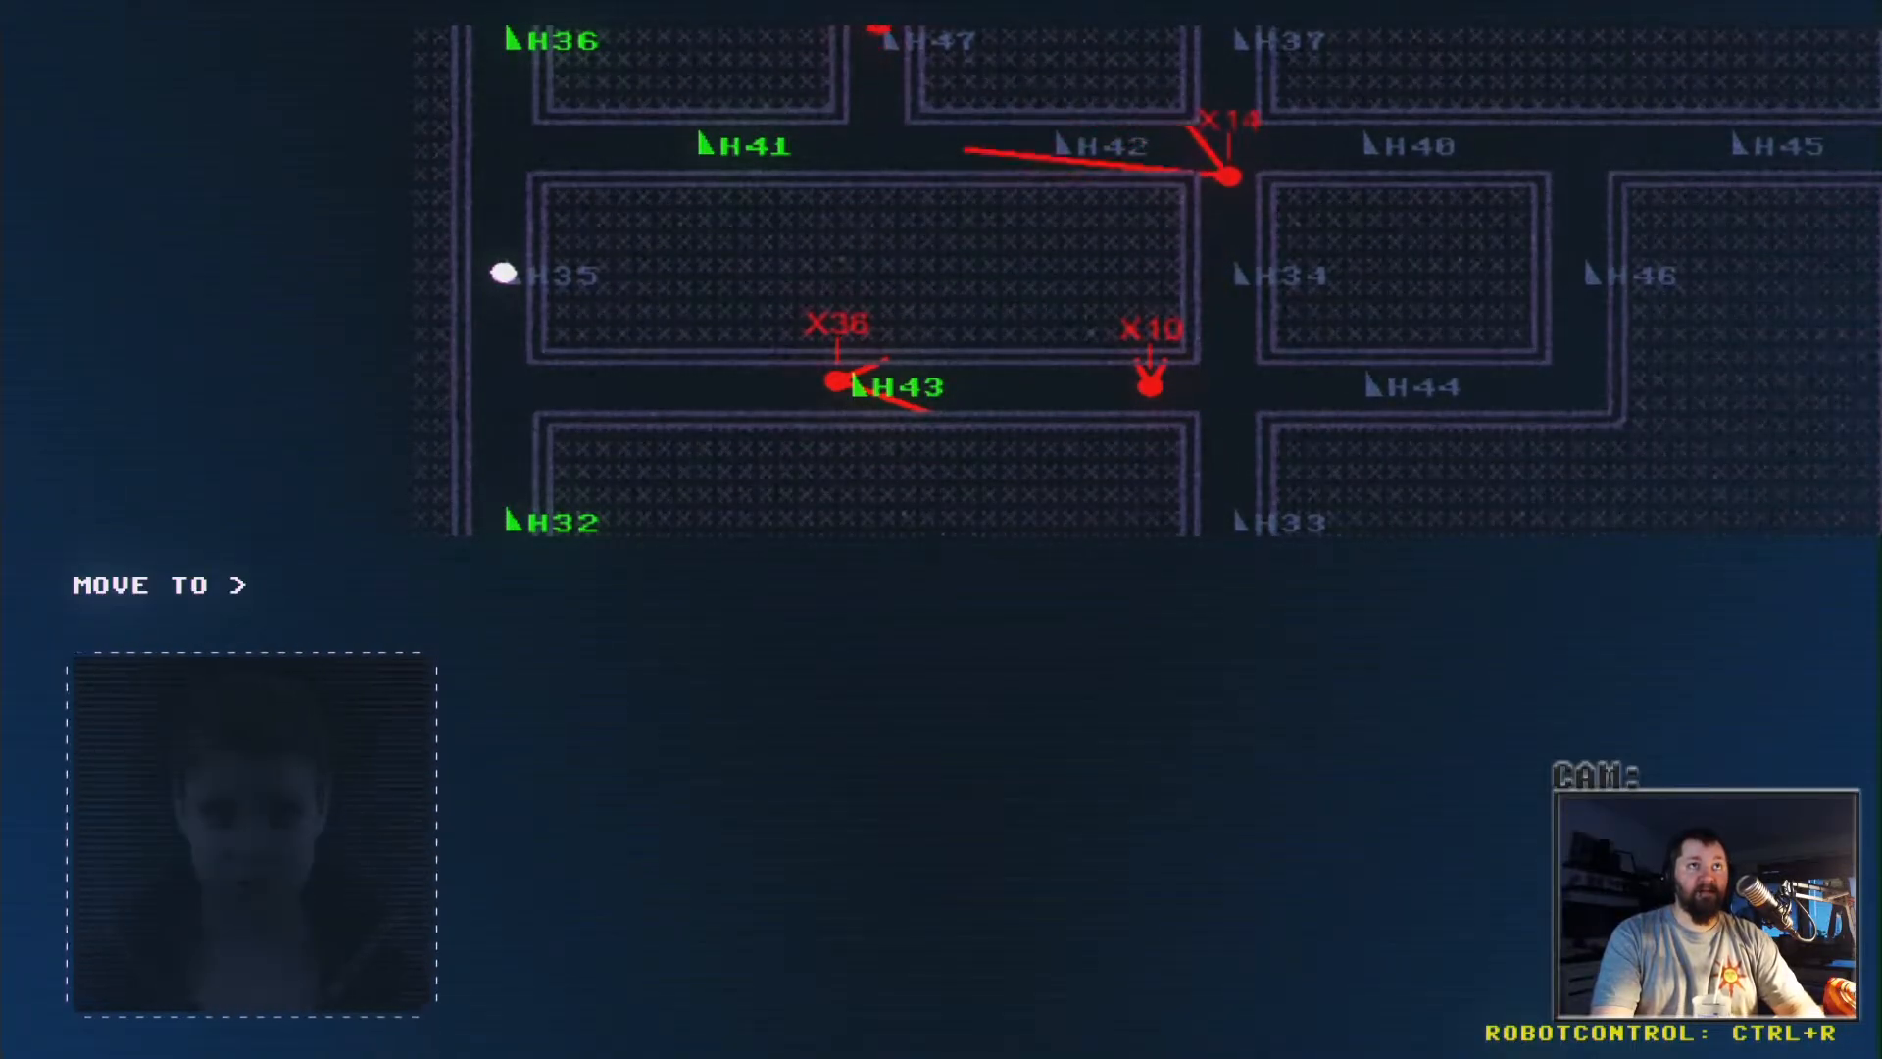
# Step: Move Sam to H36 and bring up robot X12 in robot control
pyautogui.write('H')
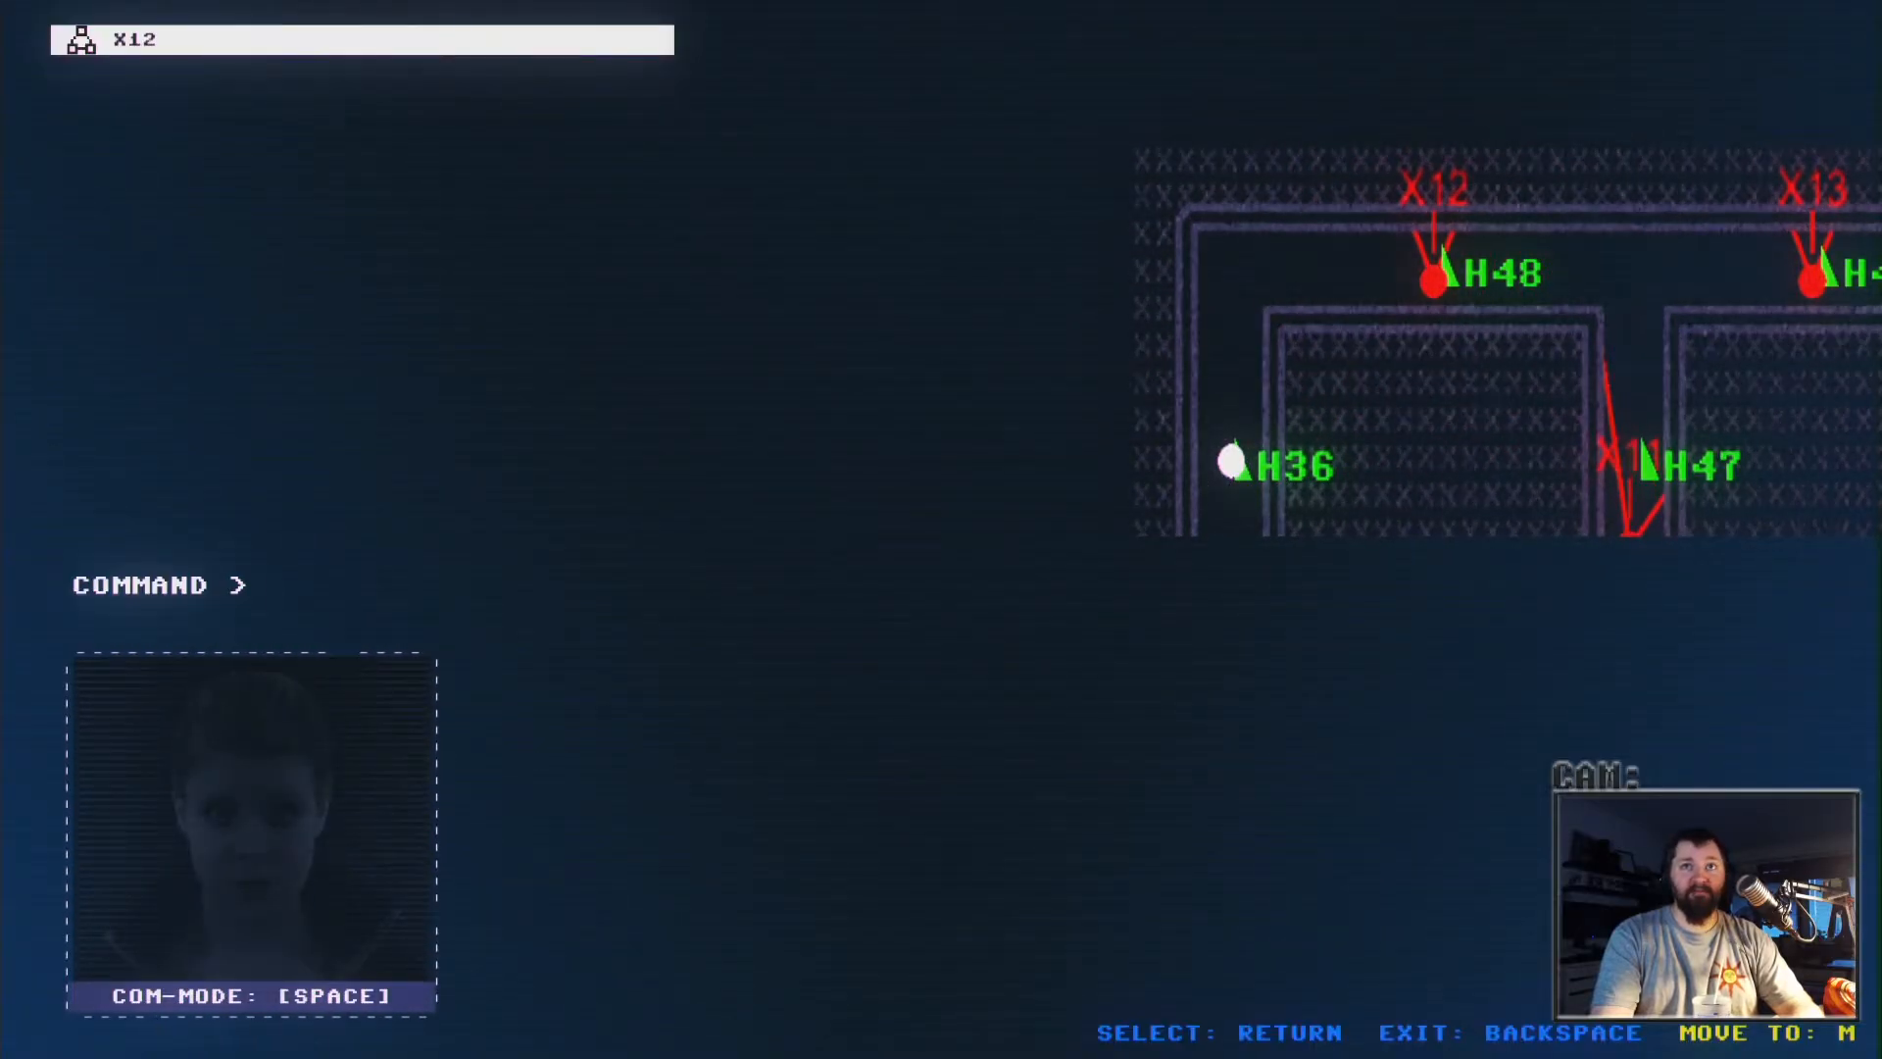
# Step: Enter an H4x destination for Sam and browse the robot list
pyautogui.write('H4')
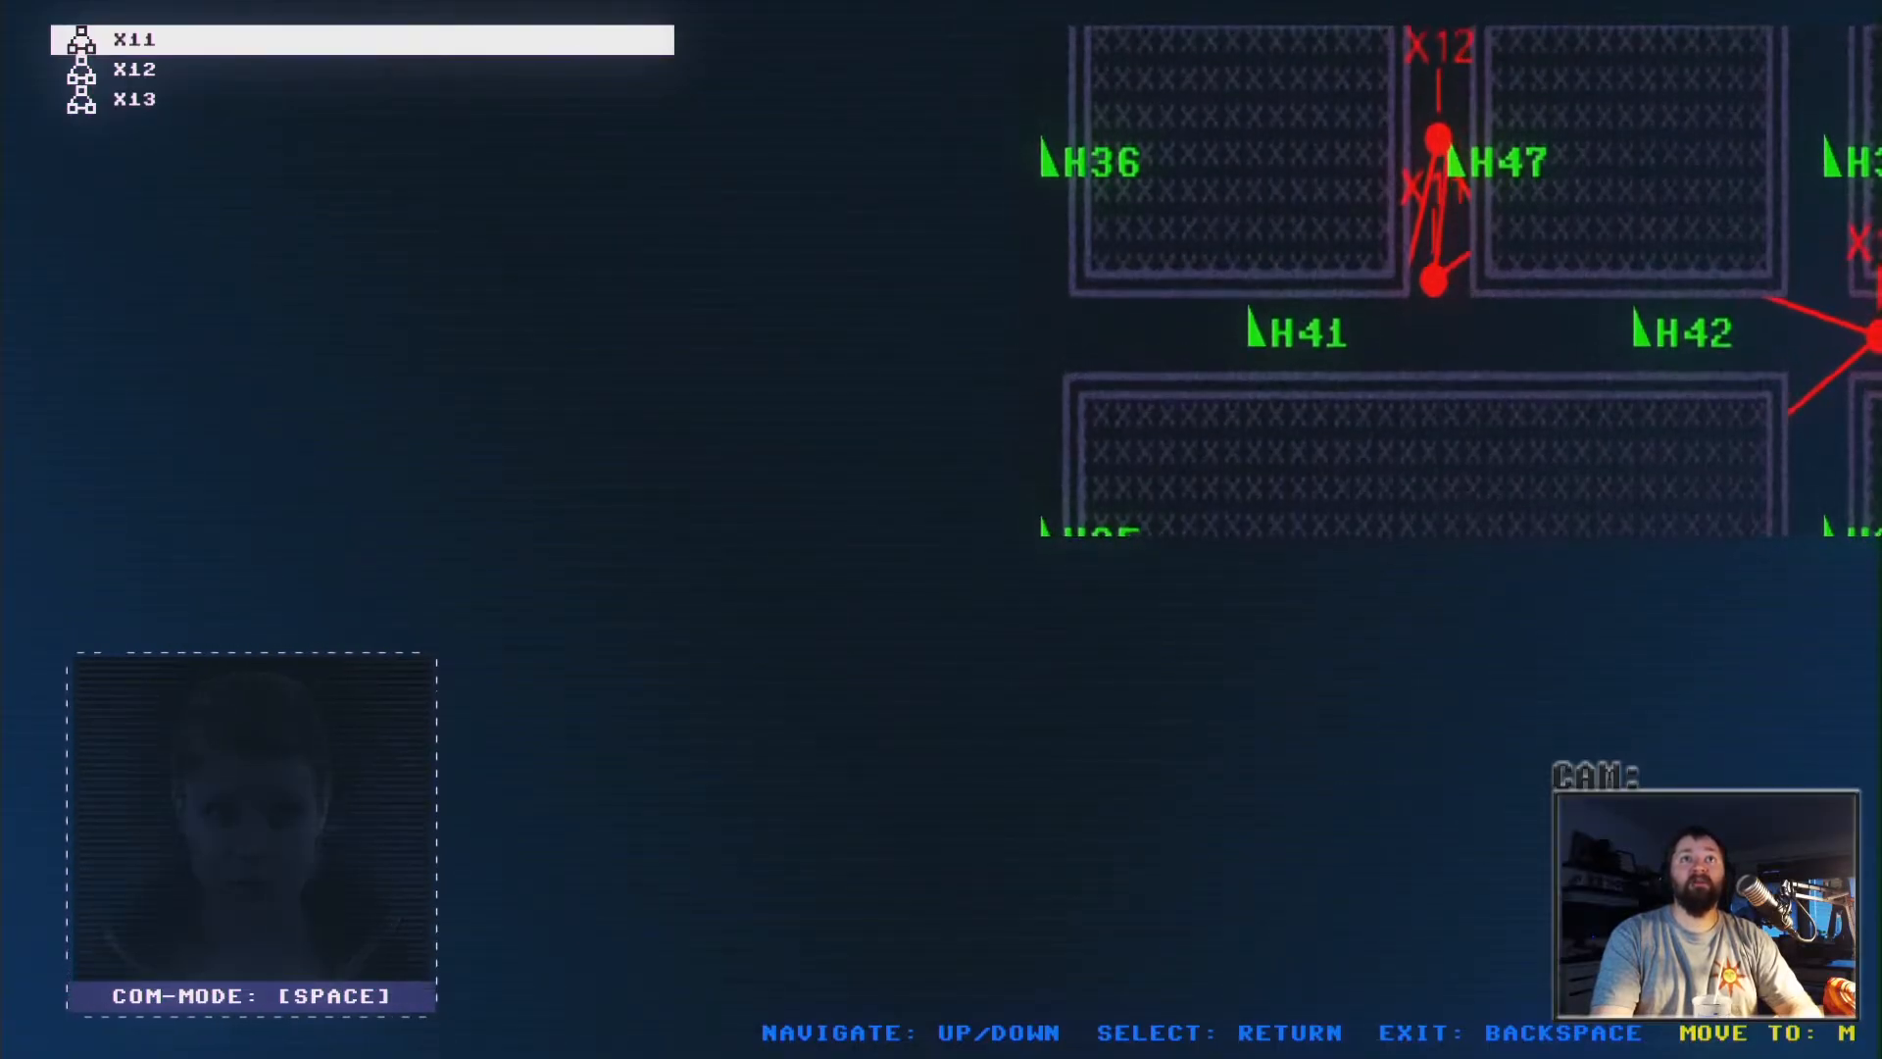
pyautogui.press('down')
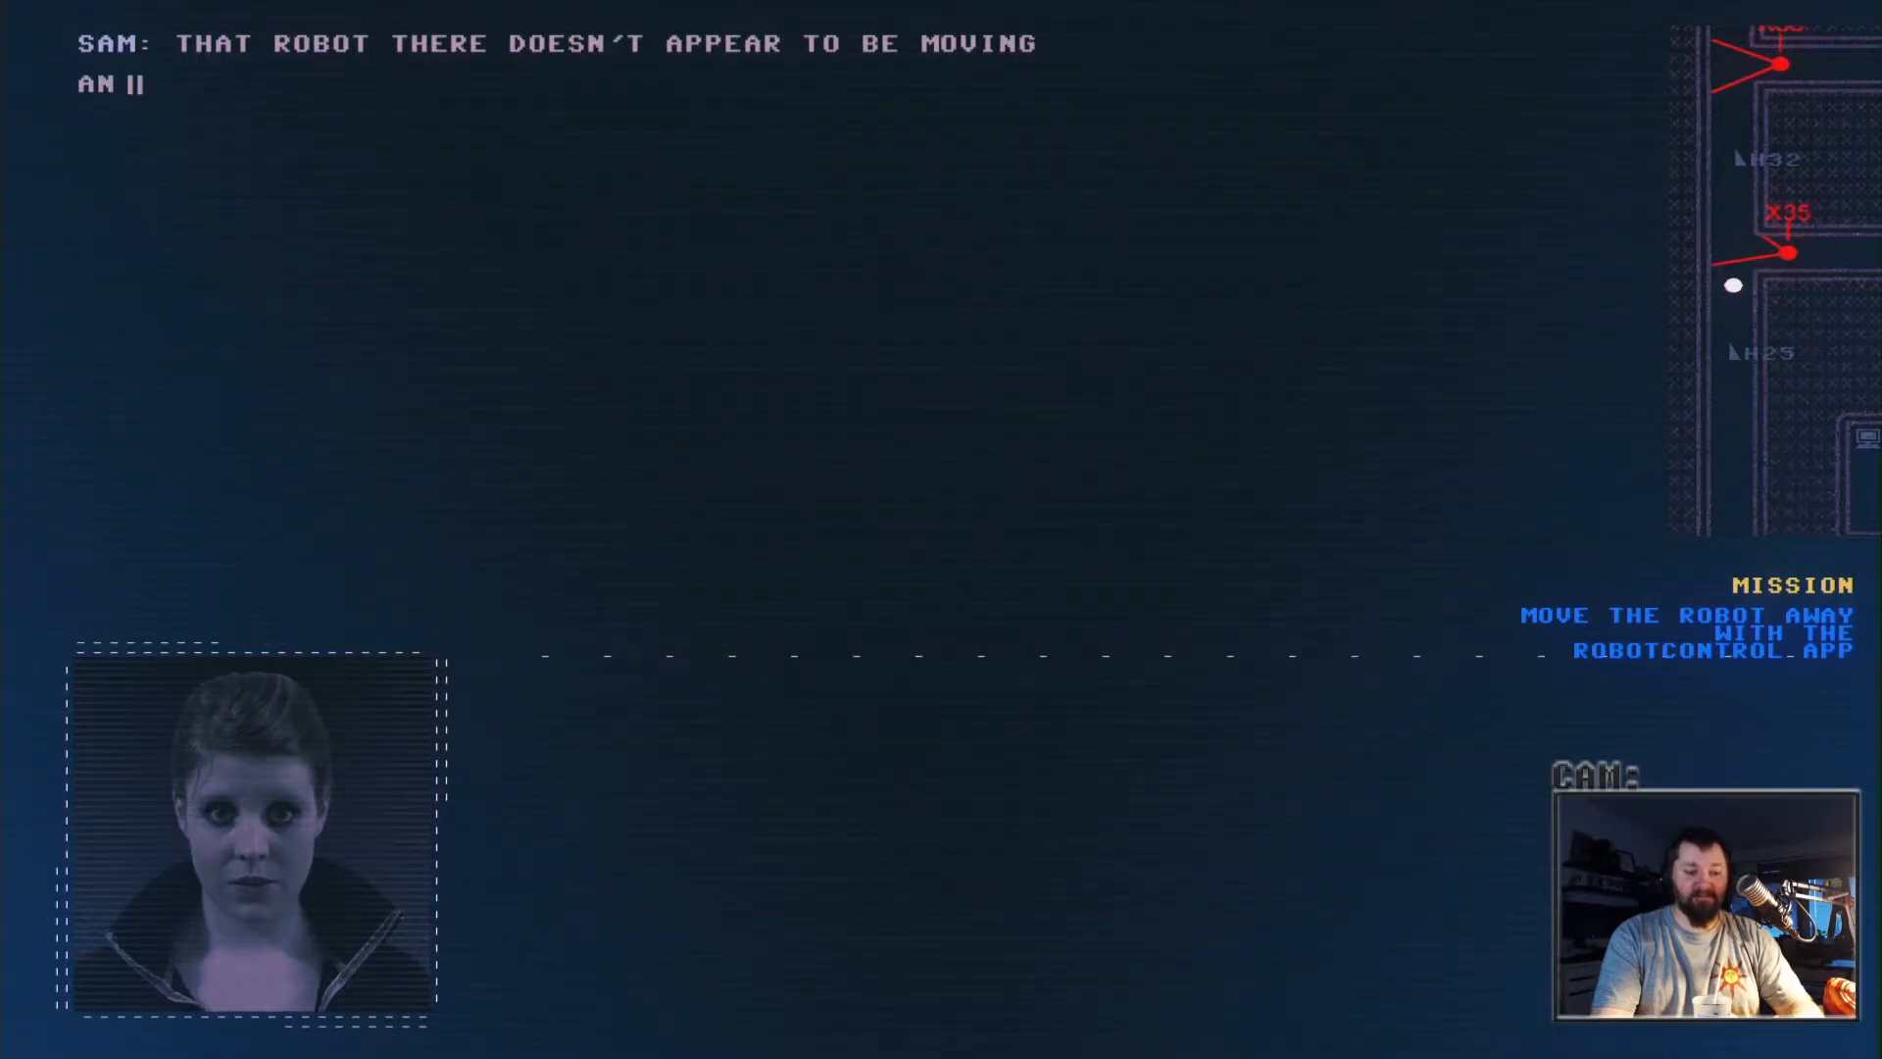
# Step: Open robot control and select robot X35 to send it to H38 beside X8
pyautogui.press('space')
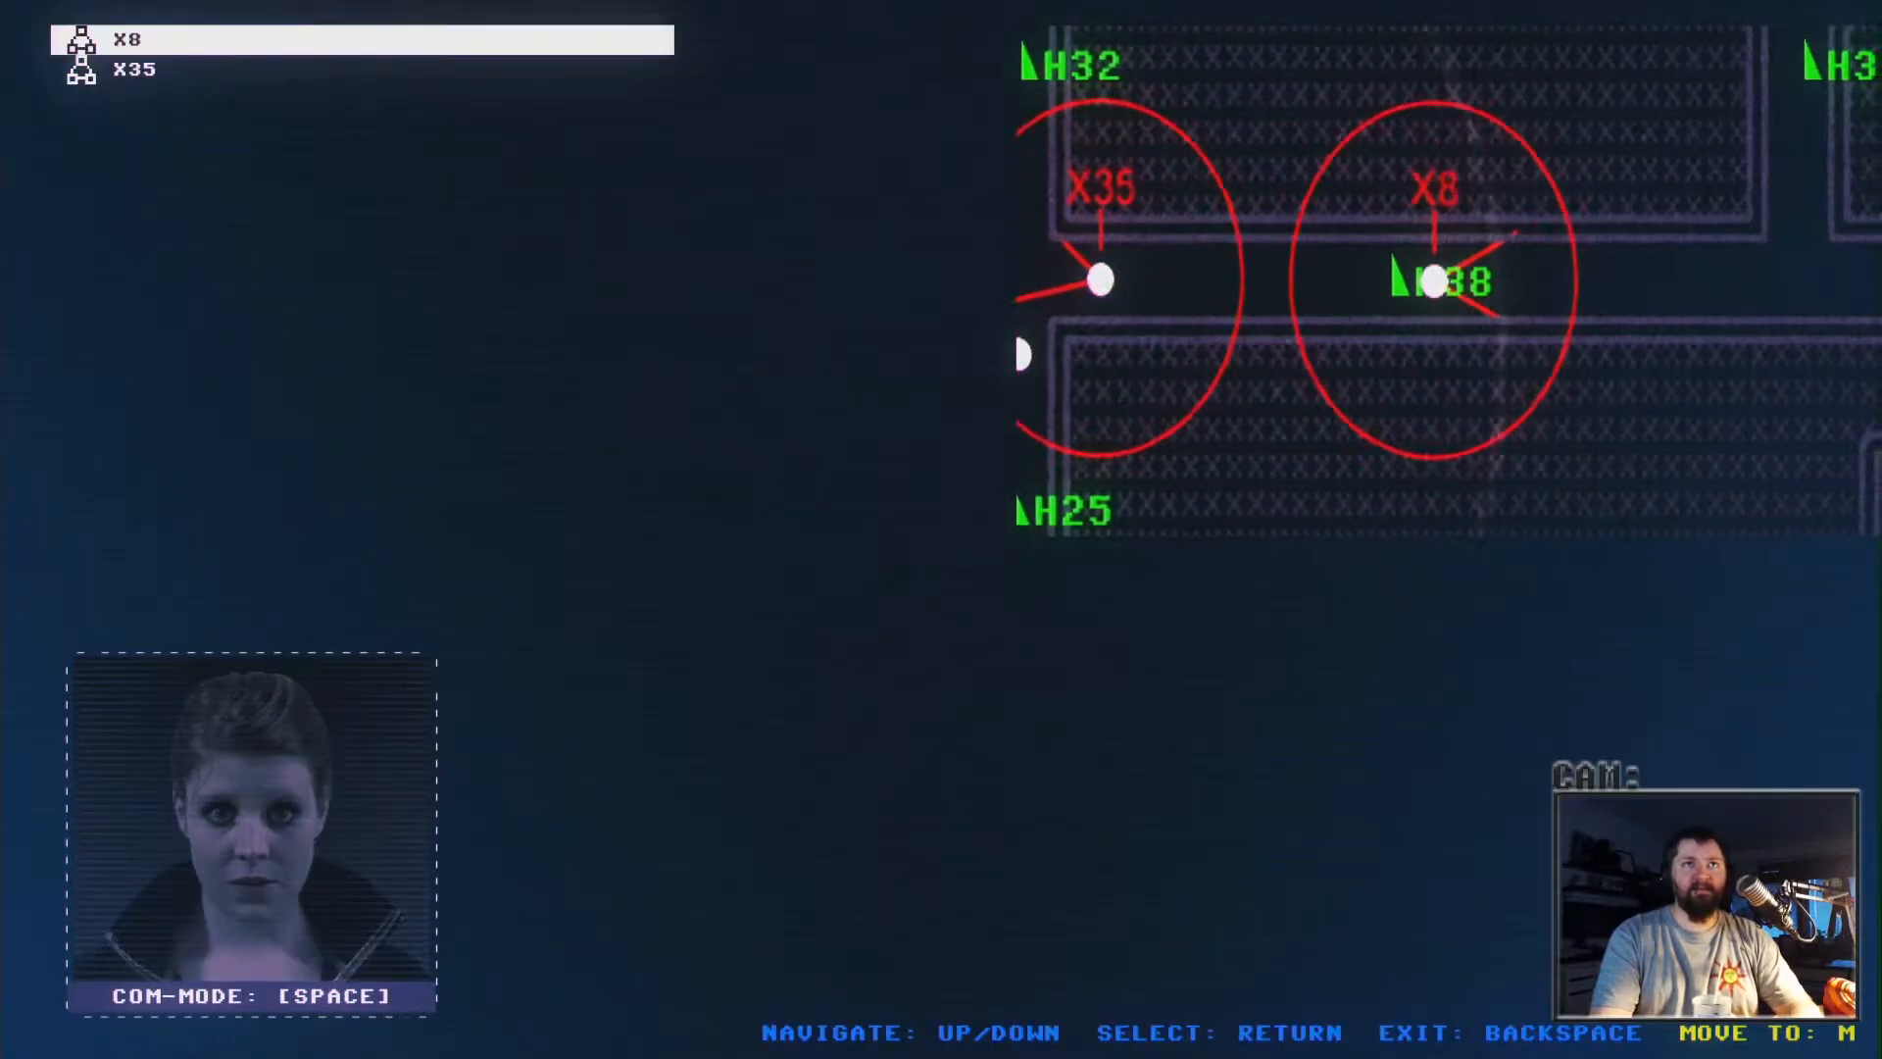
pyautogui.press('Down')
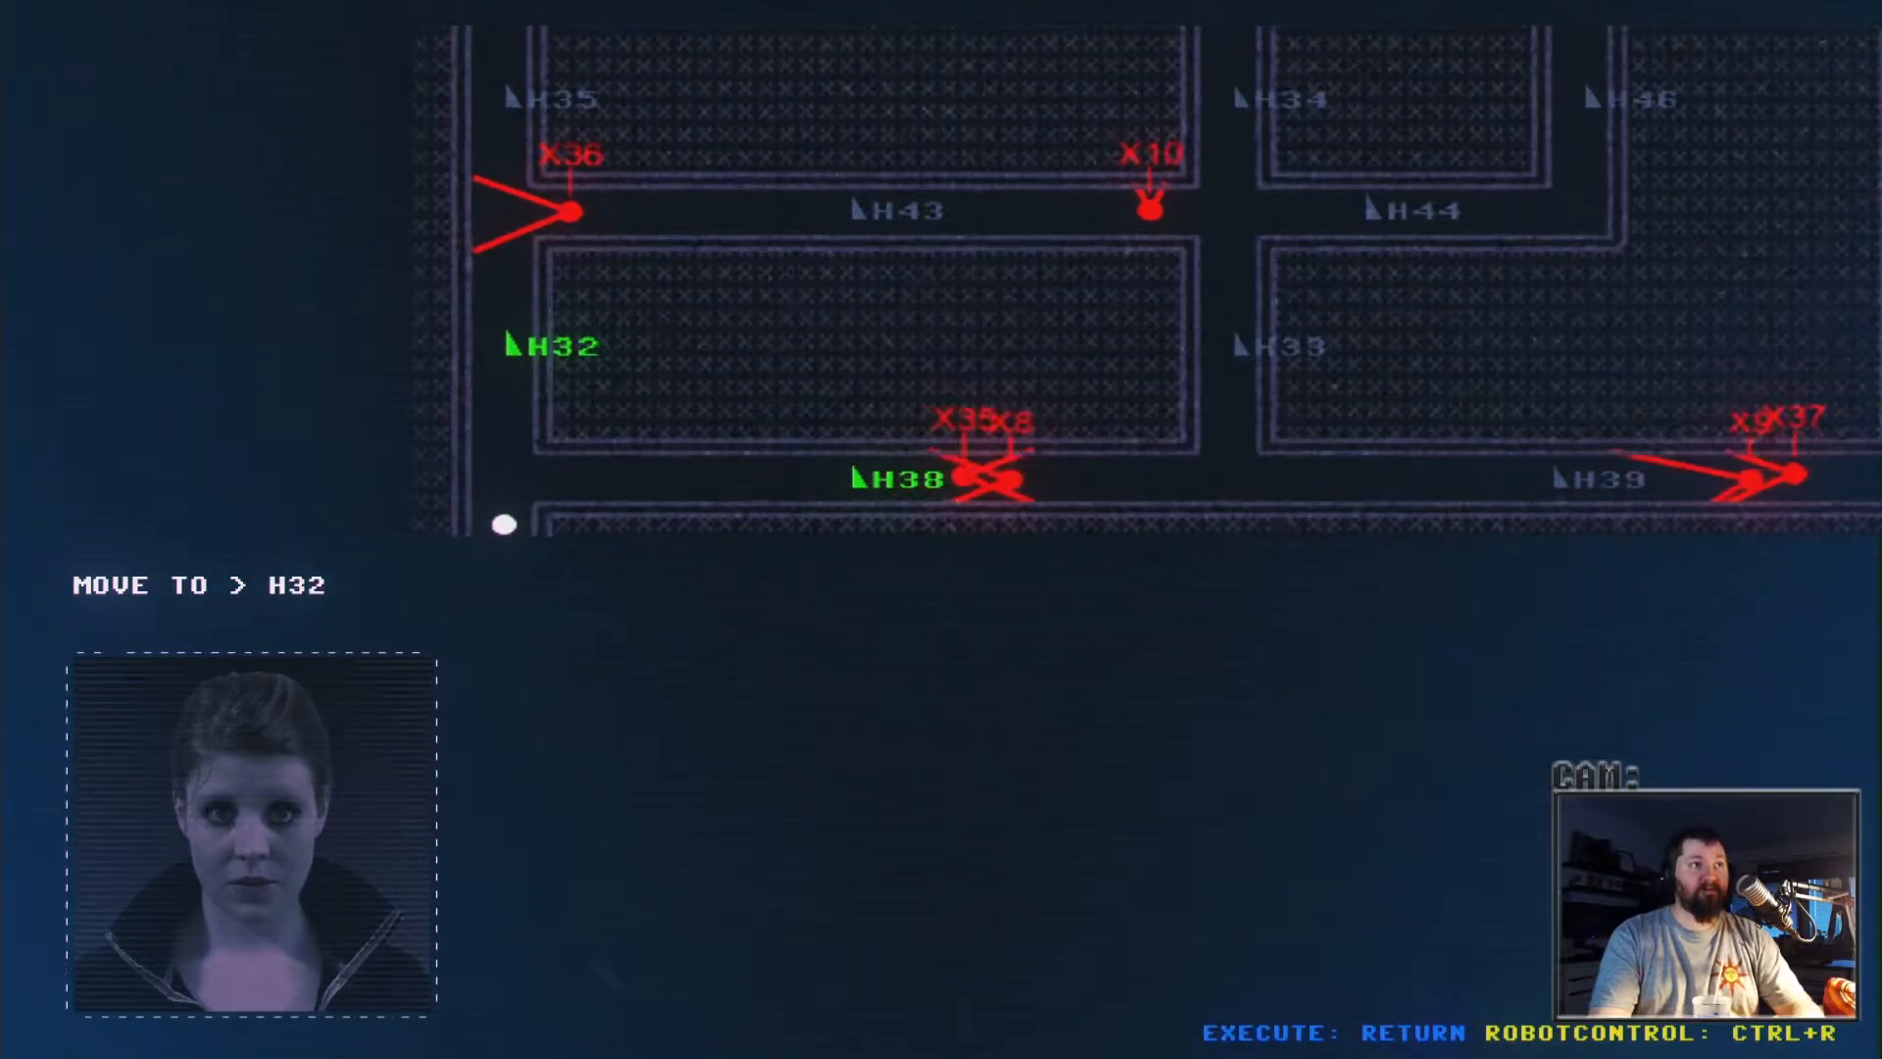
# Step: Move Sam to H32 and on to H36, with robot X12 awaiting orders
pyautogui.press('Return')
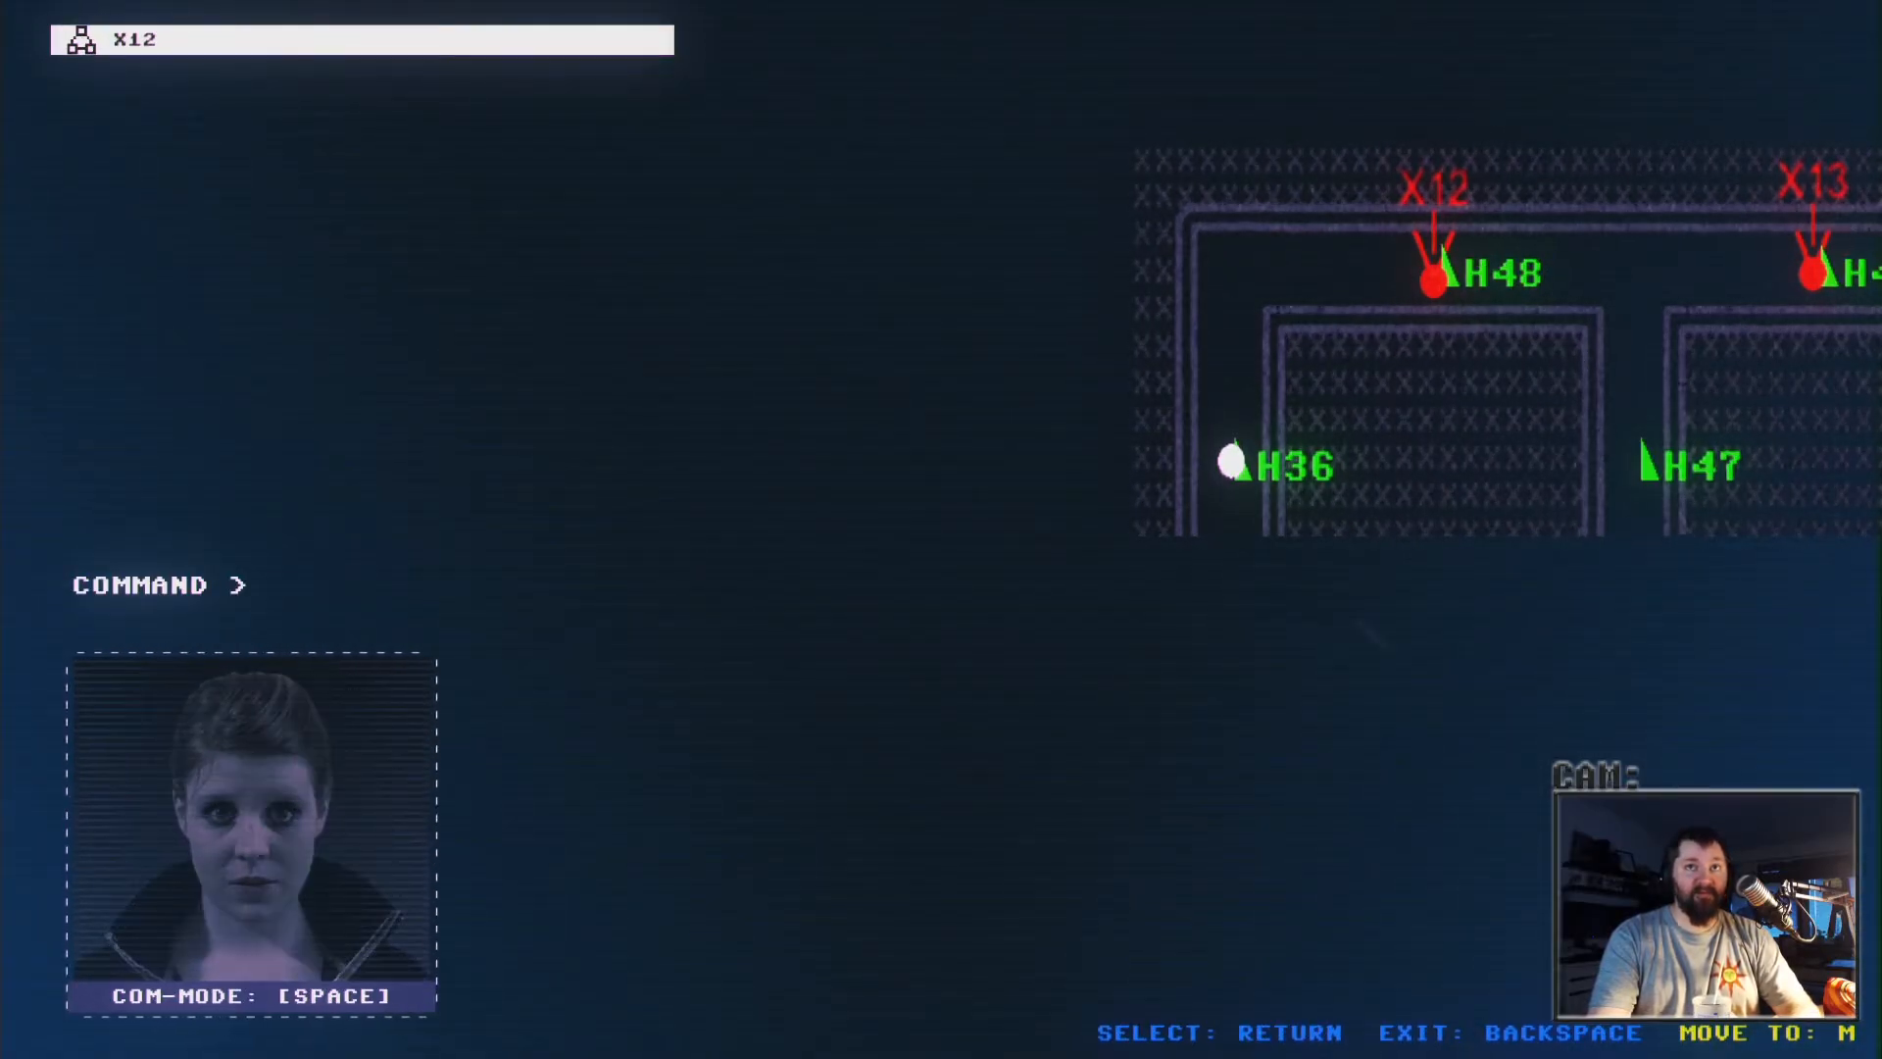
# Step: Order robot X12 to H47 with M47, enter an H3x destination, and choose a robot
pyautogui.write('M47')
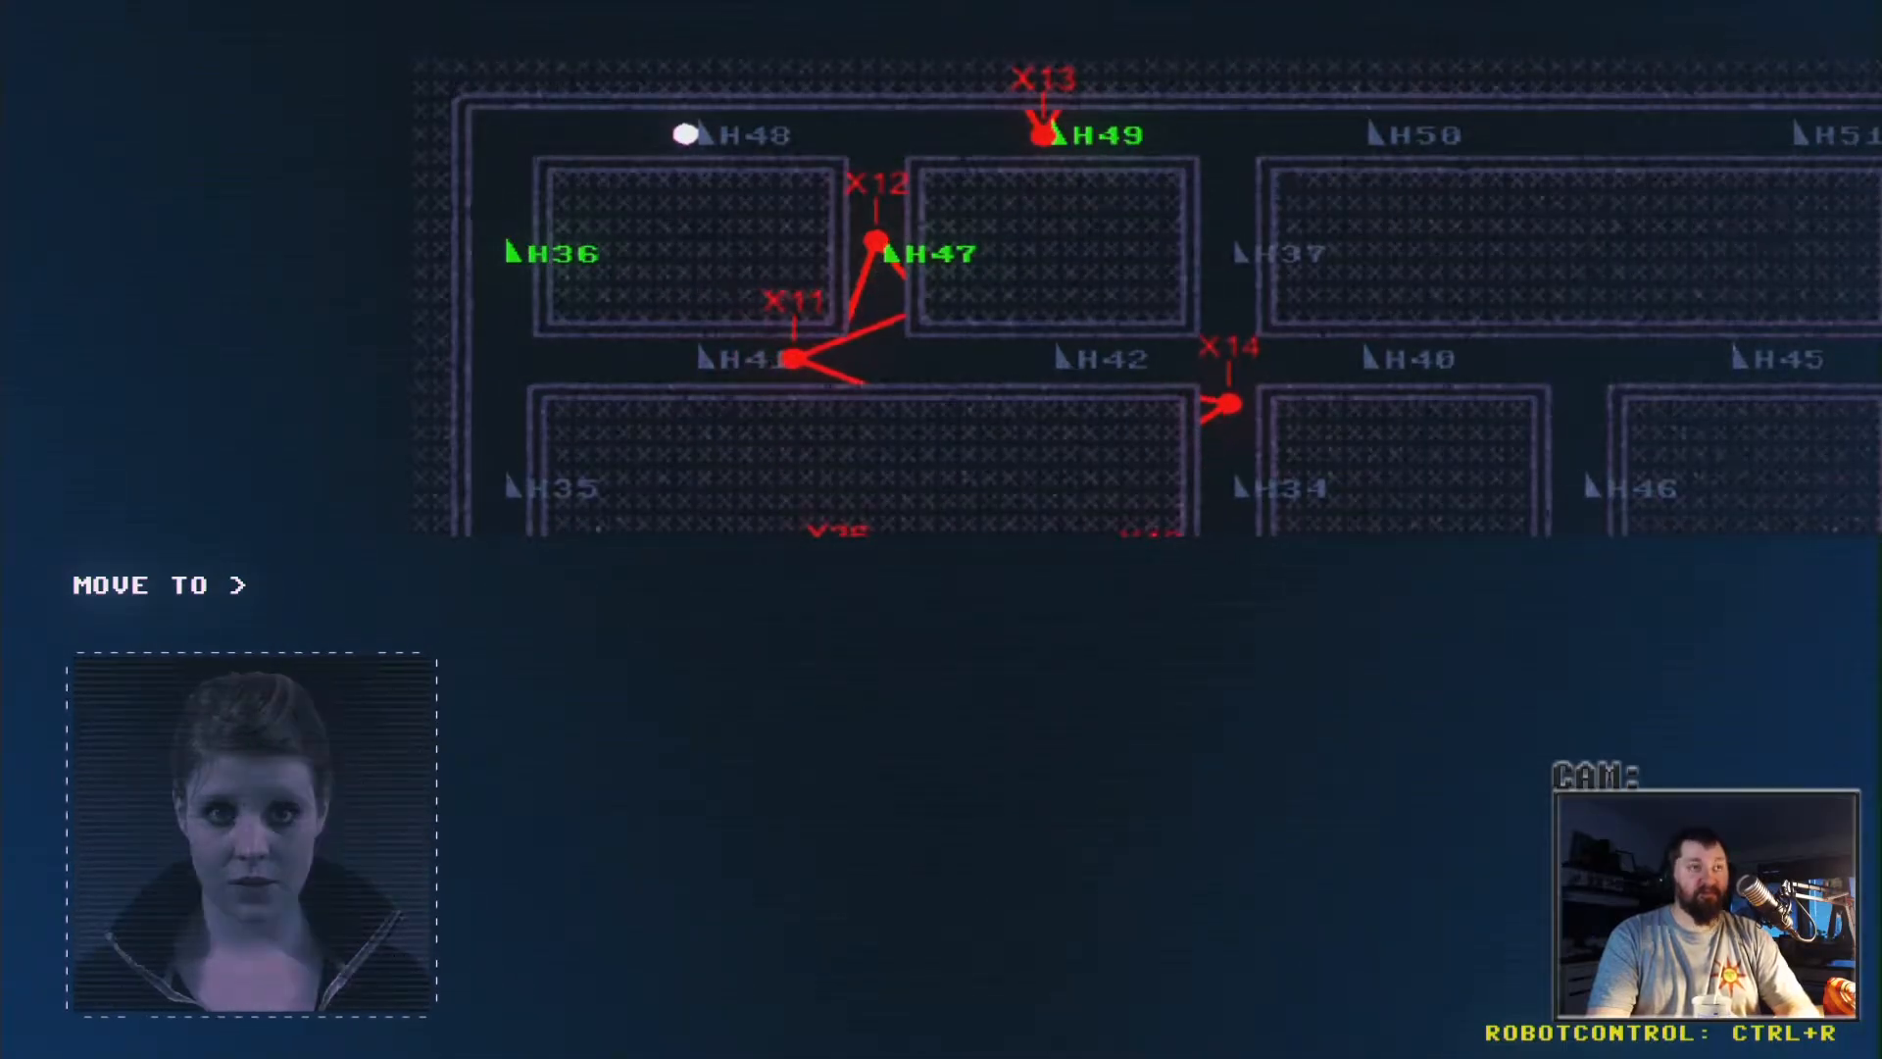
pyautogui.write('H')
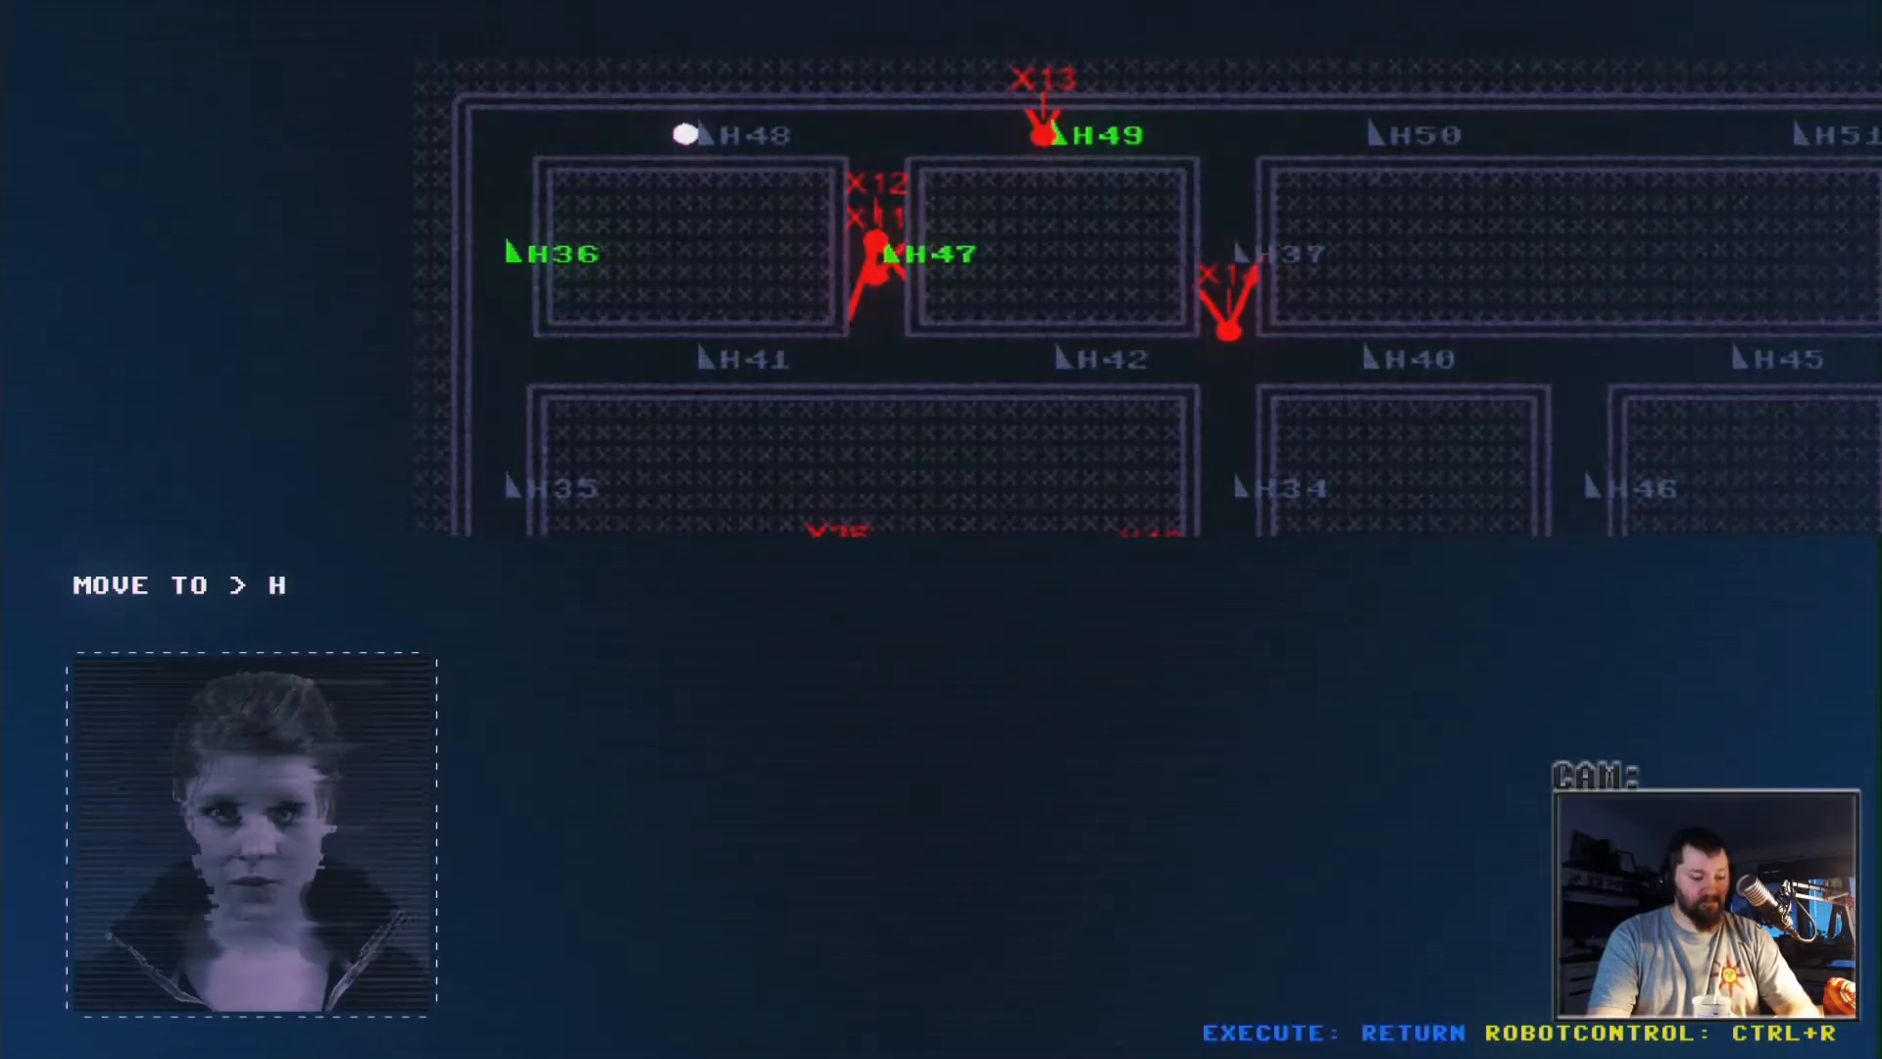
pyautogui.write('3')
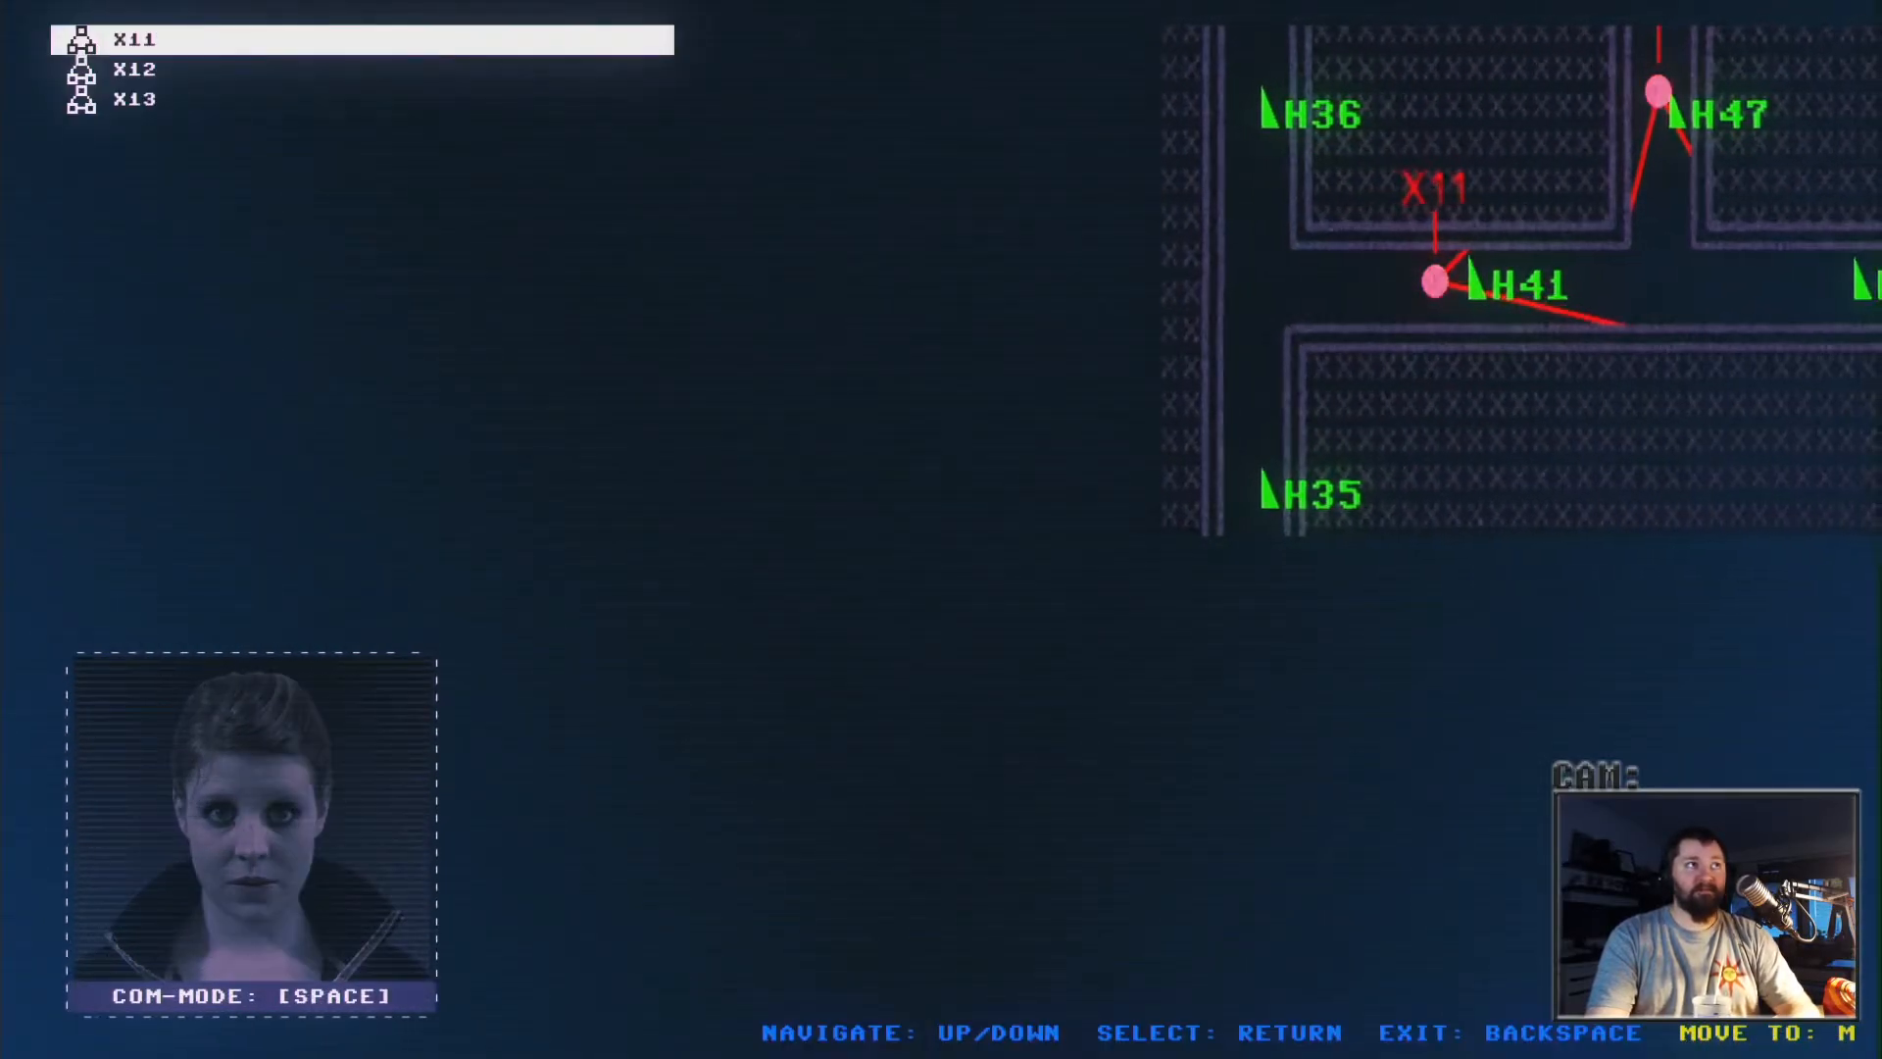
pyautogui.press('Down')
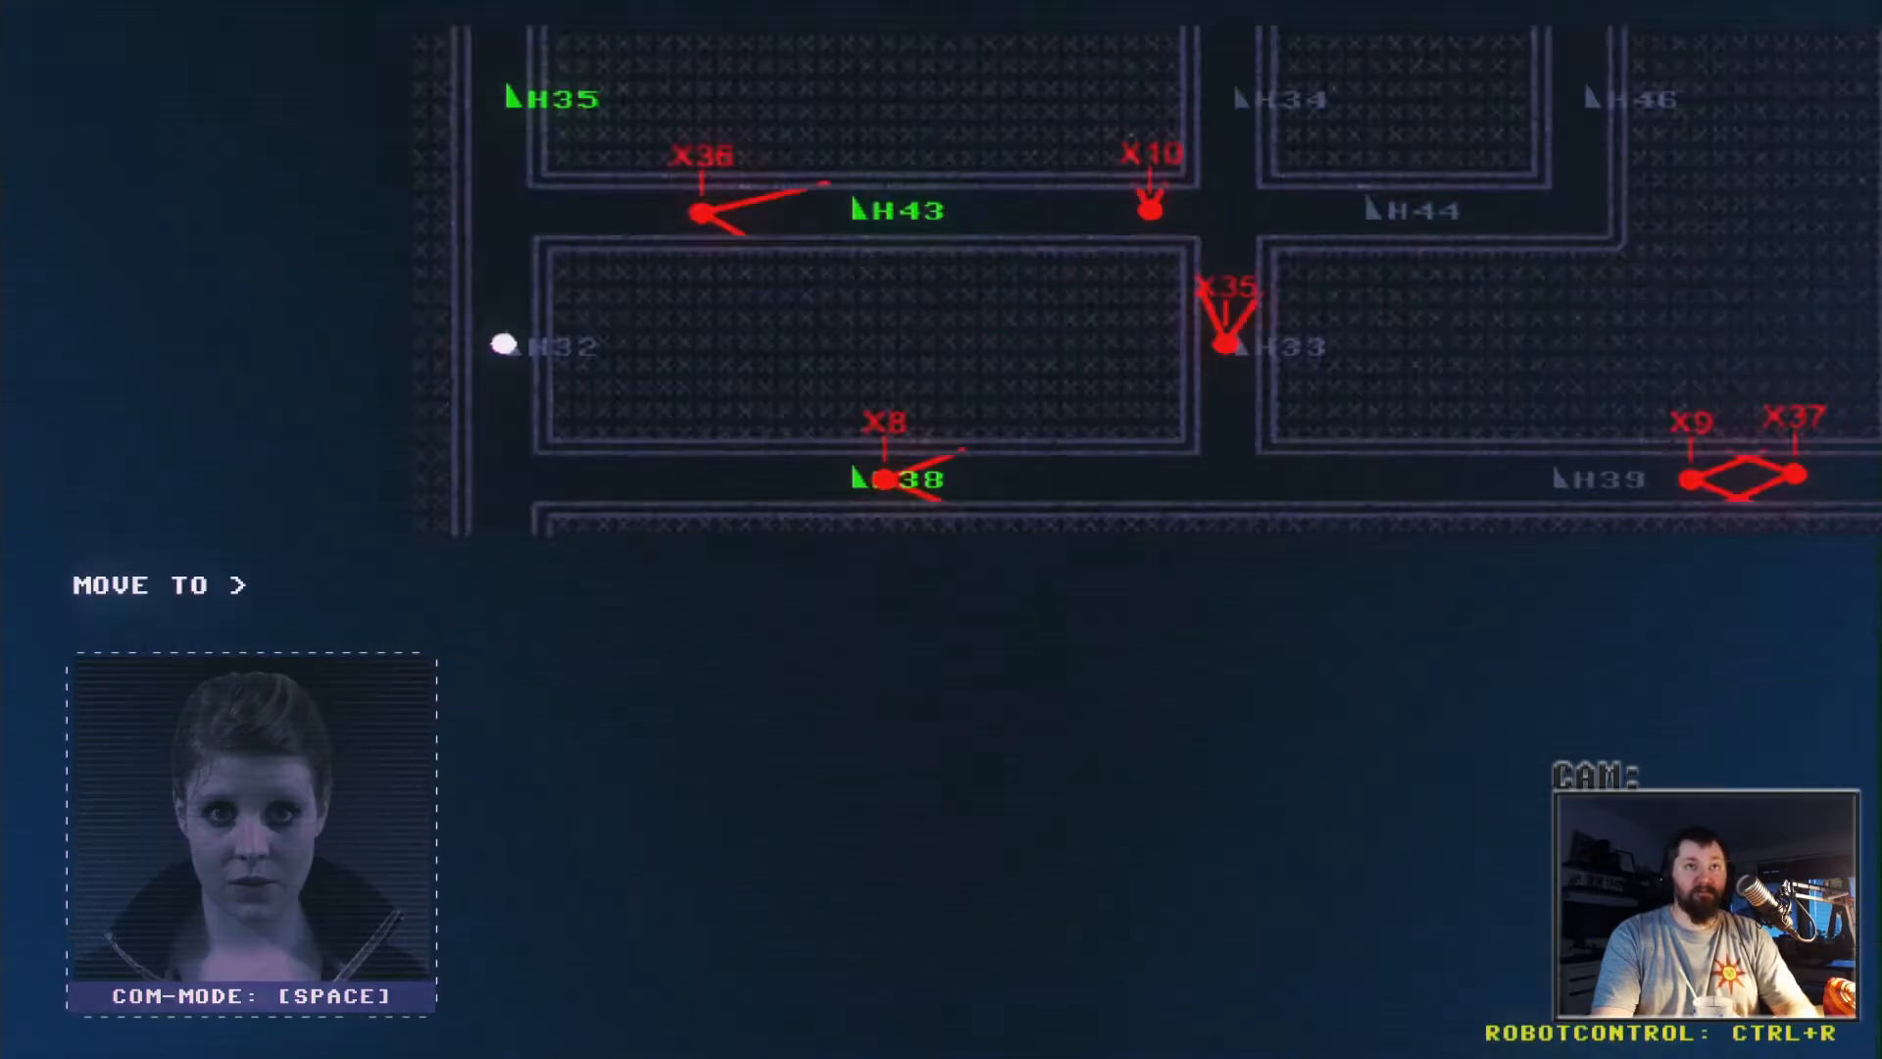
# Step: Leave robot control and send Sam to H36
pyautogui.write('H36')
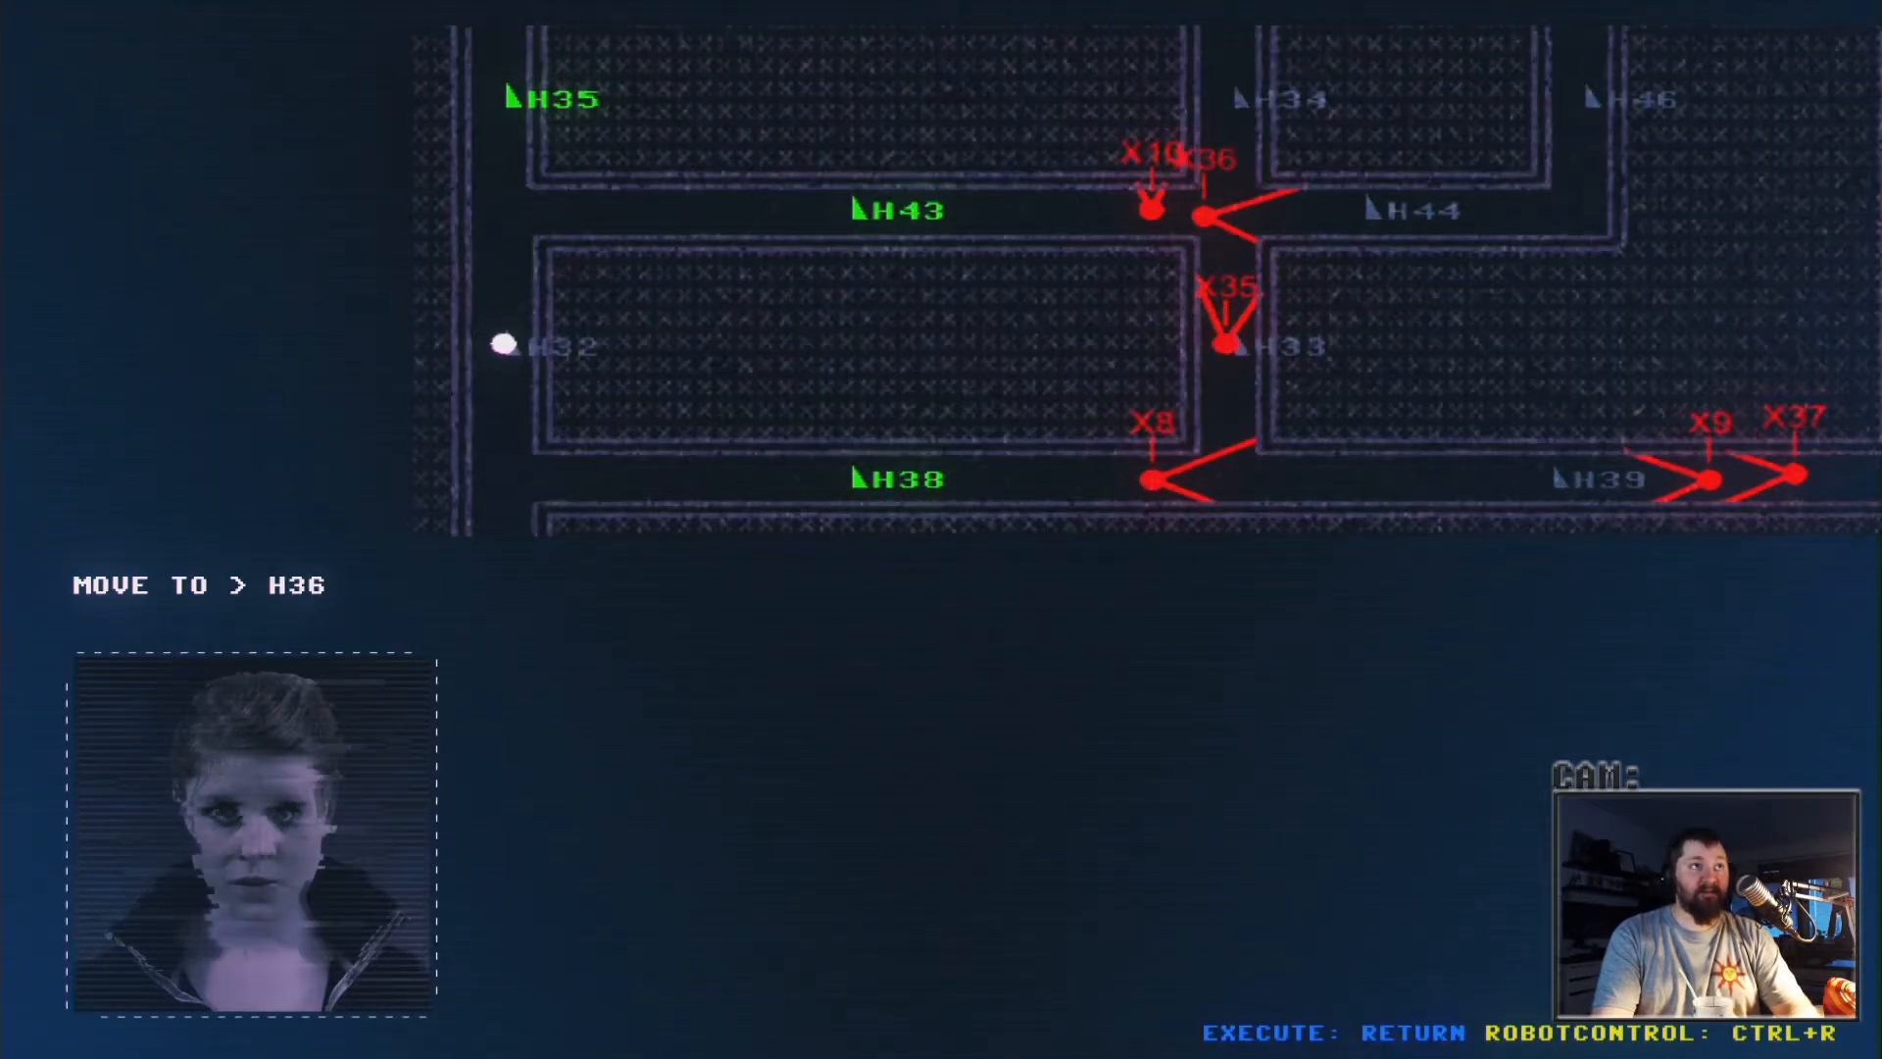
pyautogui.press('BackSpace')
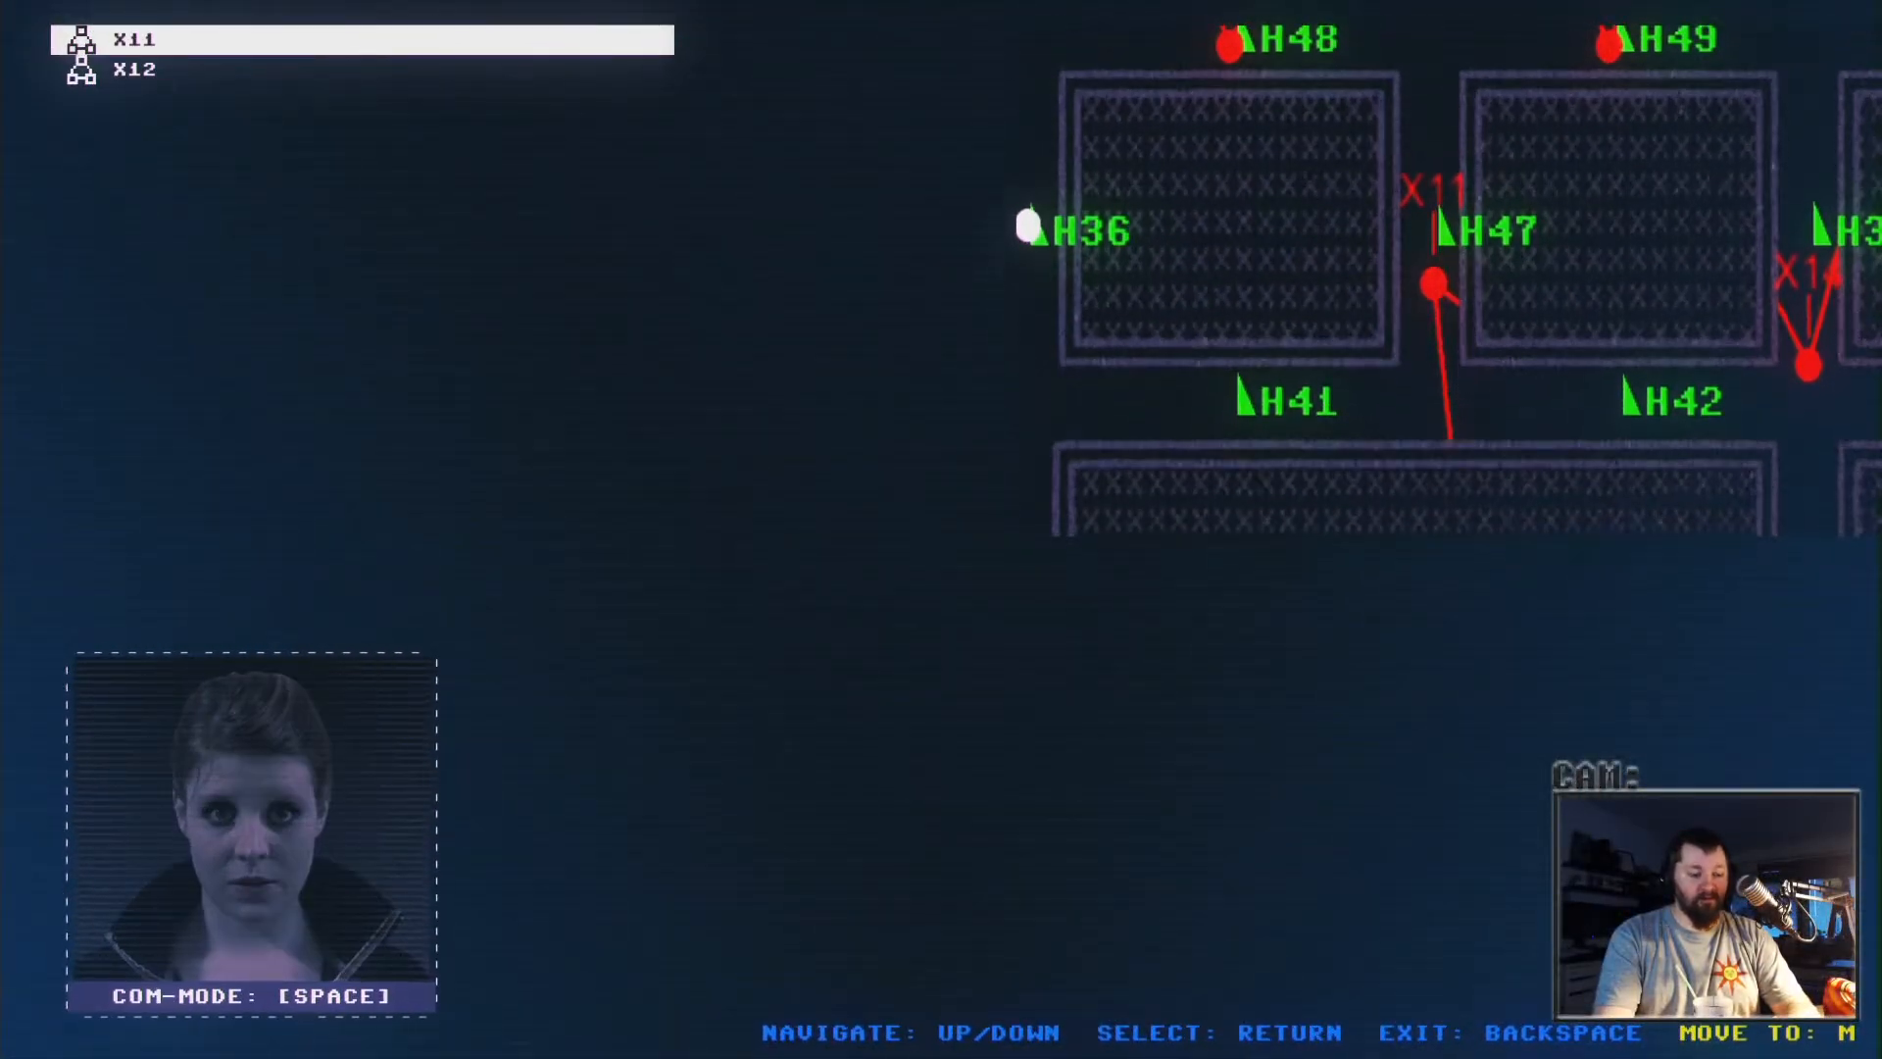
pyautogui.press('Down')
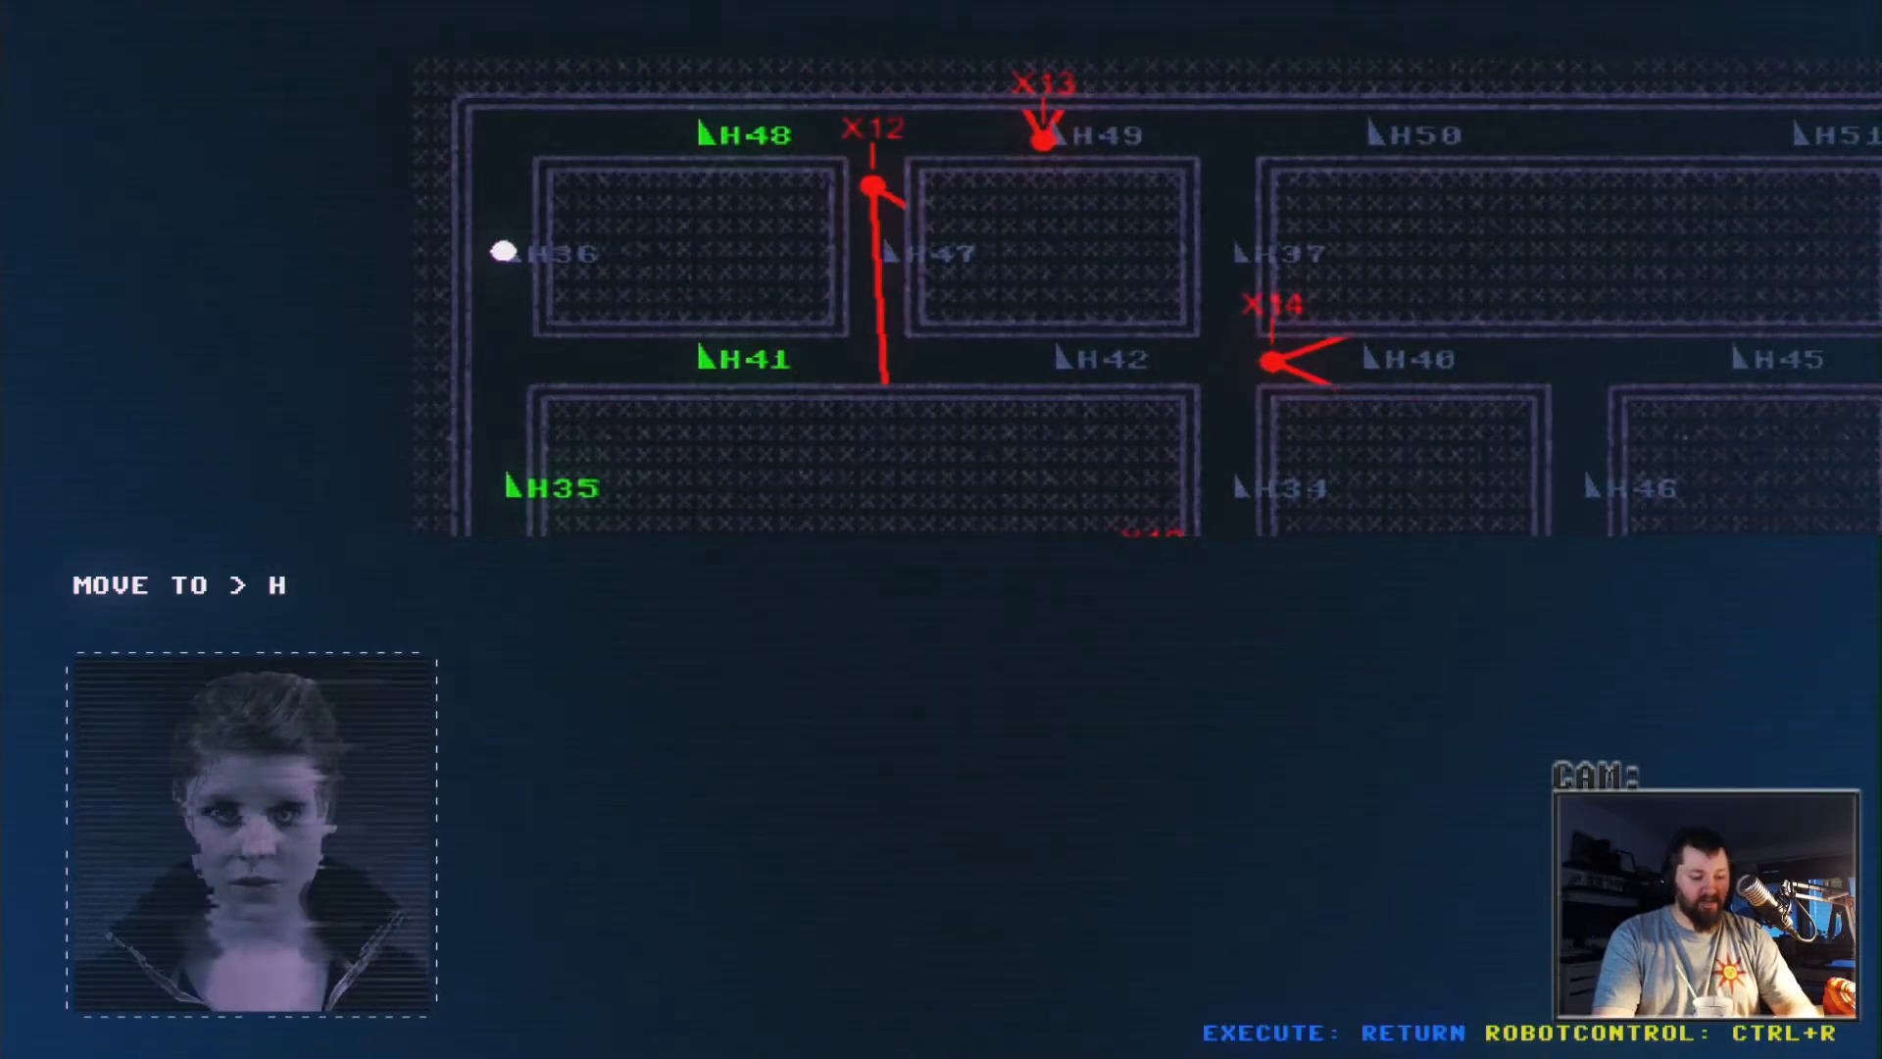
pyautogui.write('4')
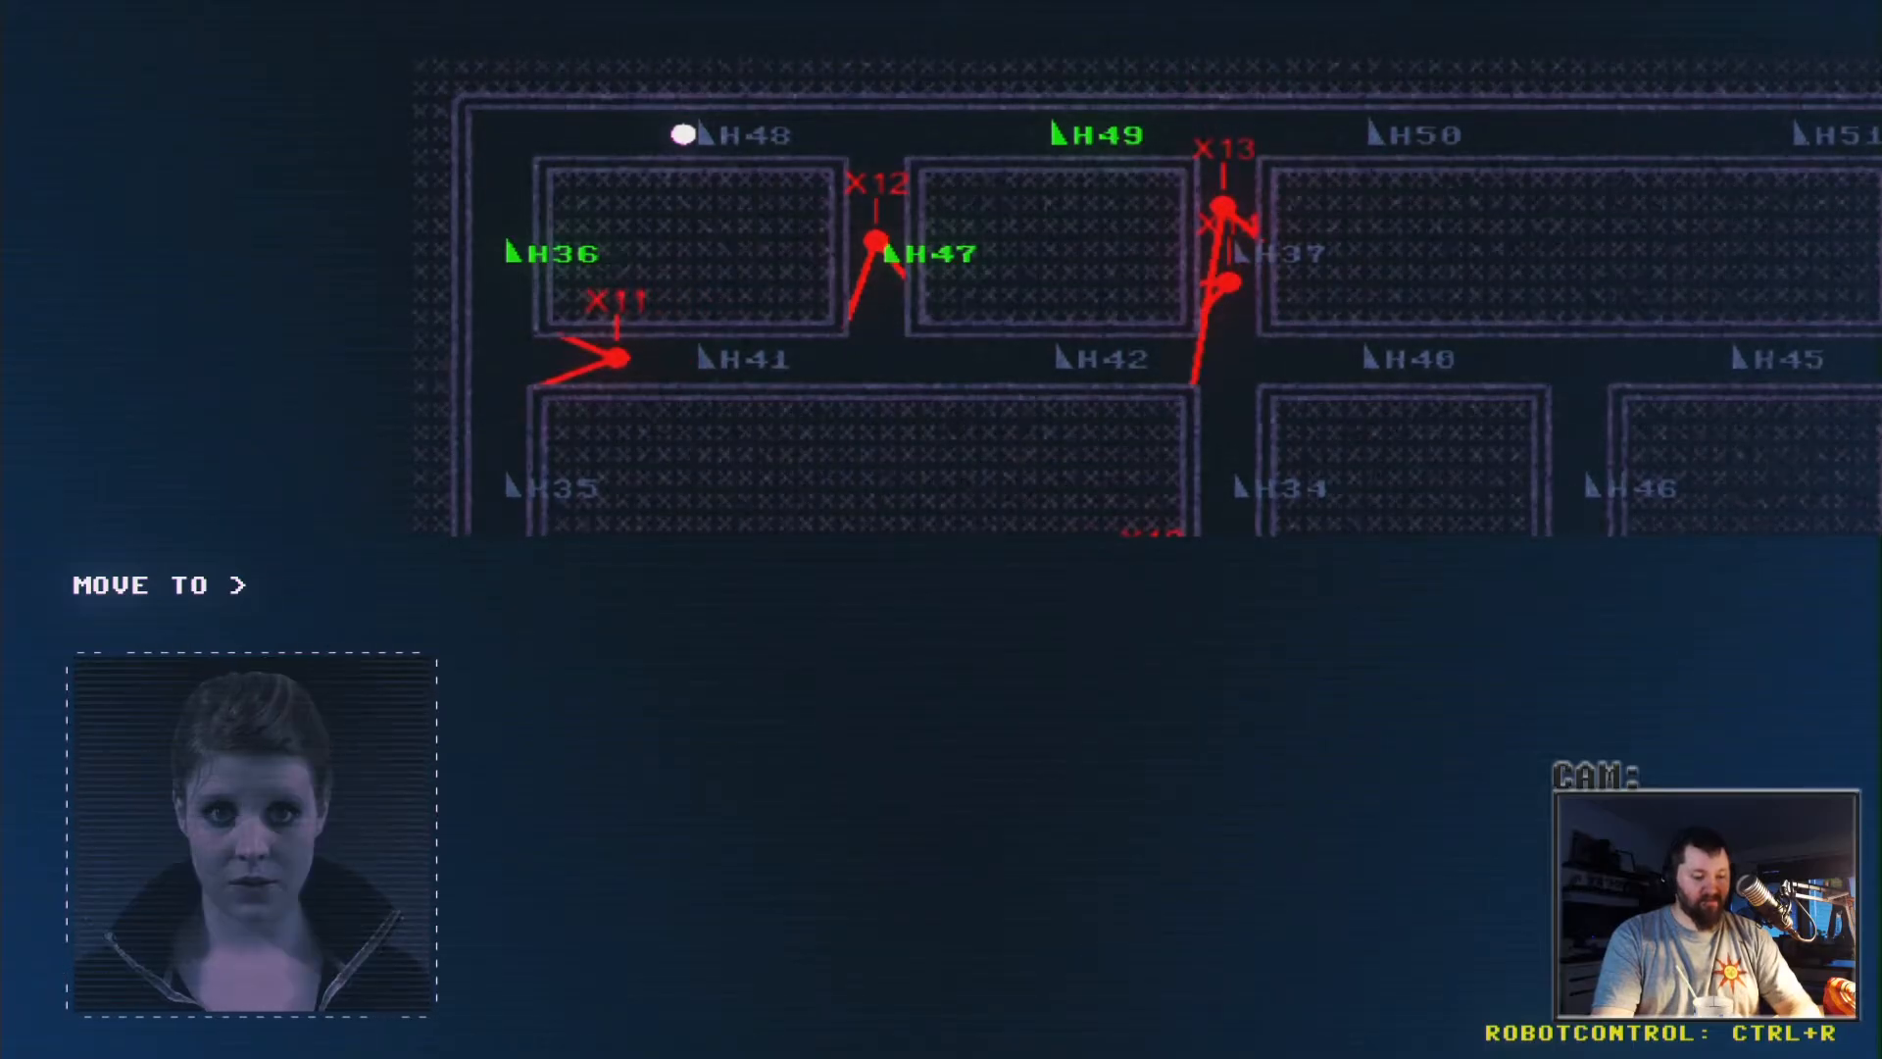
pyautogui.click(557, 253)
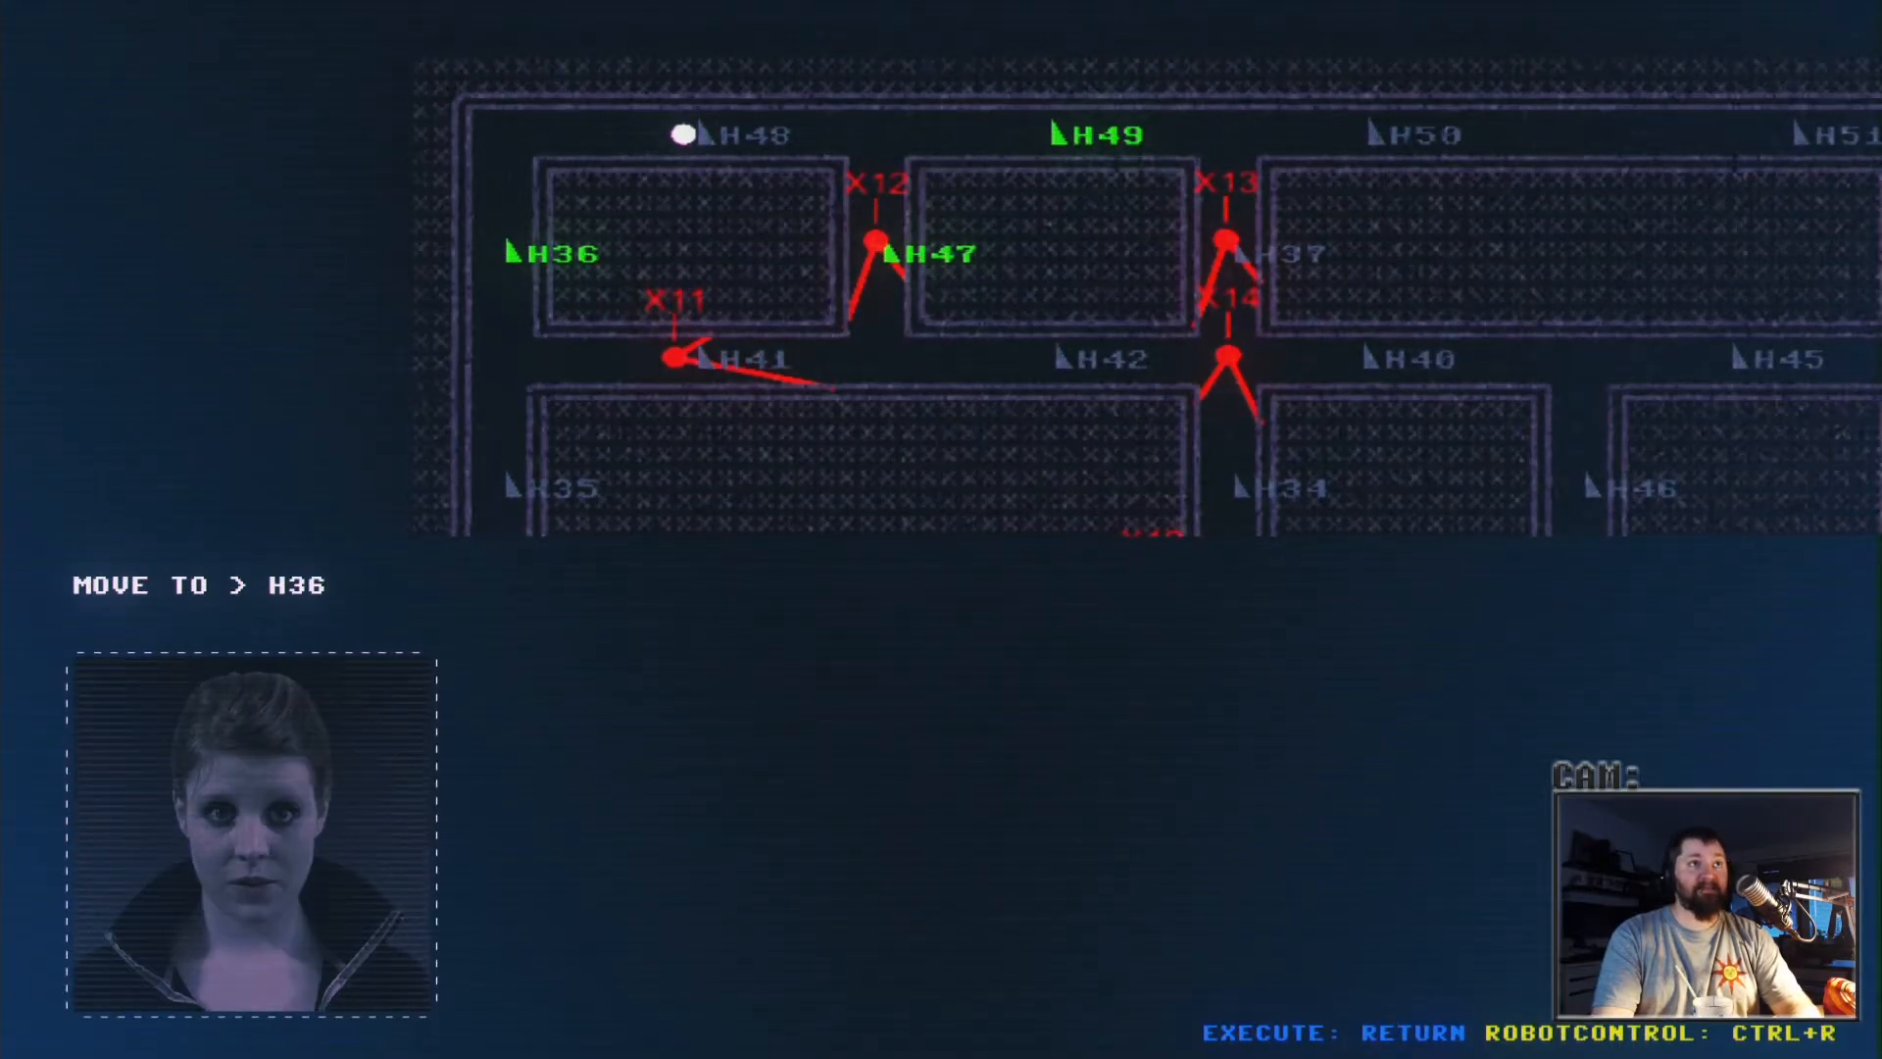
pyautogui.press('Return')
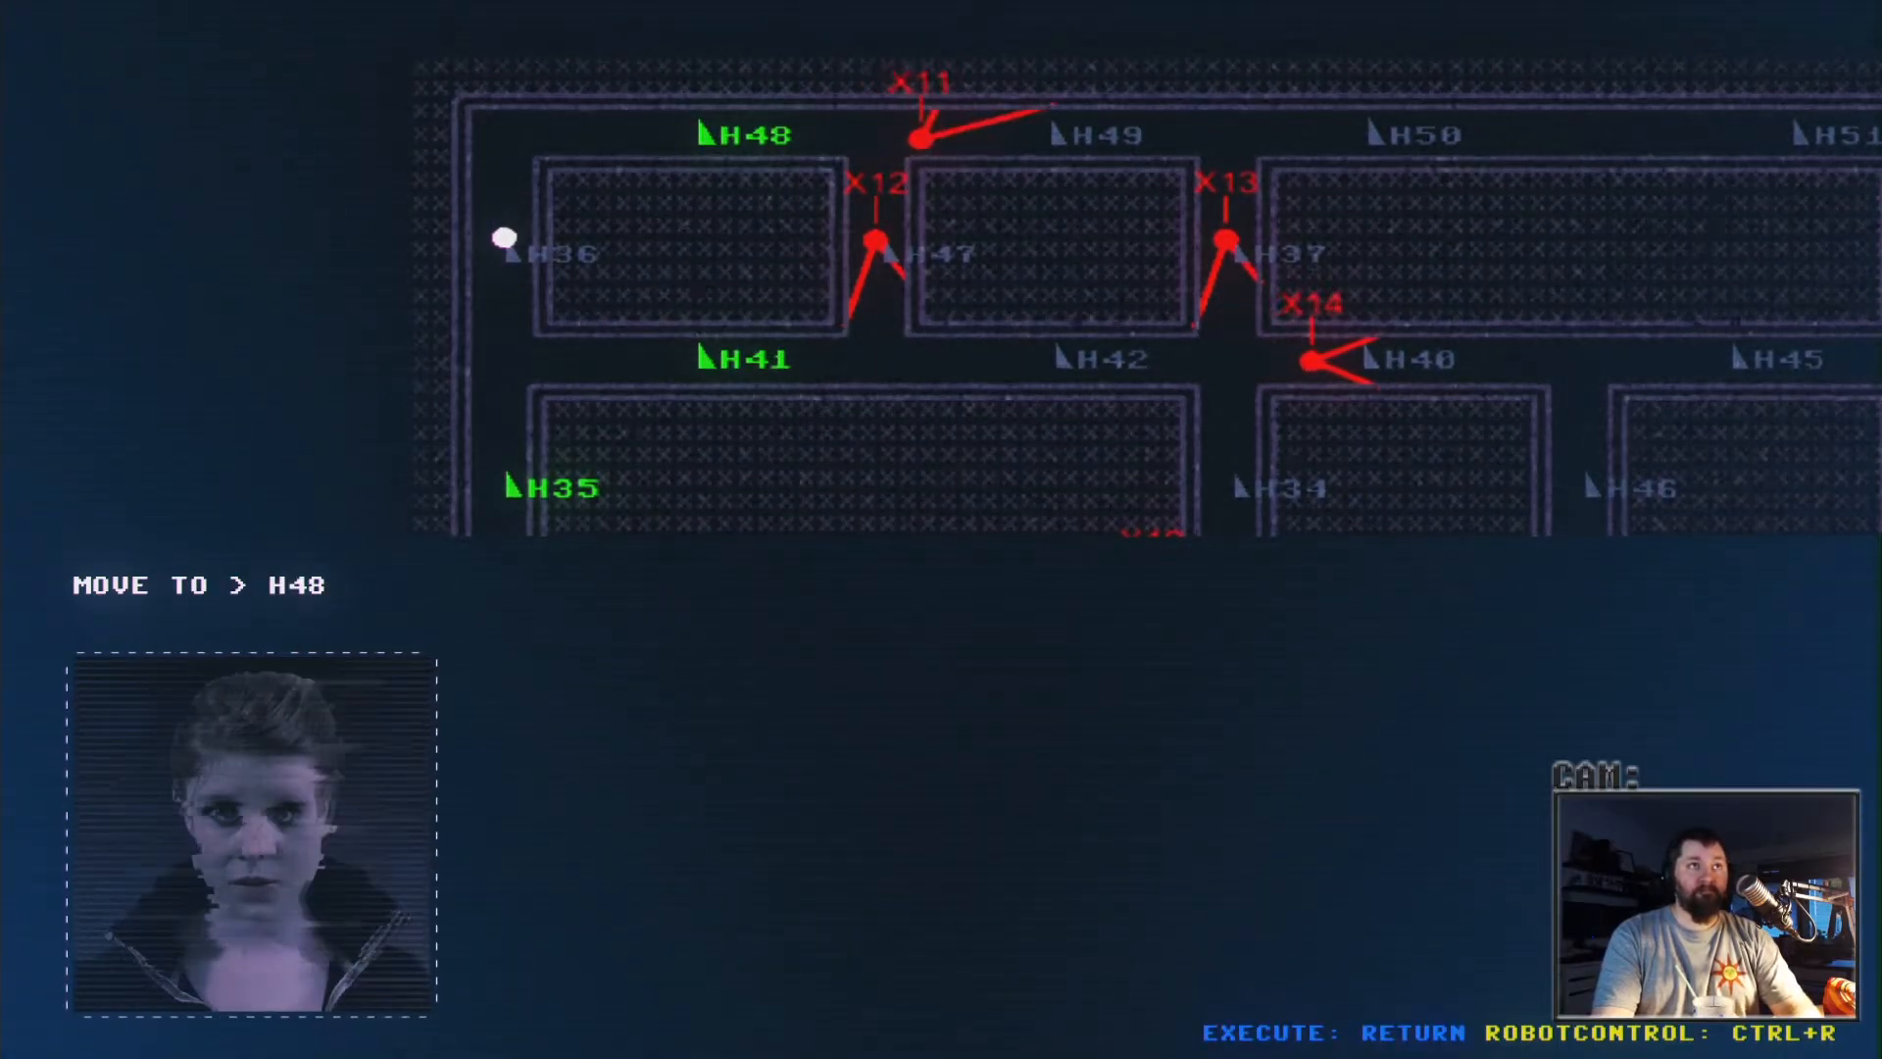
# Step: Walk Sam along the top corridor through H48 and H49 toward H50
pyautogui.press('Return')
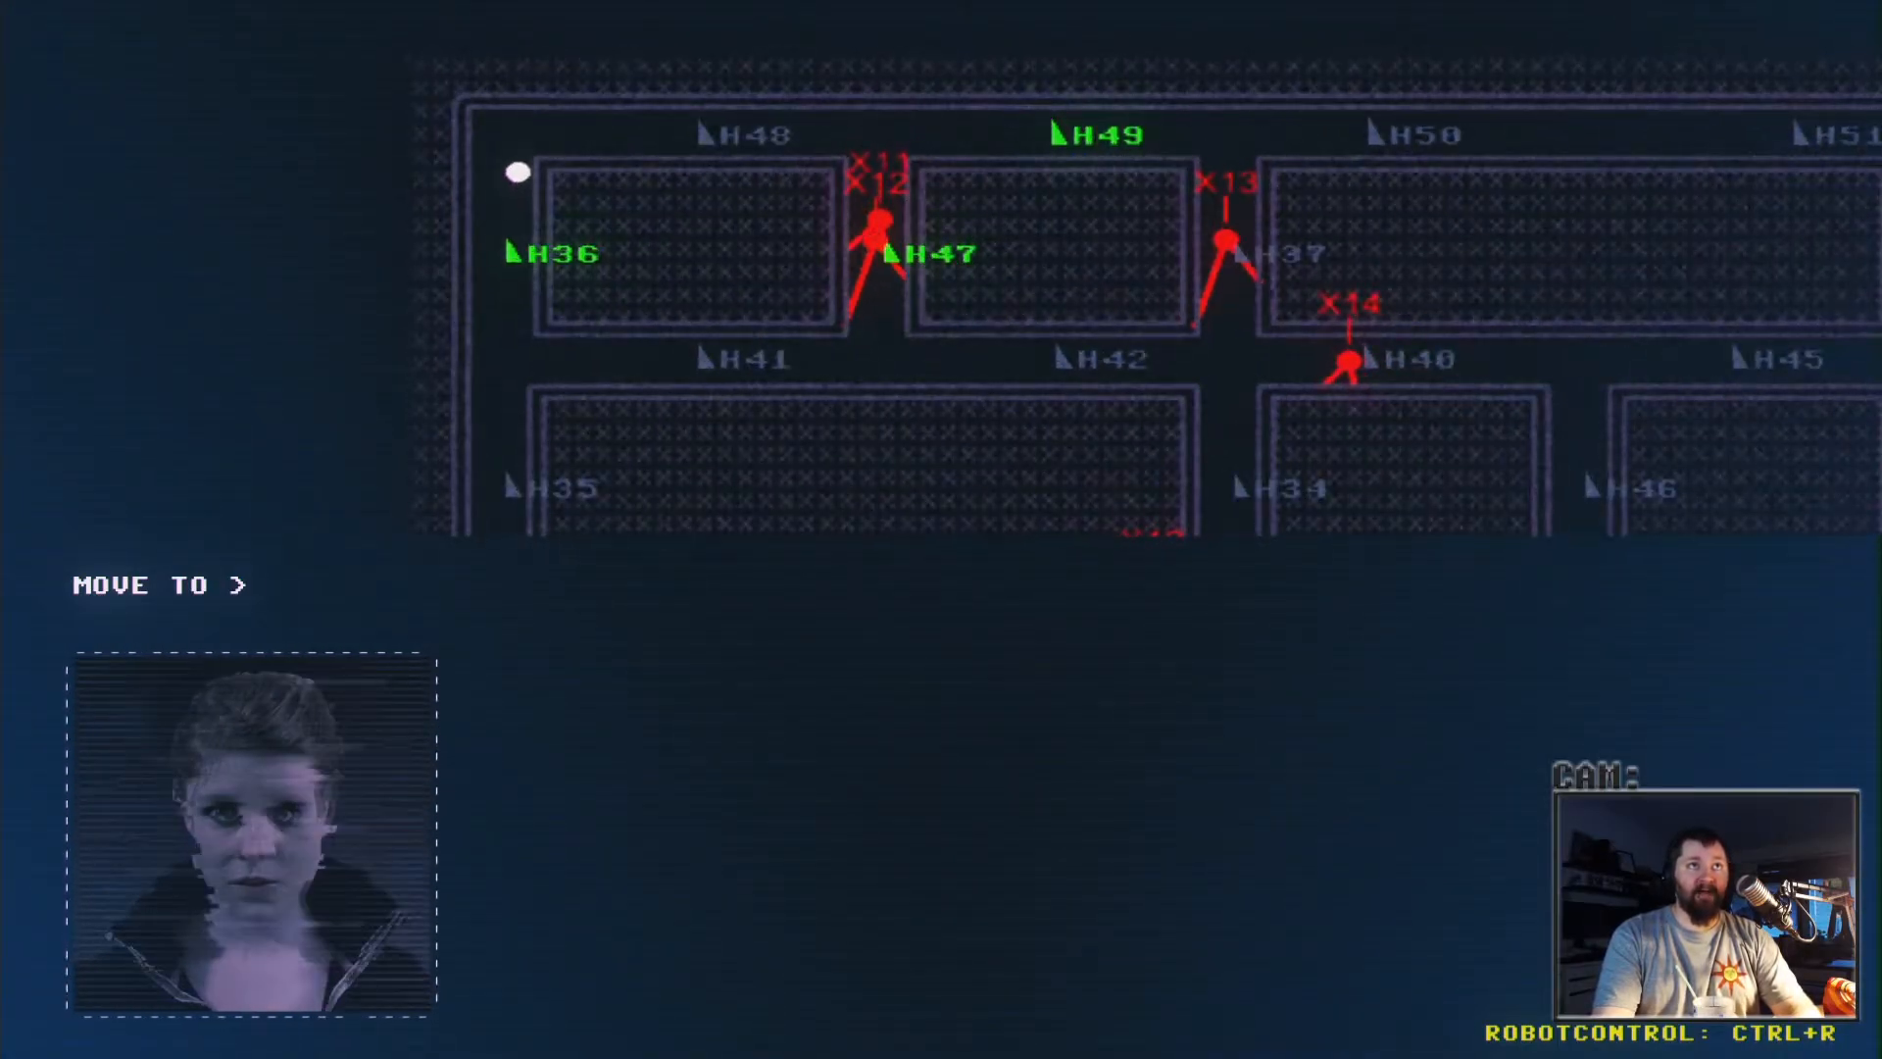
pyautogui.write('H')
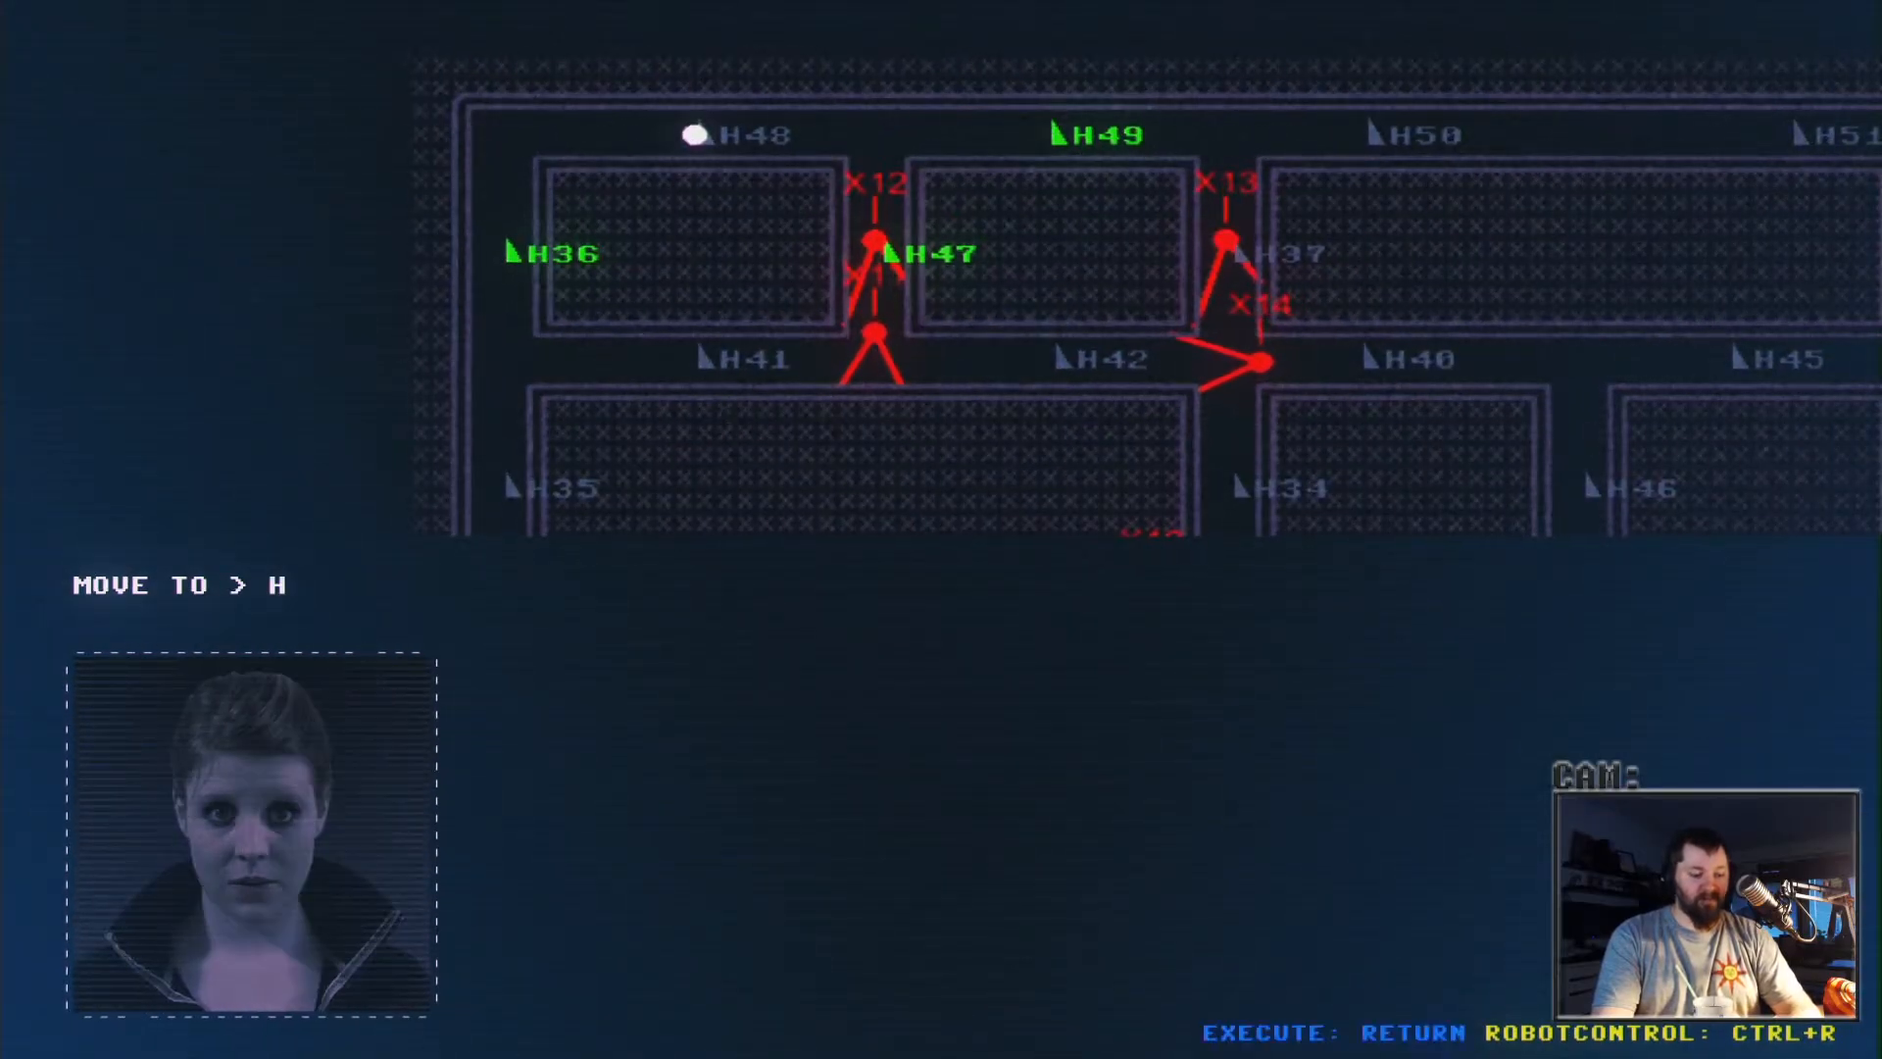
pyautogui.press('Return')
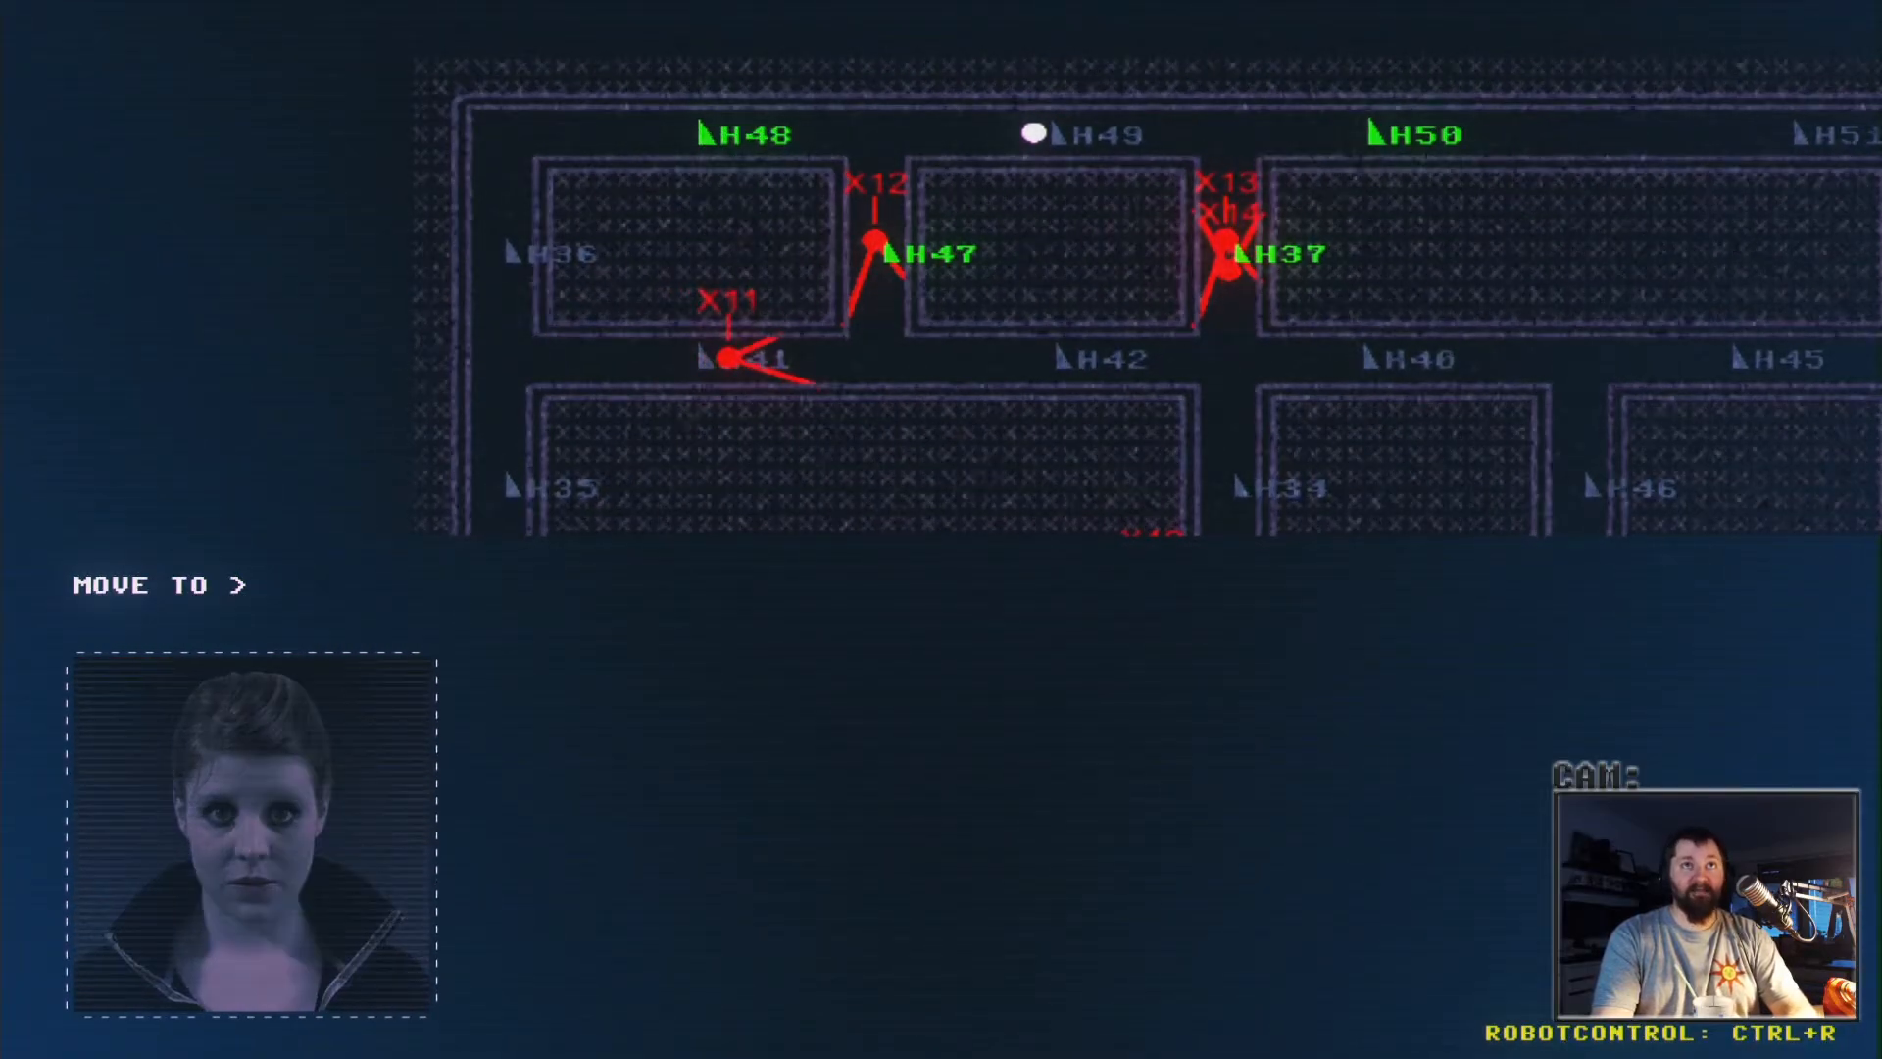
pyautogui.write('H5')
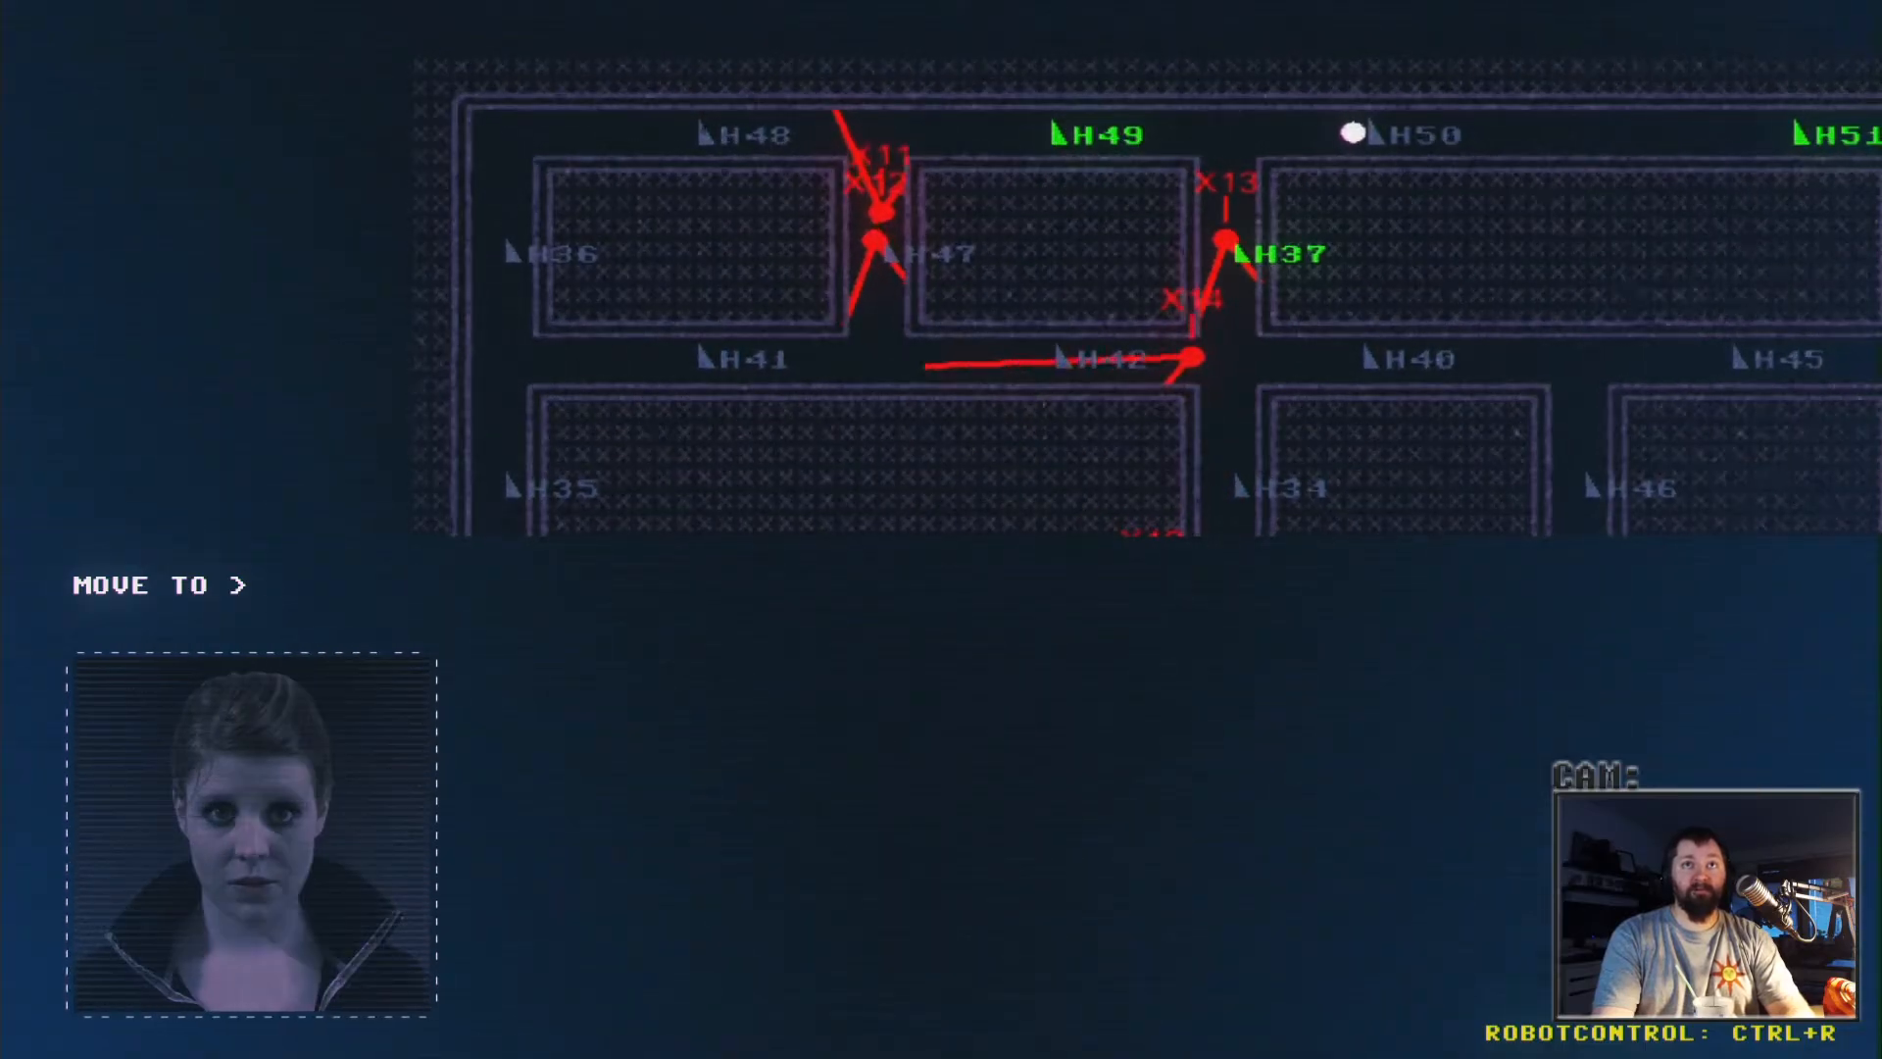
pyautogui.write('HIP')
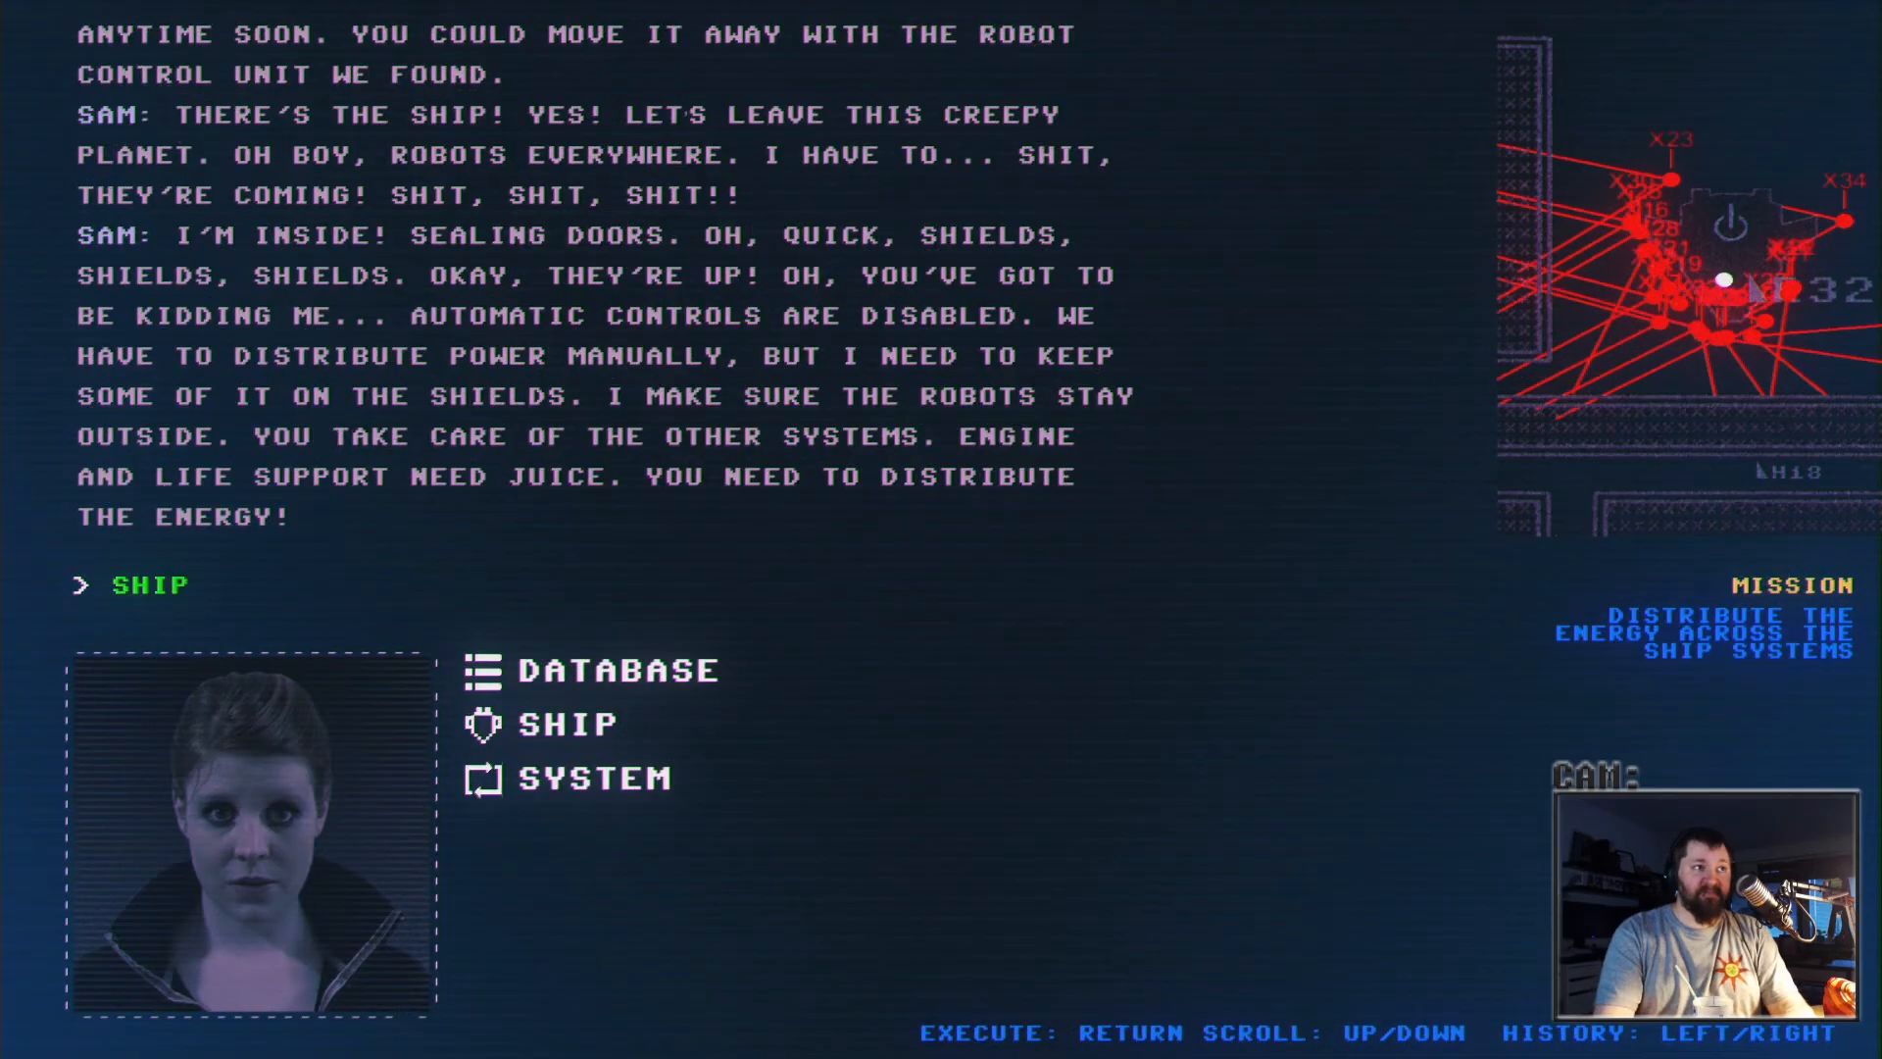
# Step: Enter GENERATOR to bring up the ship's generator control unit
pyautogui.write('GENERATOR')
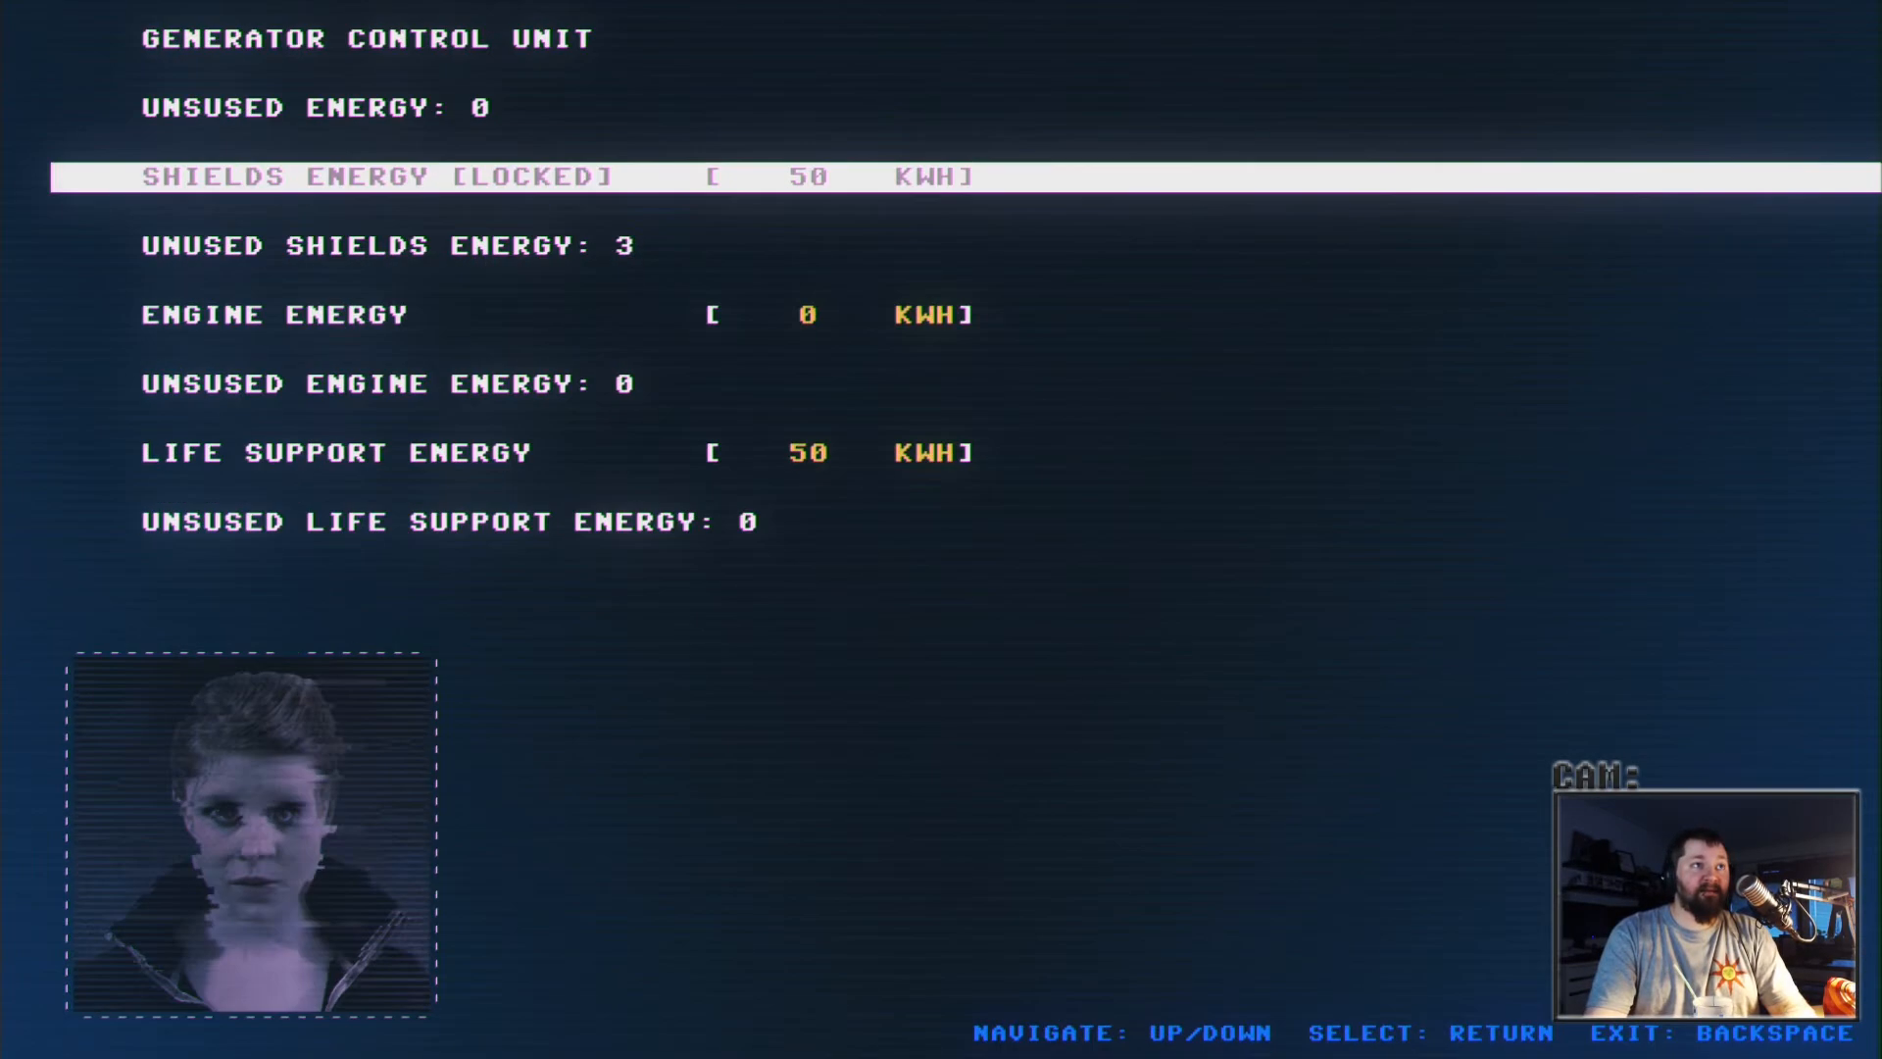
# Step: Check the Engine and Life Support energy rows, then leave the generator console
pyautogui.press('Down')
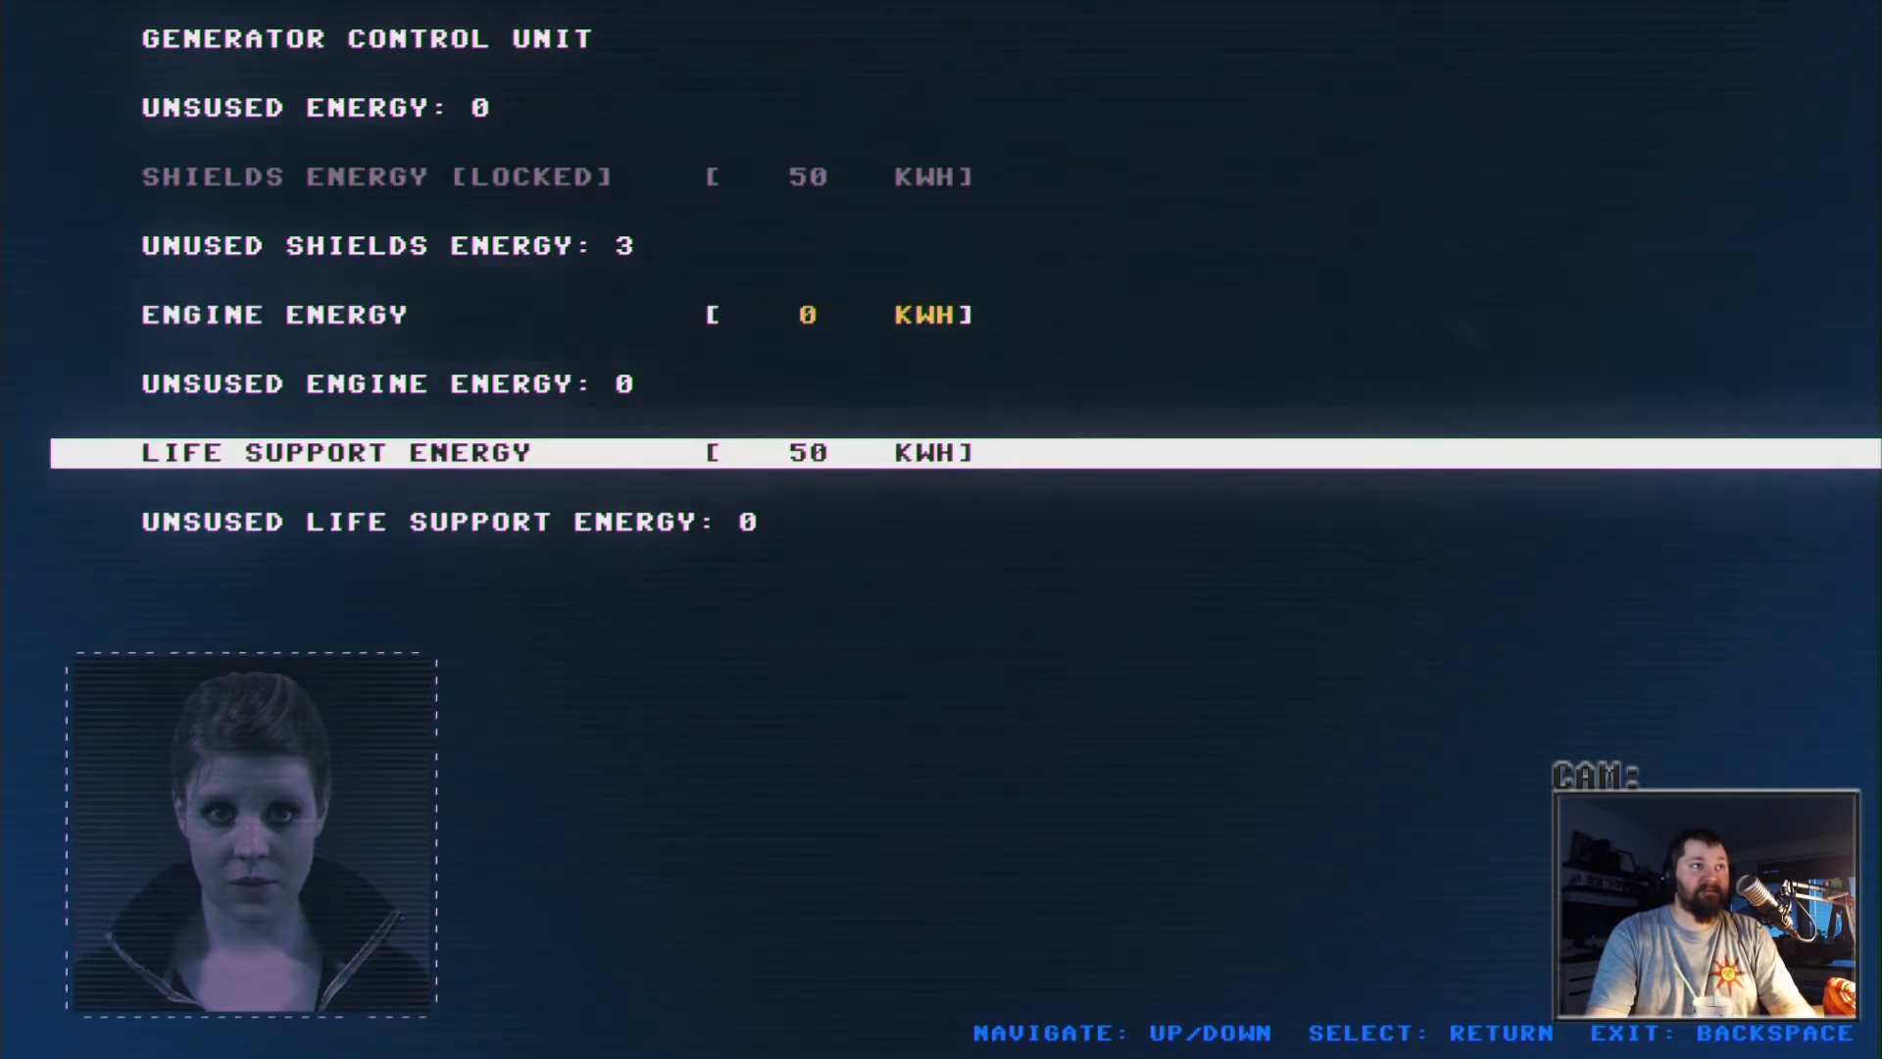
pyautogui.press('up')
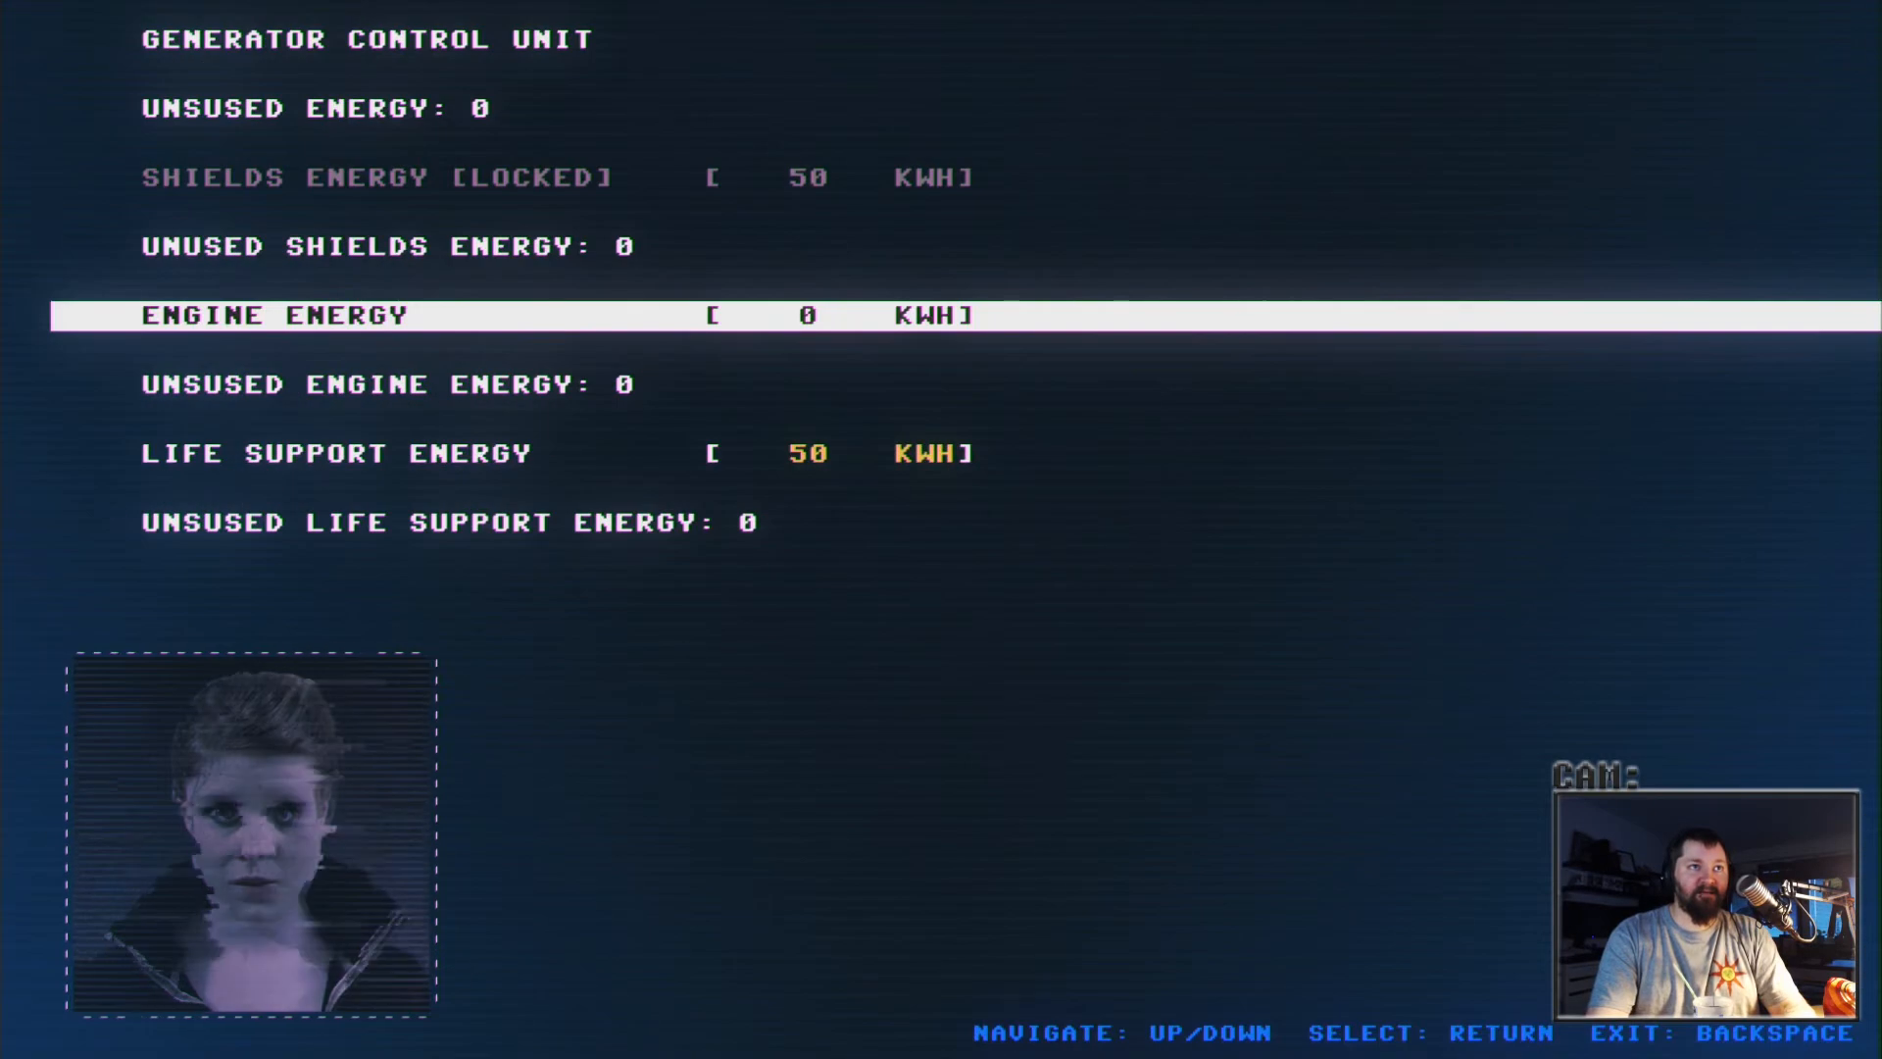
pyautogui.press('down')
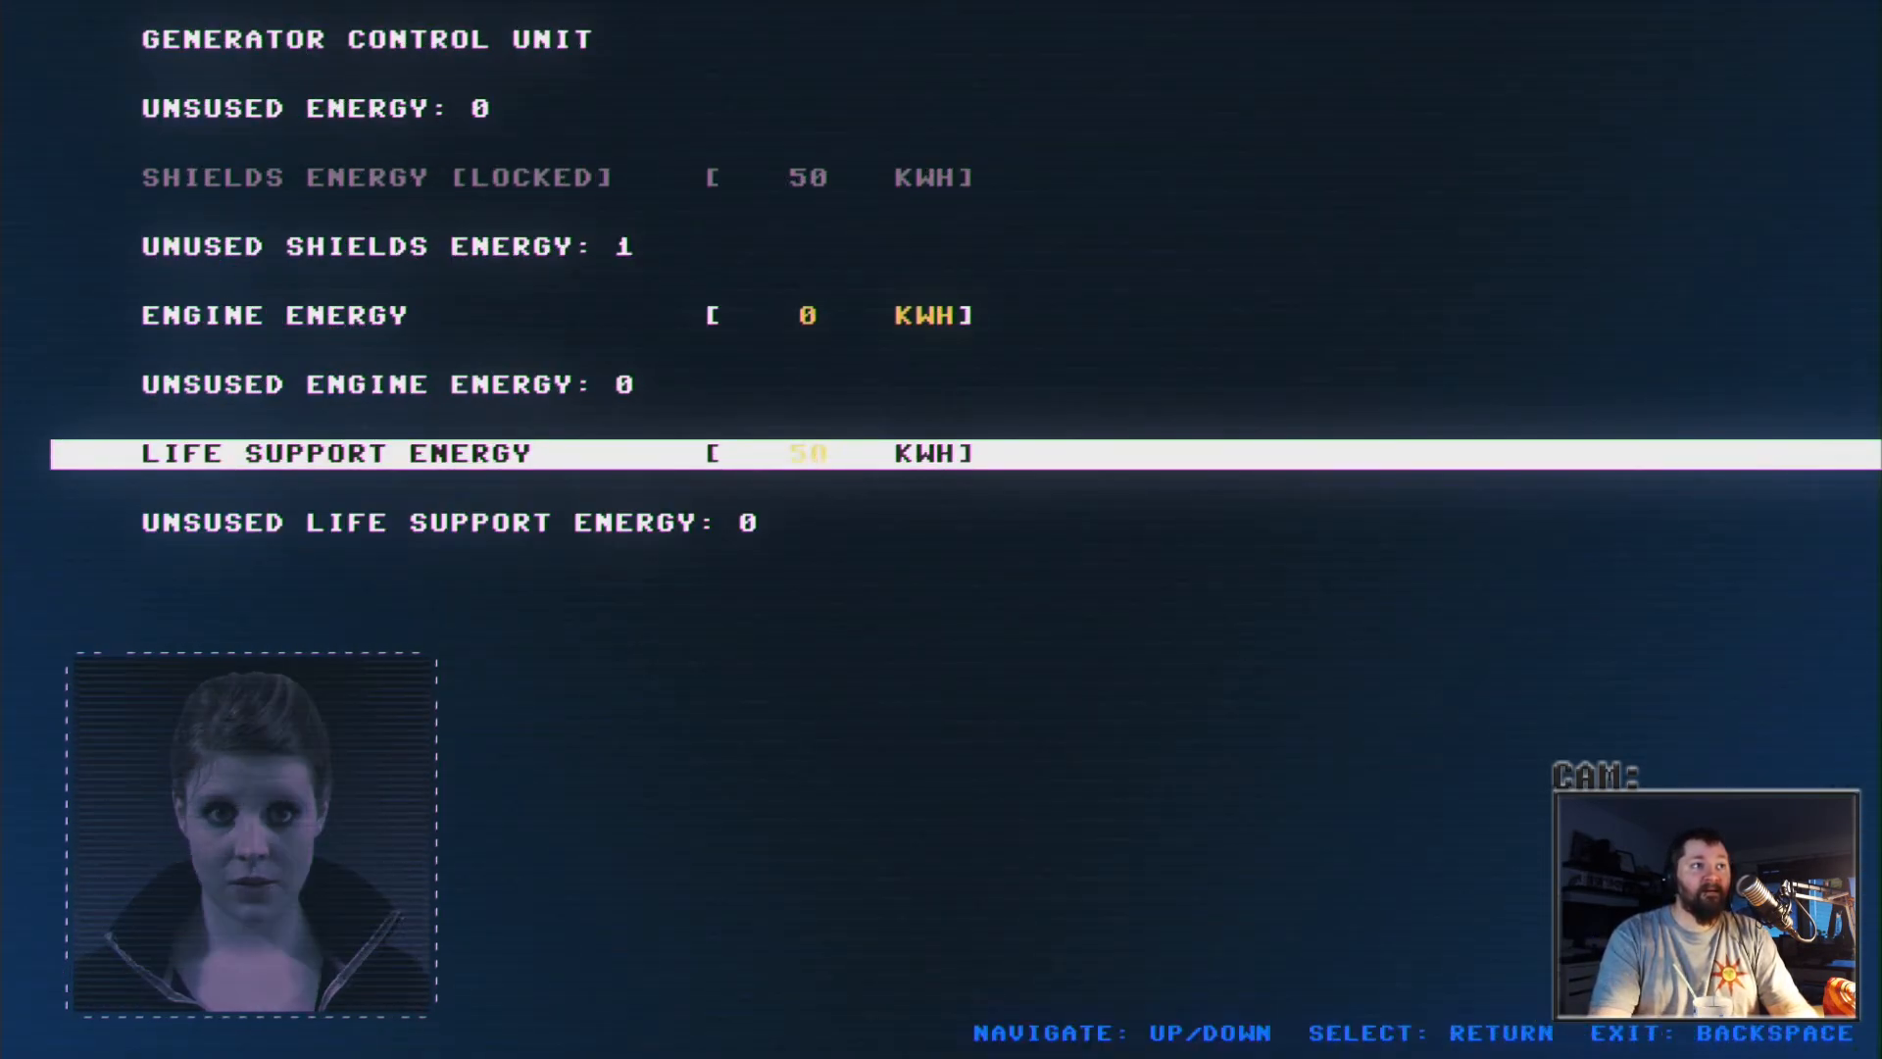
pyautogui.press('up')
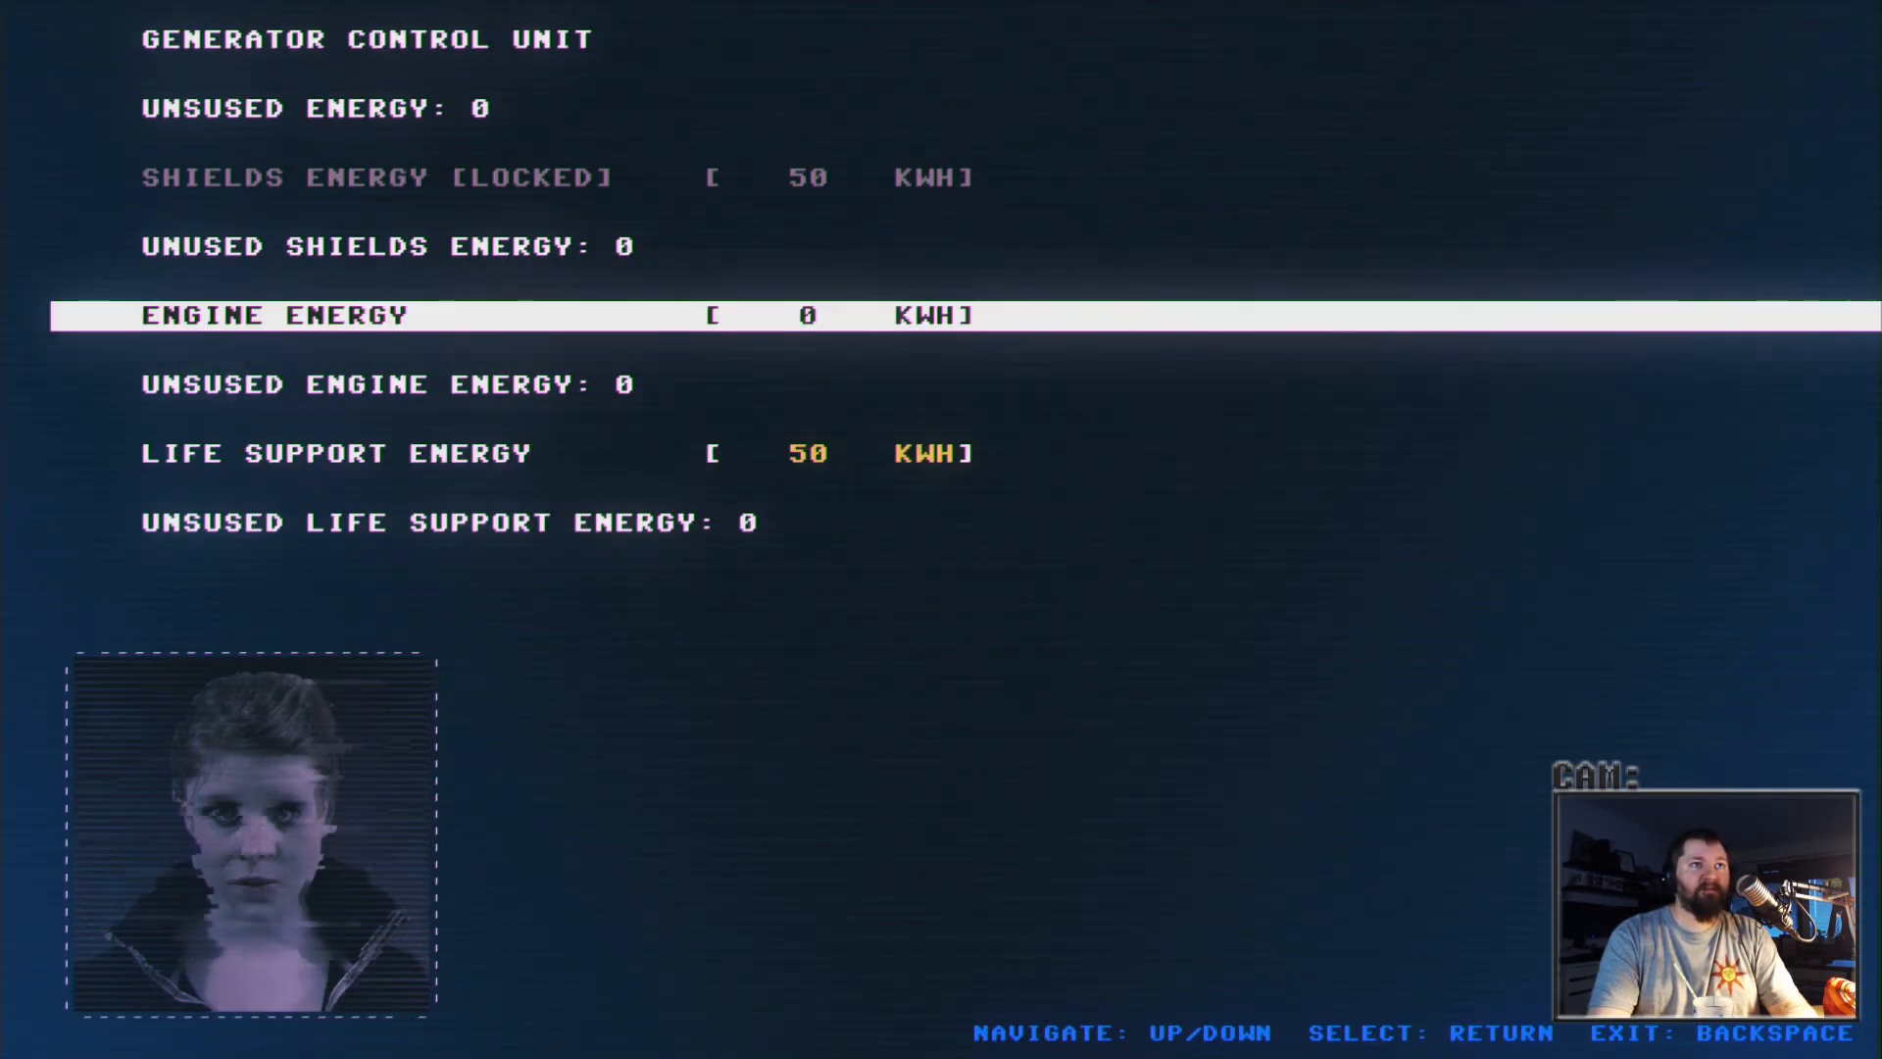
pyautogui.press('Down')
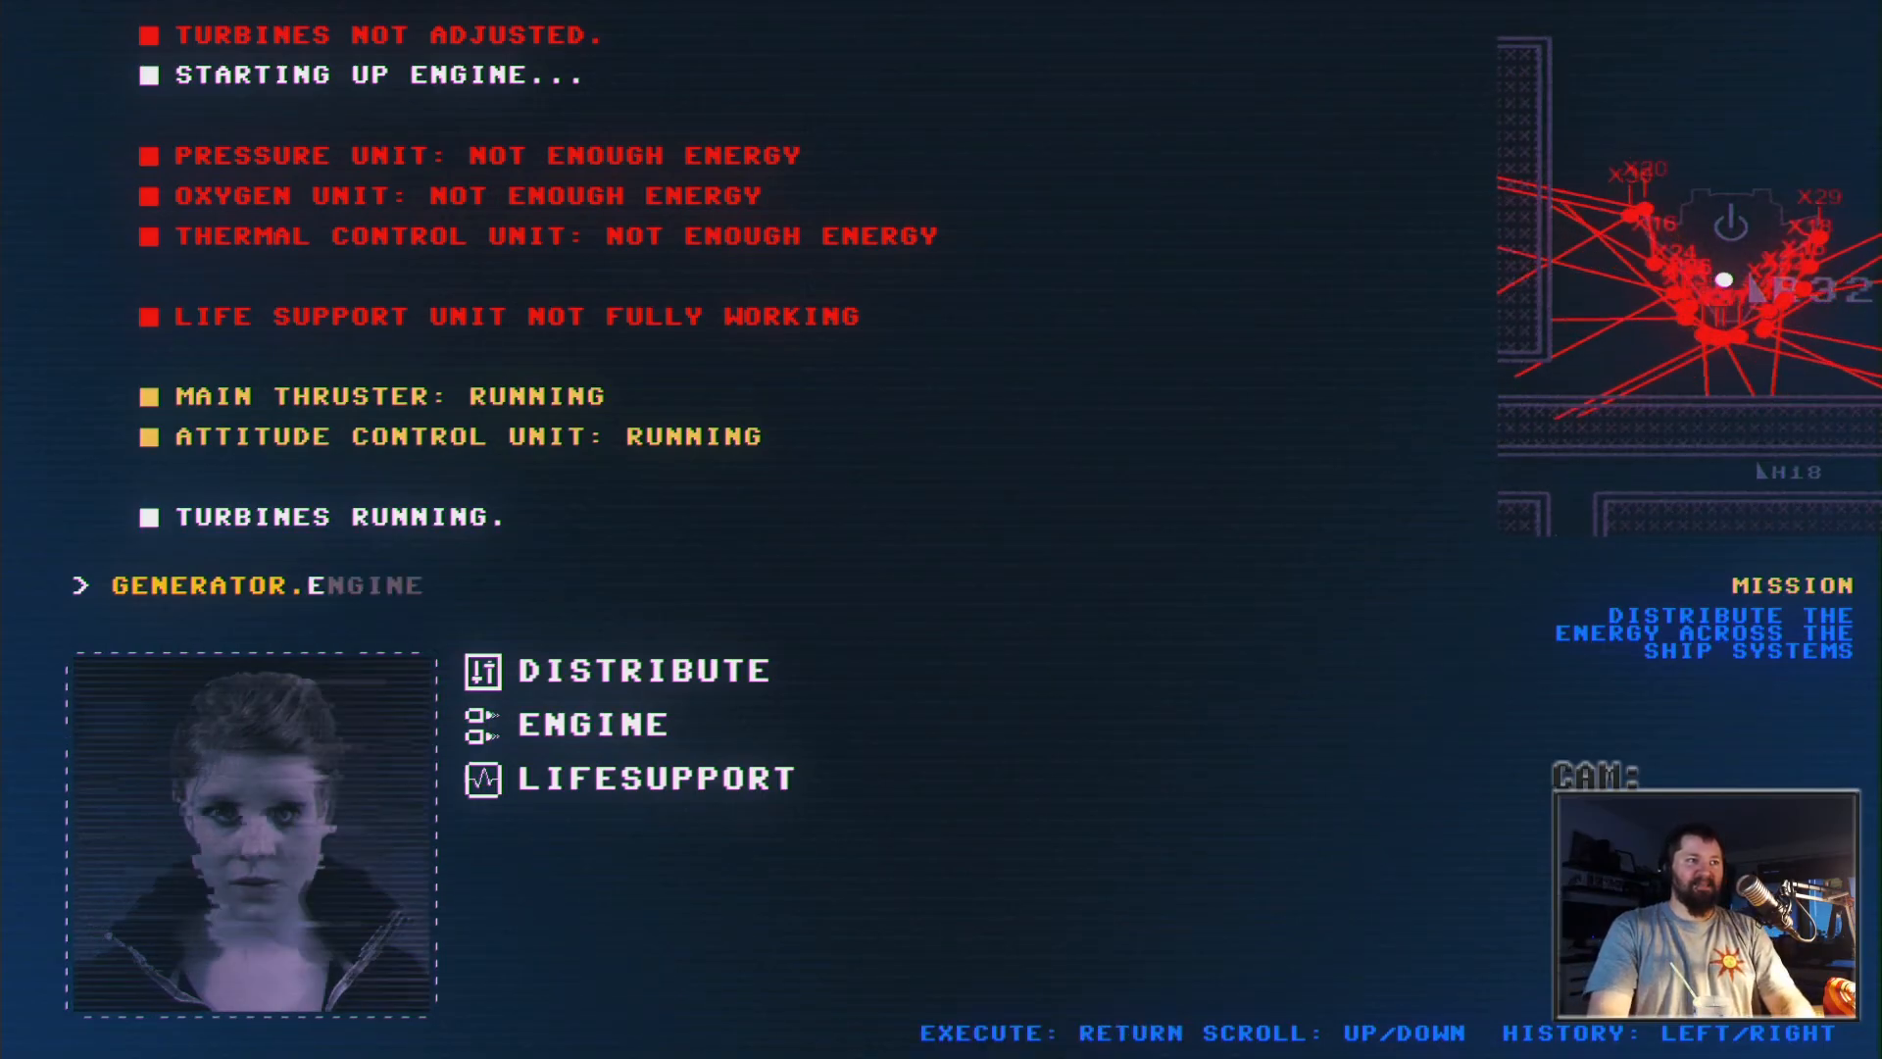
# Step: Lower the attitude control unit from 20 to 10 KWH, bringing engine energy to 40 with 10 spare
pyautogui.click(592, 724)
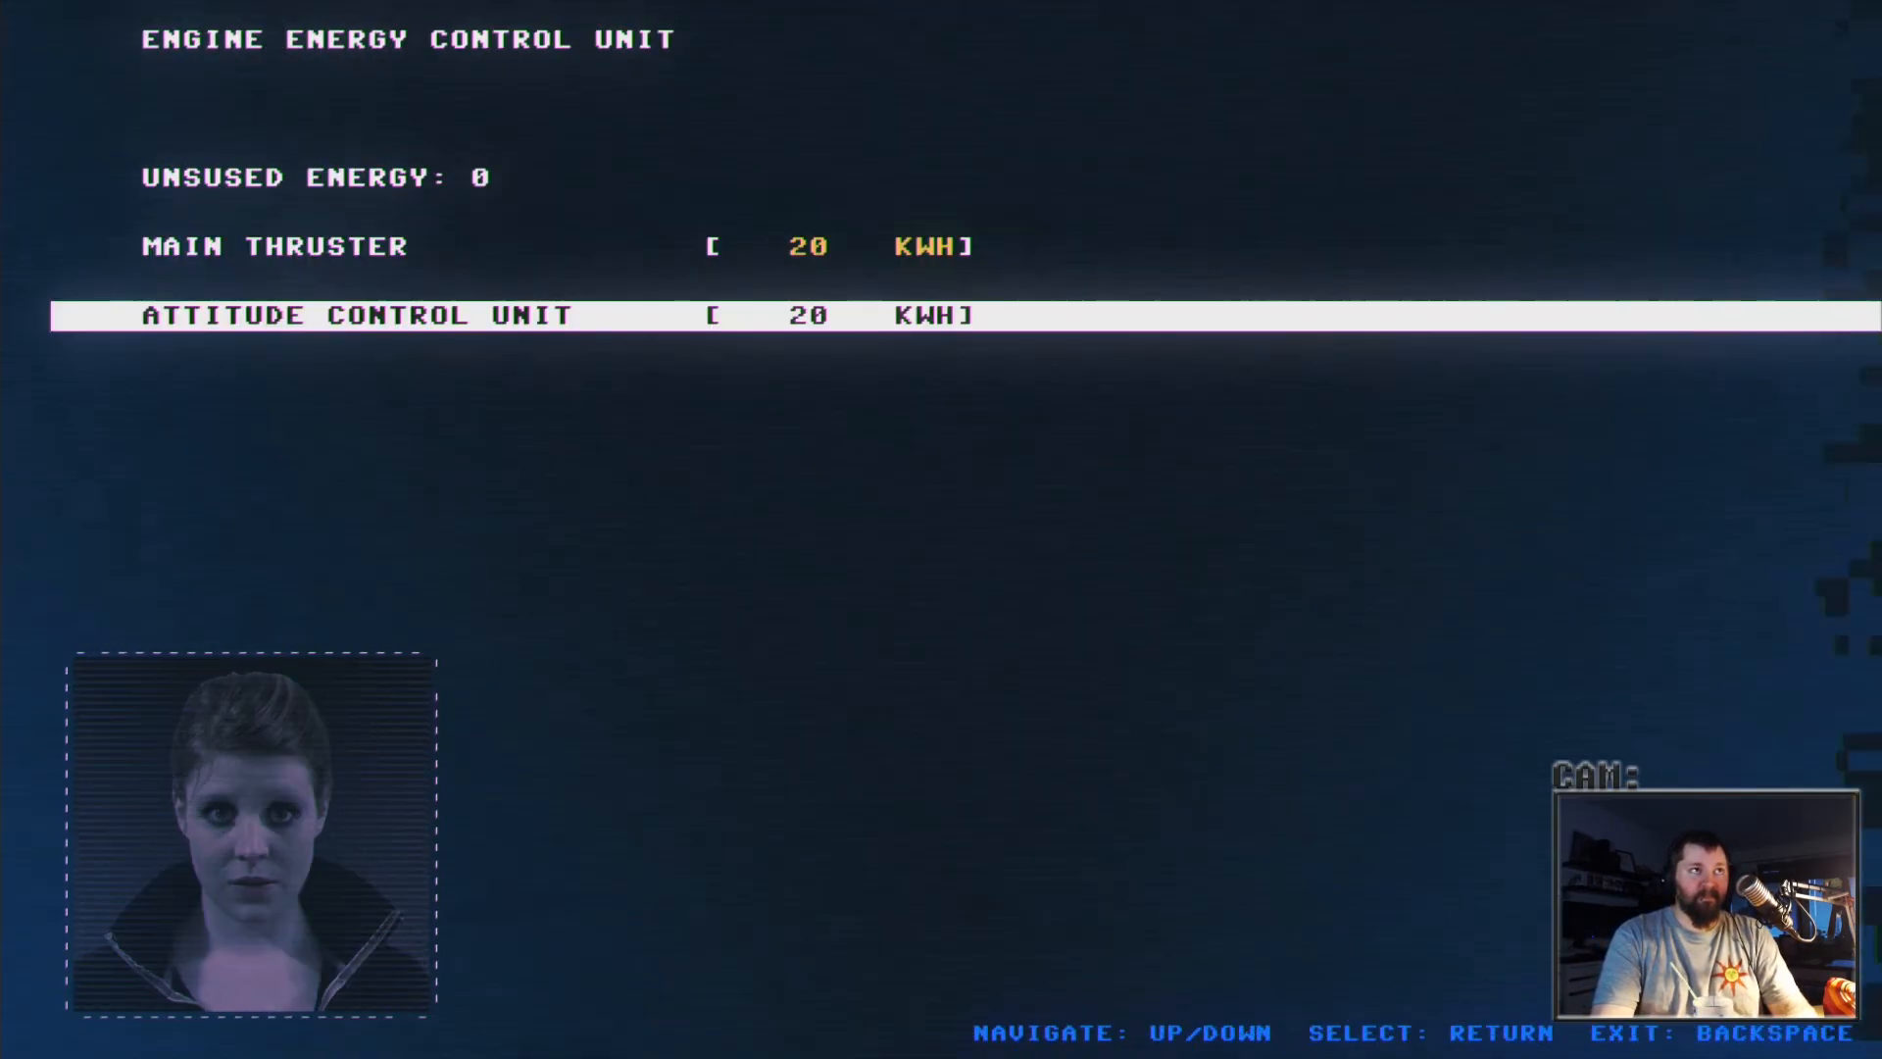
pyautogui.press('Up')
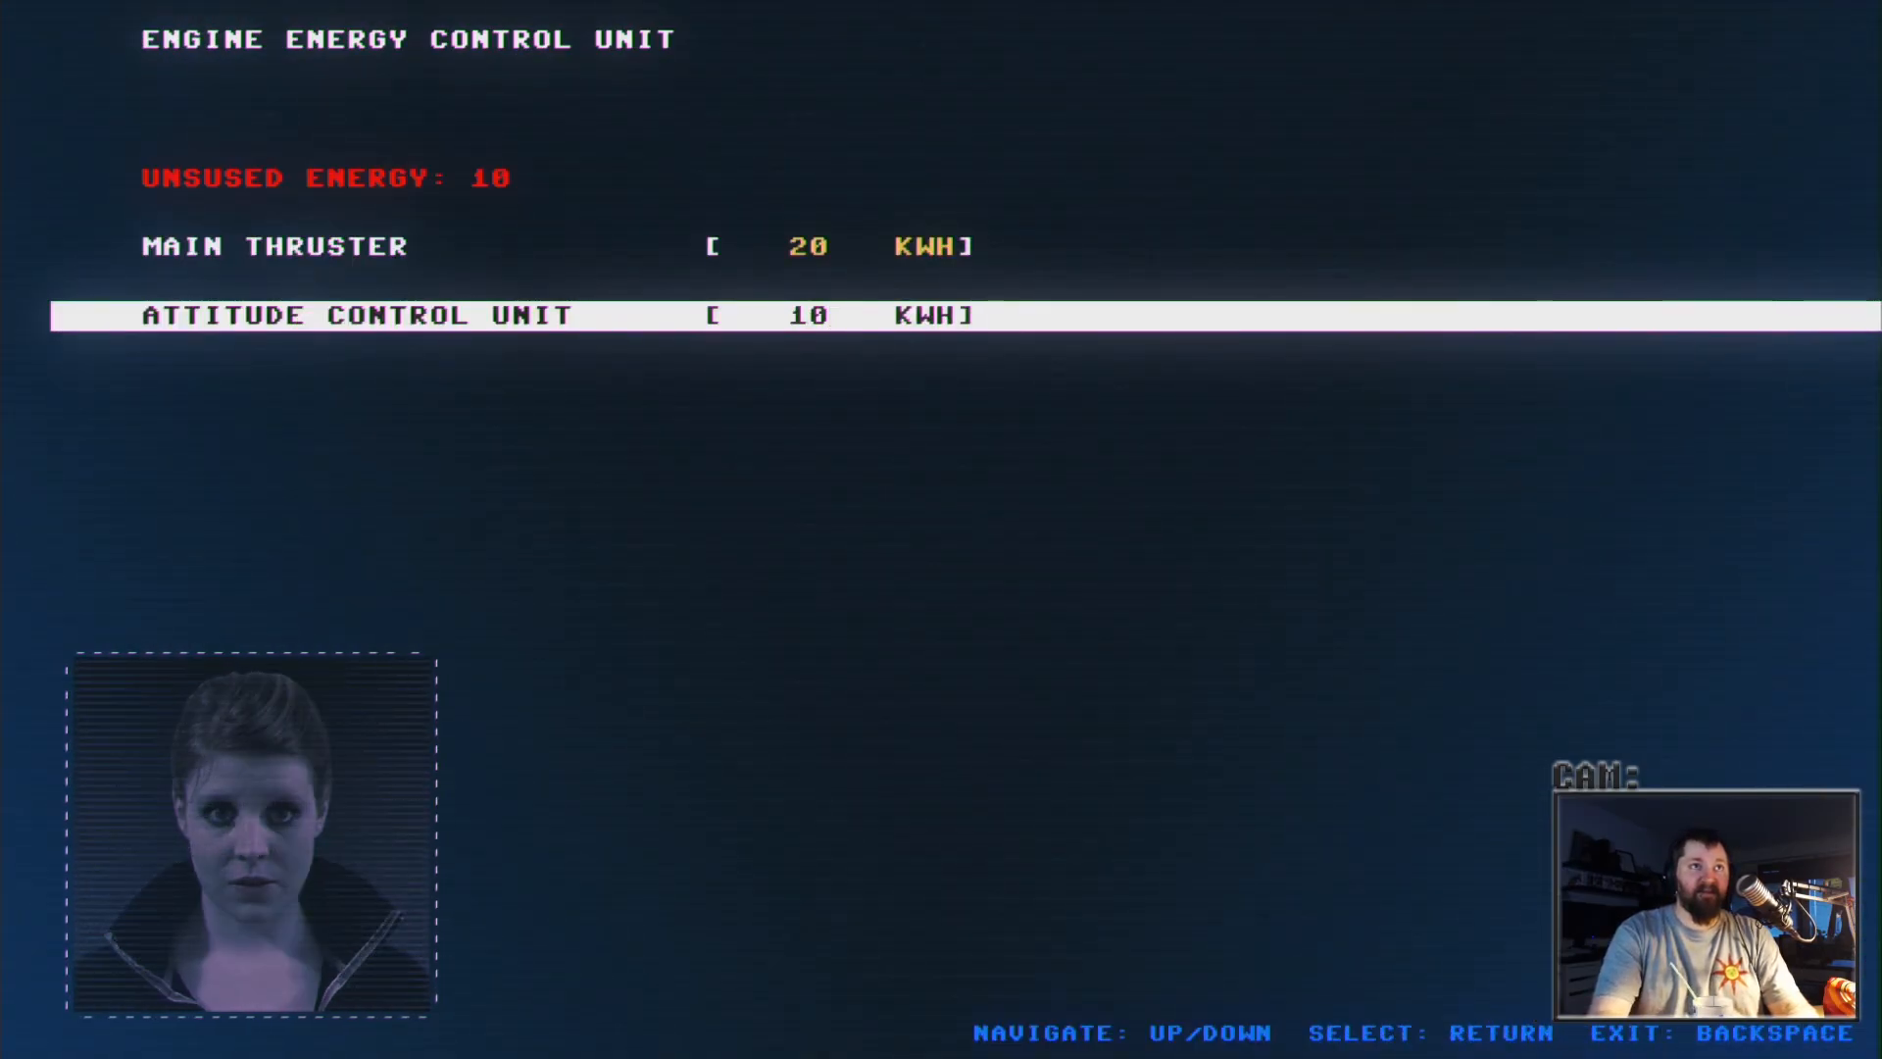
pyautogui.press('return')
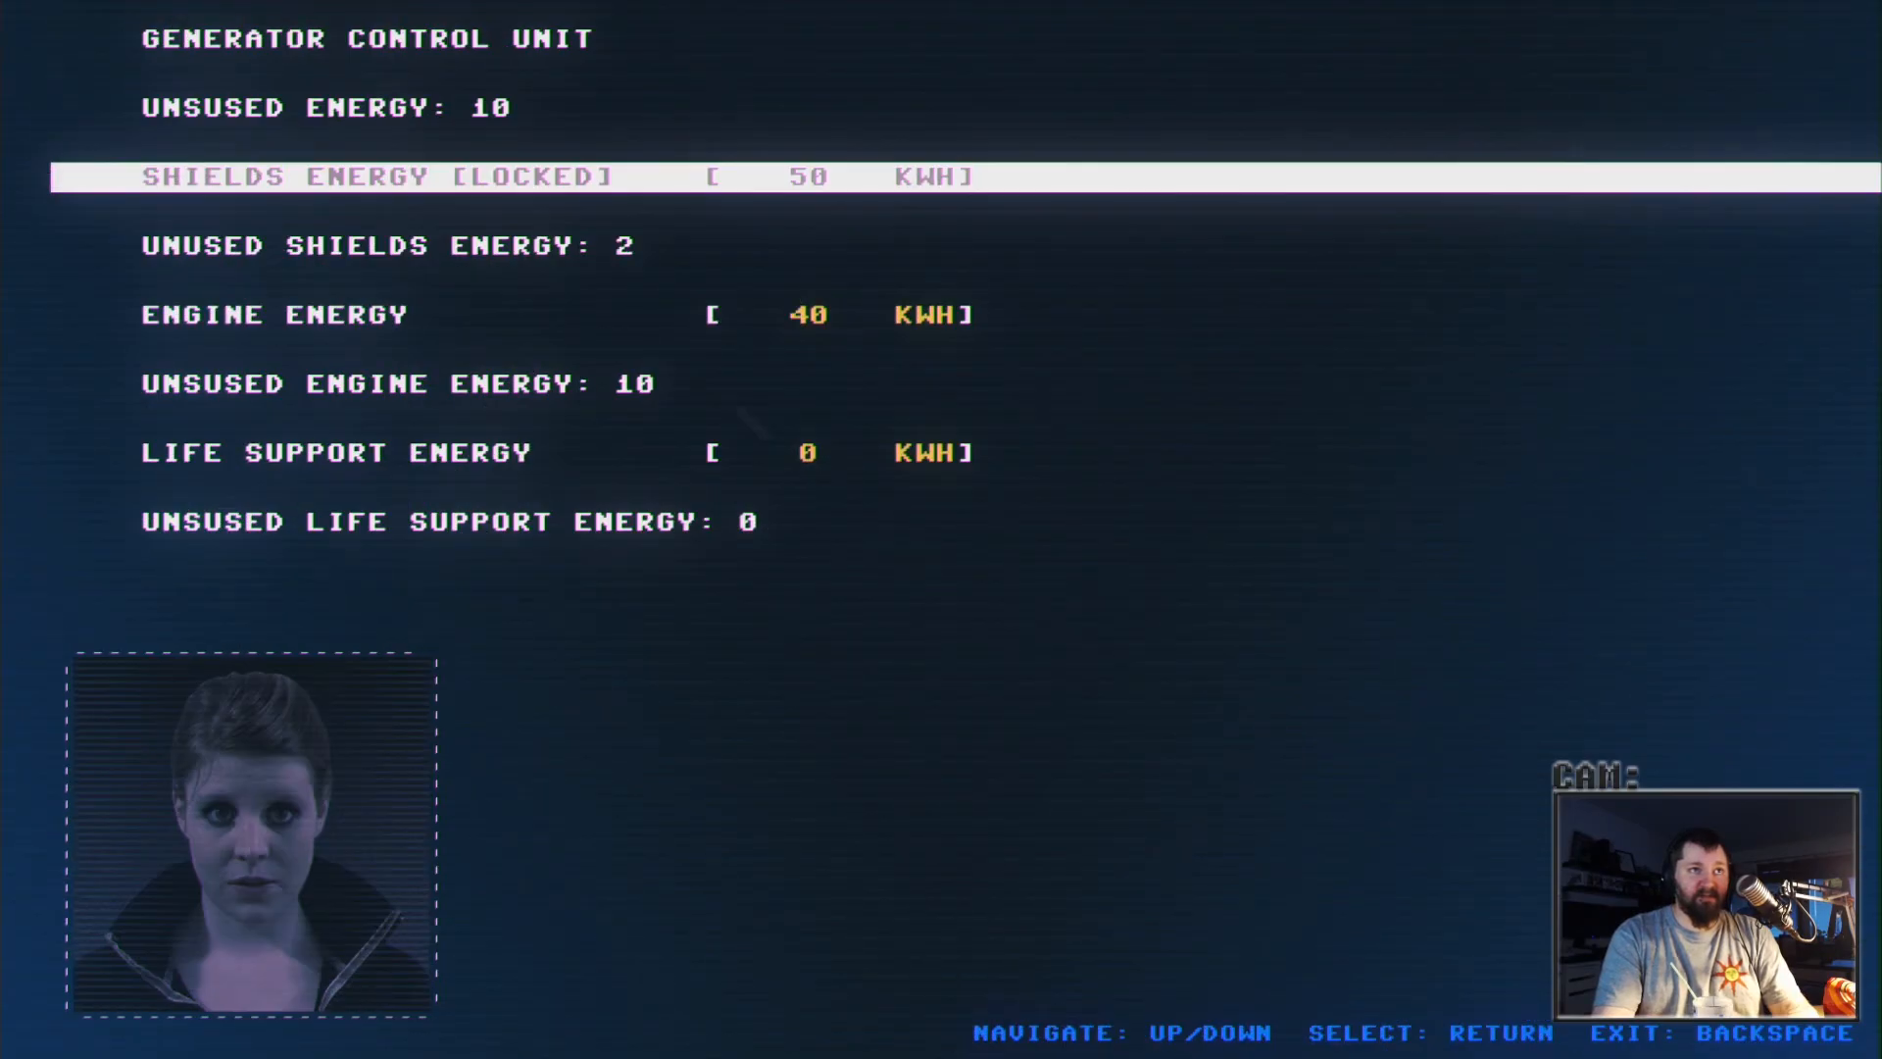
pyautogui.press('Down')
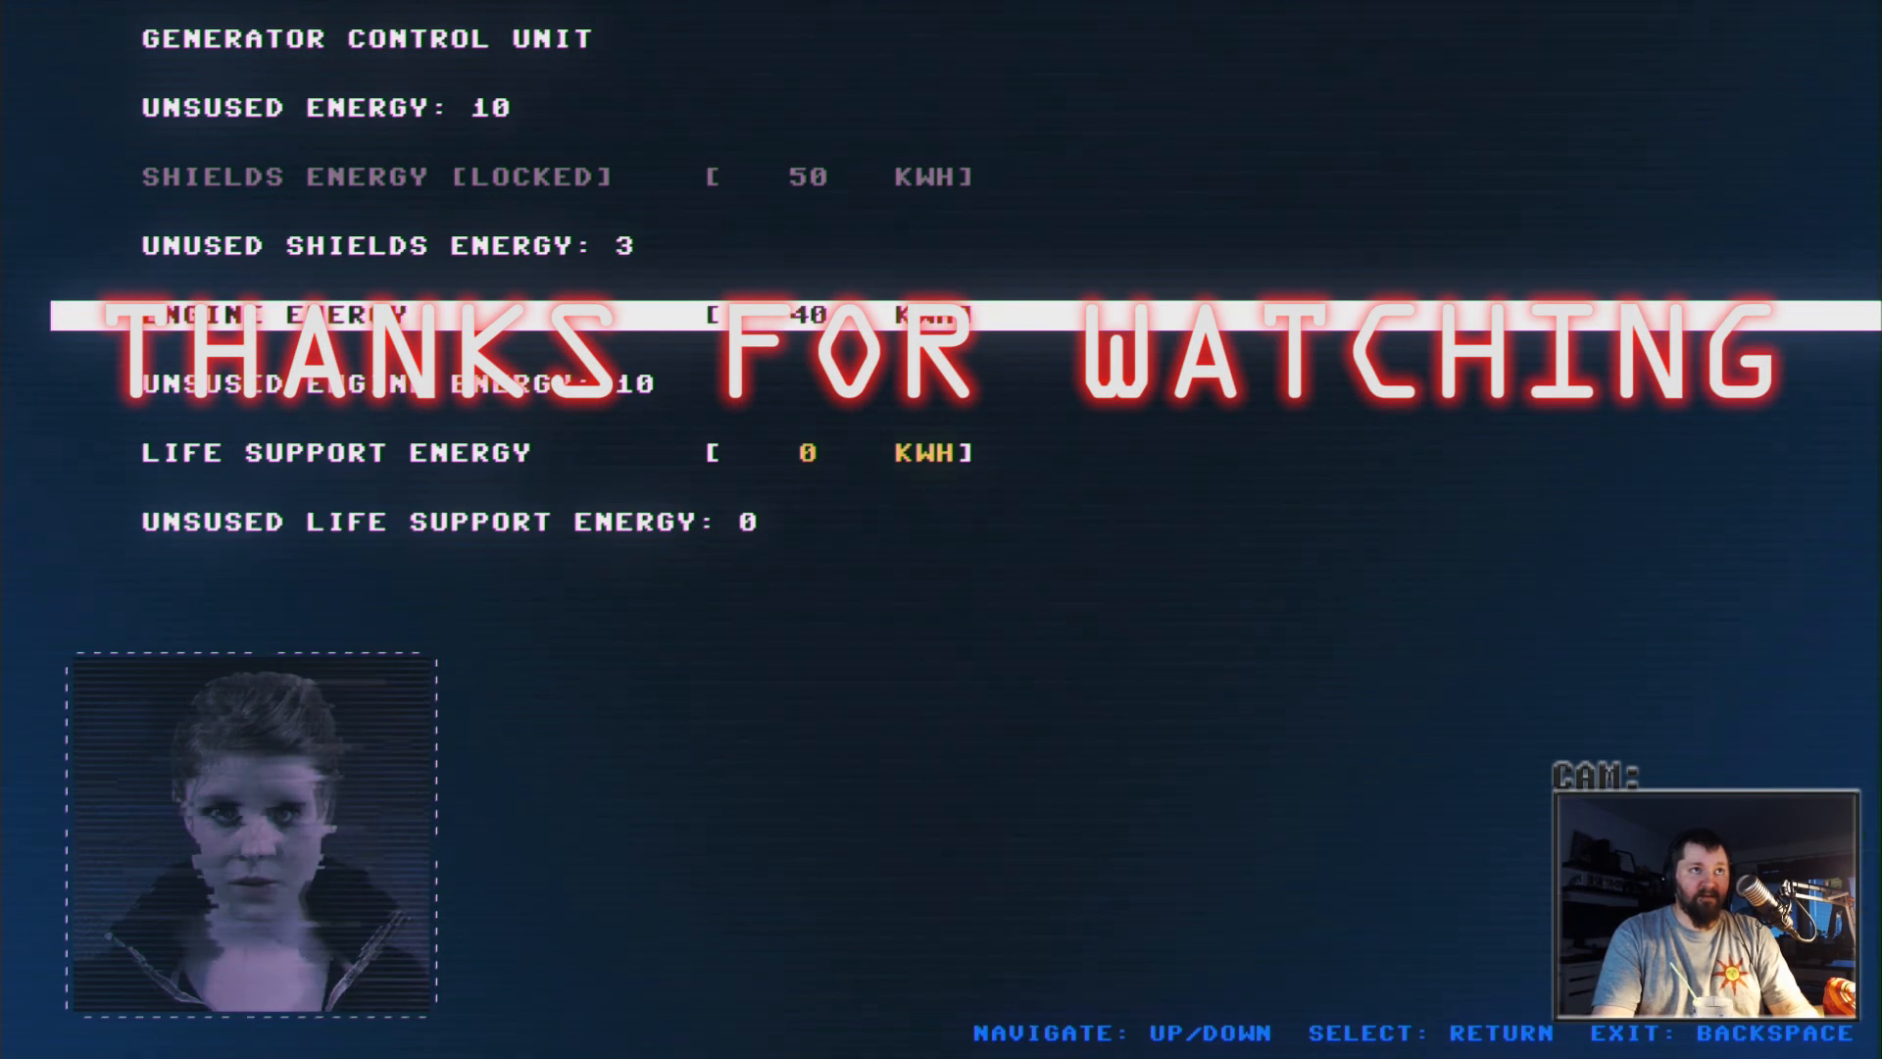